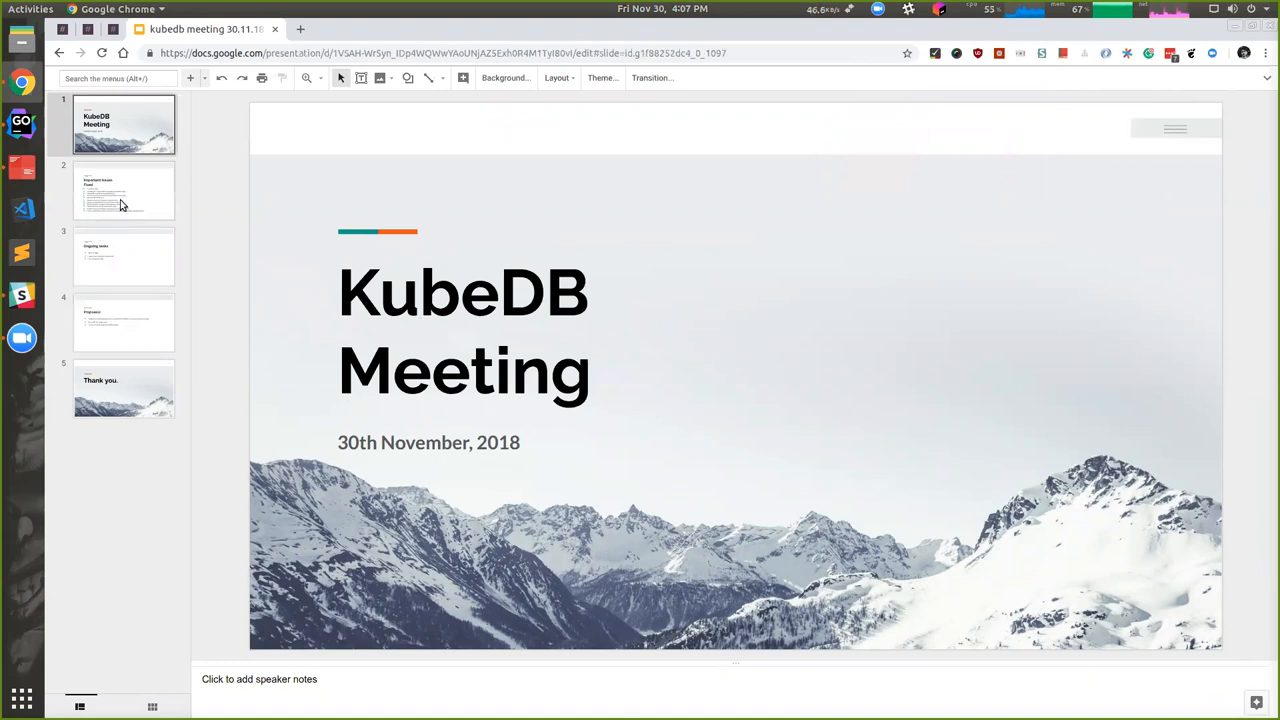
Show slide 2, Important Issues Fixed, from the filmstrip
click(124, 190)
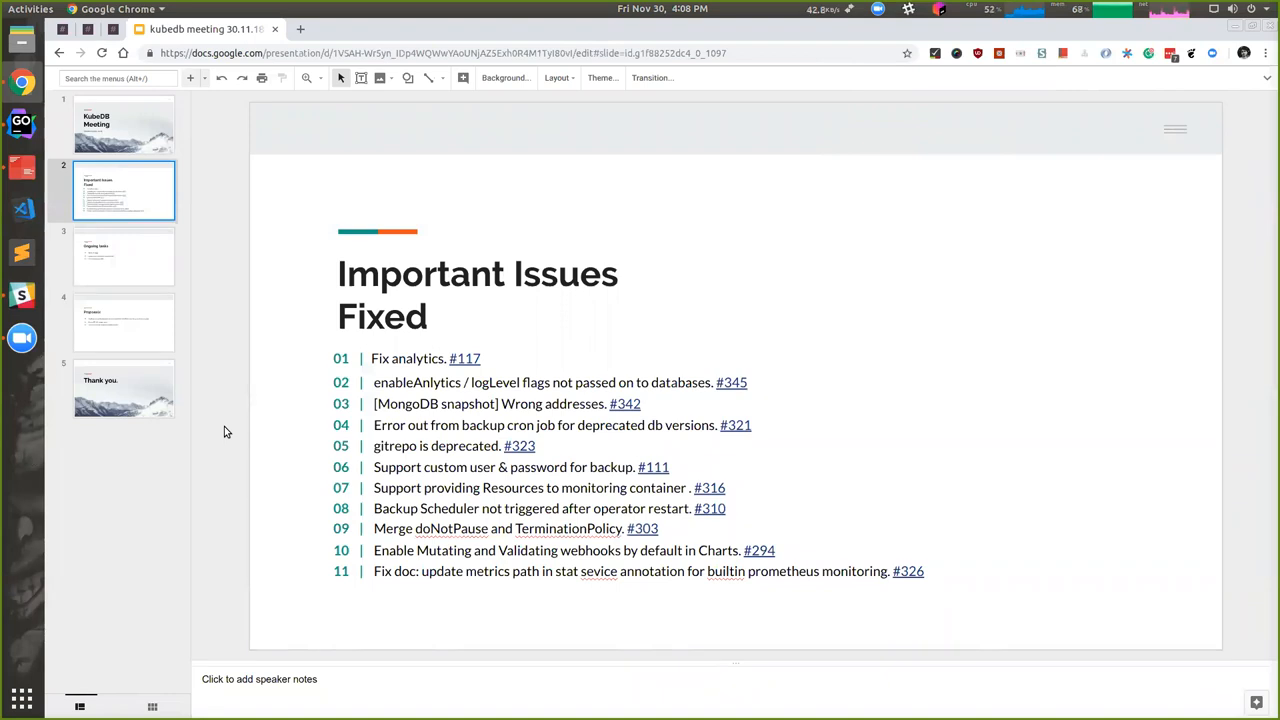
mouse_move(124, 340)
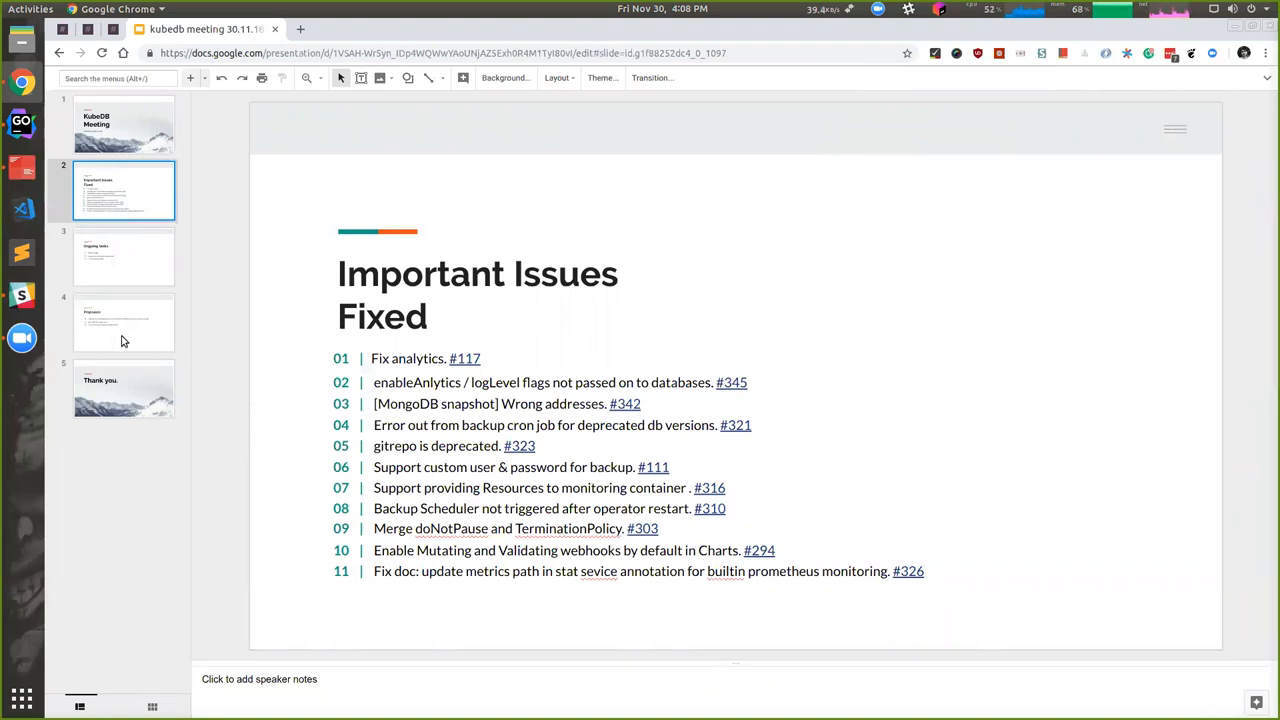
mouse_move(250, 304)
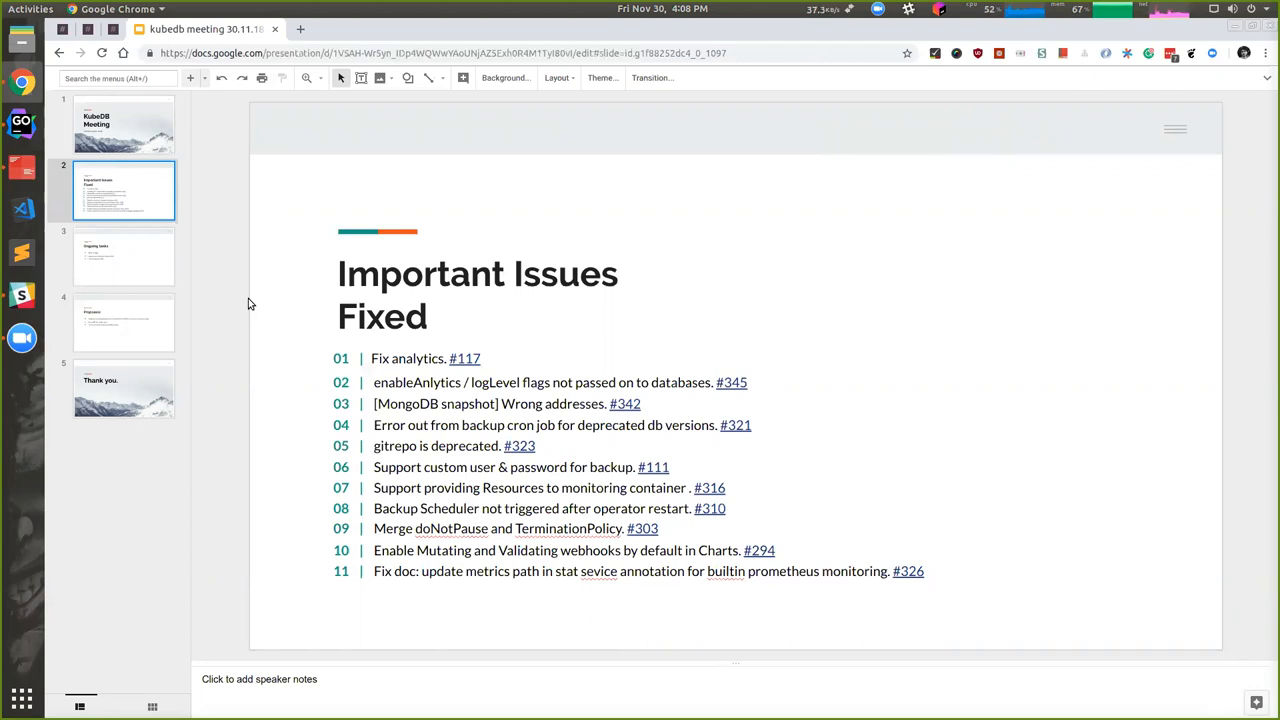
mouse_move(200, 318)
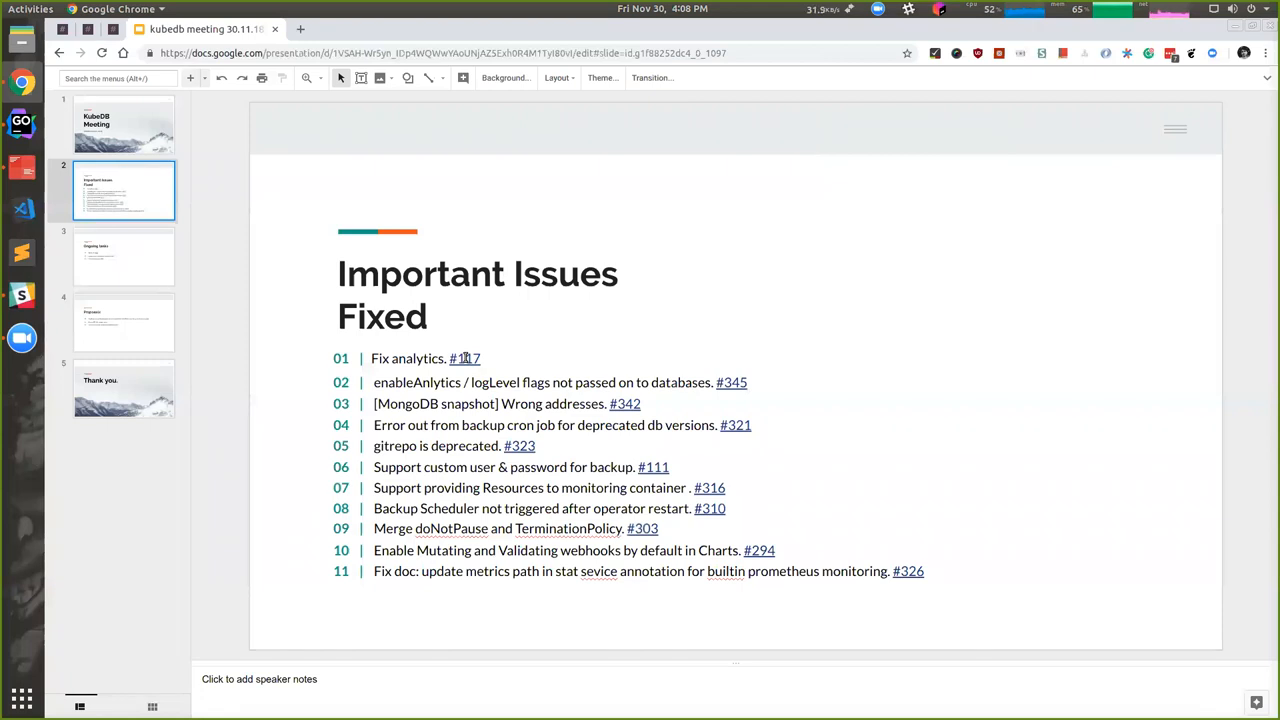
Open pull request #117 Fix analytics and scroll through its Files changed diffs
click(464, 358)
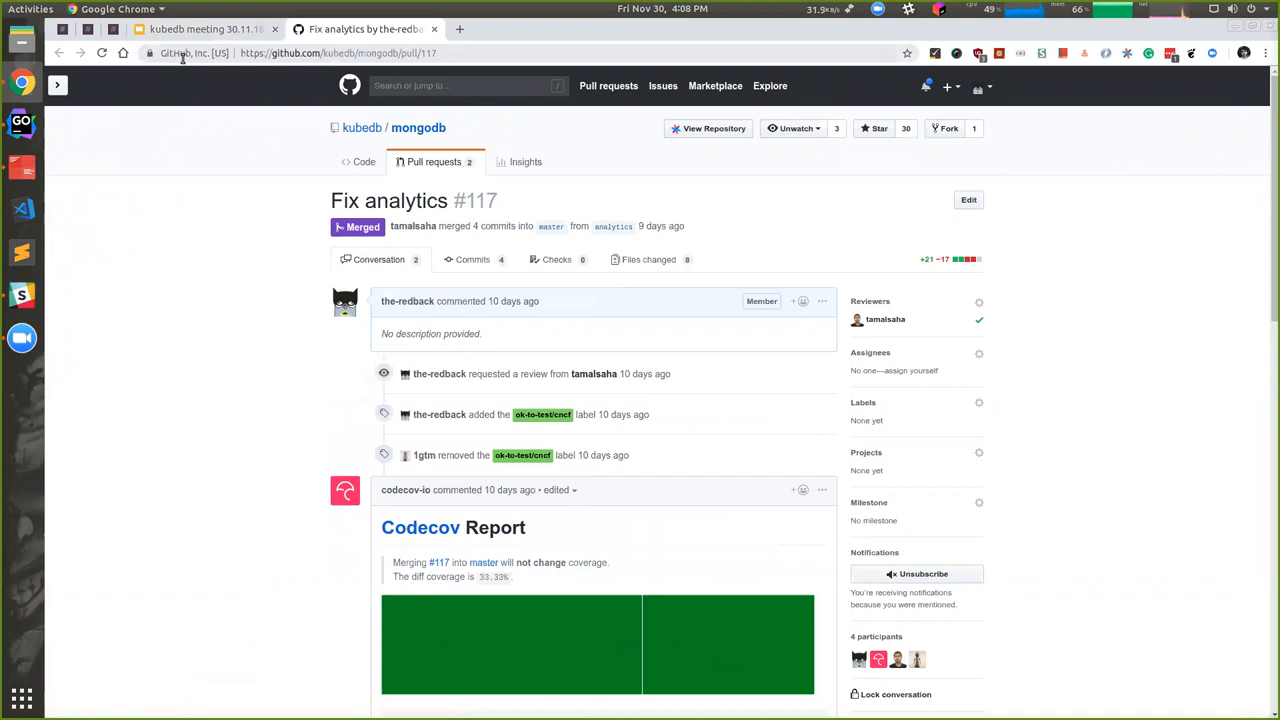
mouse_move(268, 8)
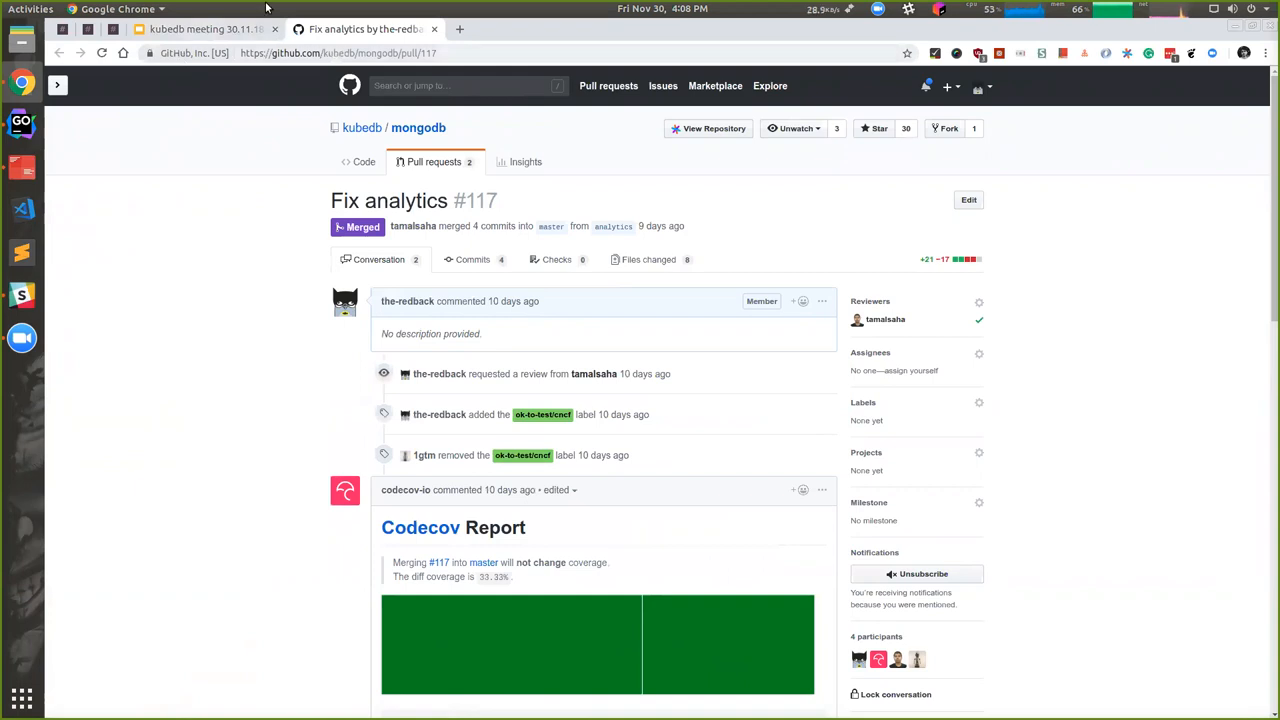
click(648, 260)
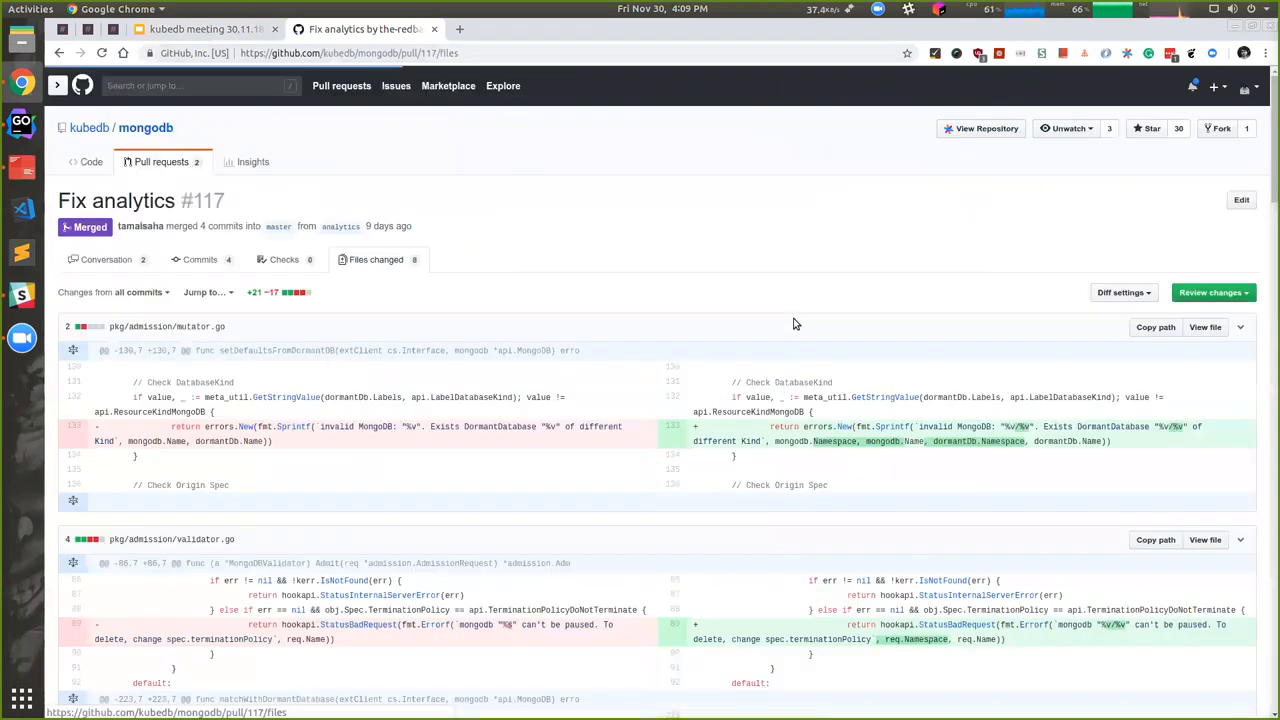
scroll(down, 3)
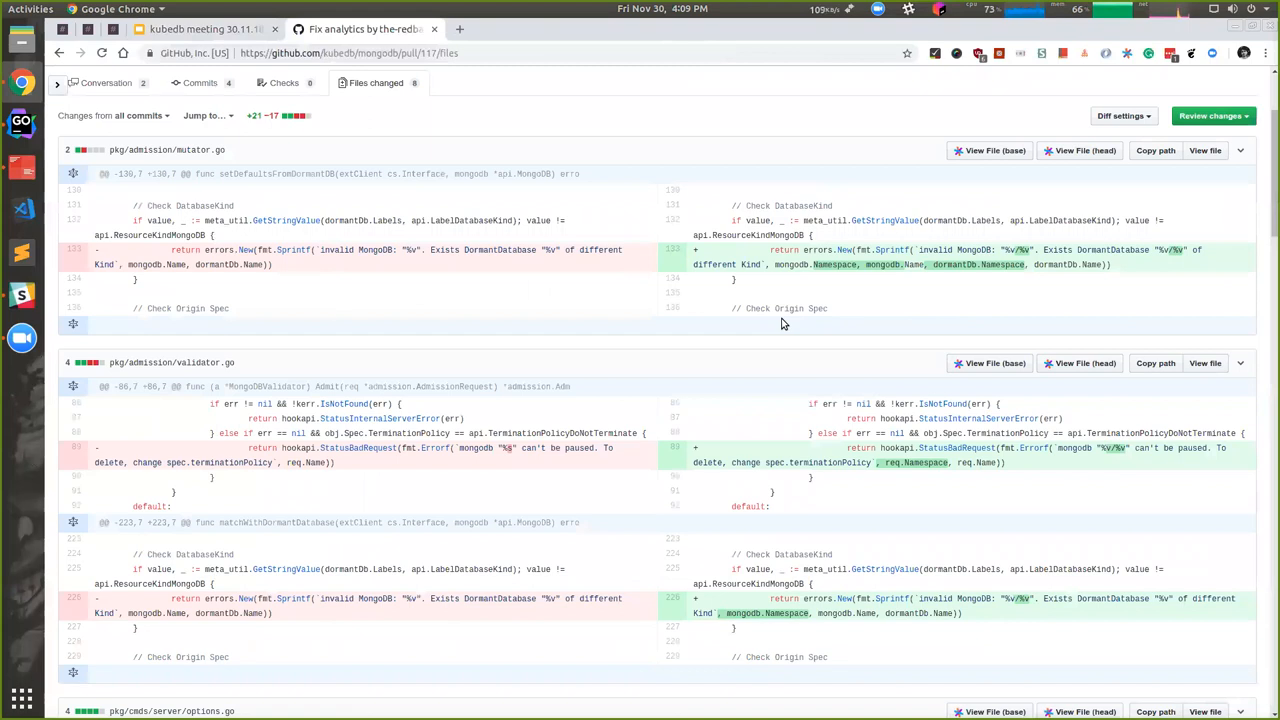
scroll(down, 3)
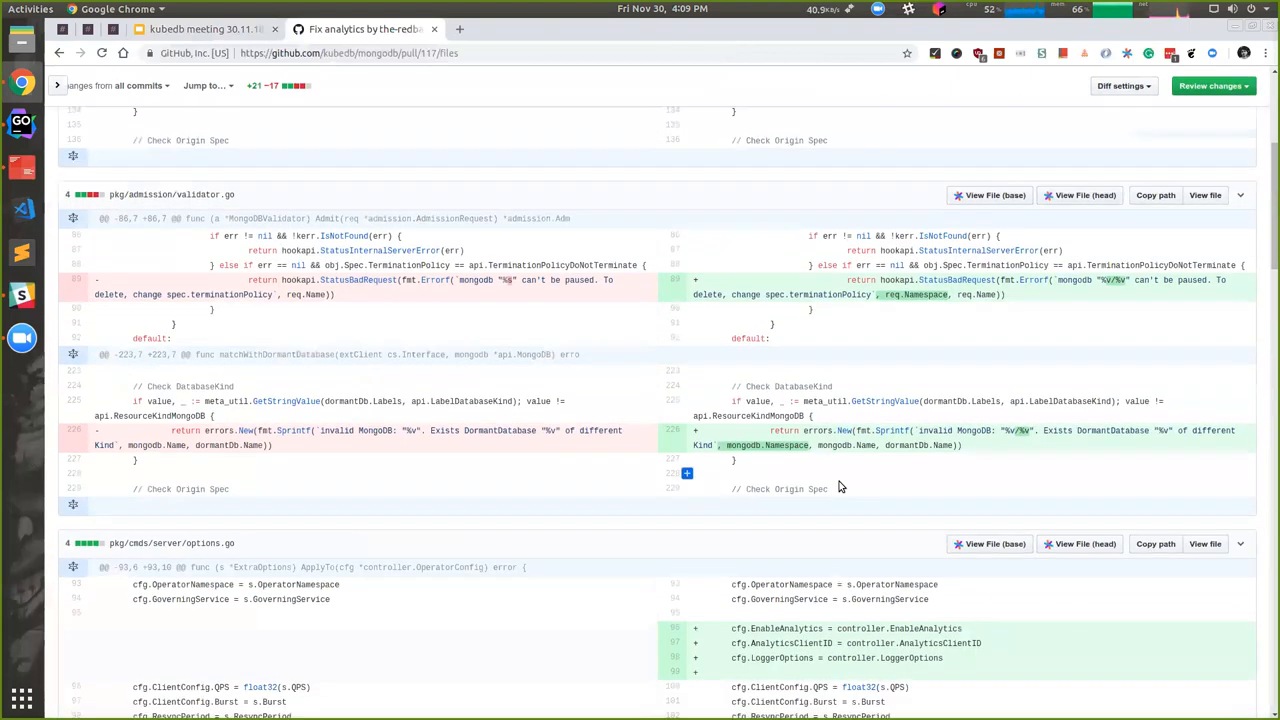
scroll(down, 3)
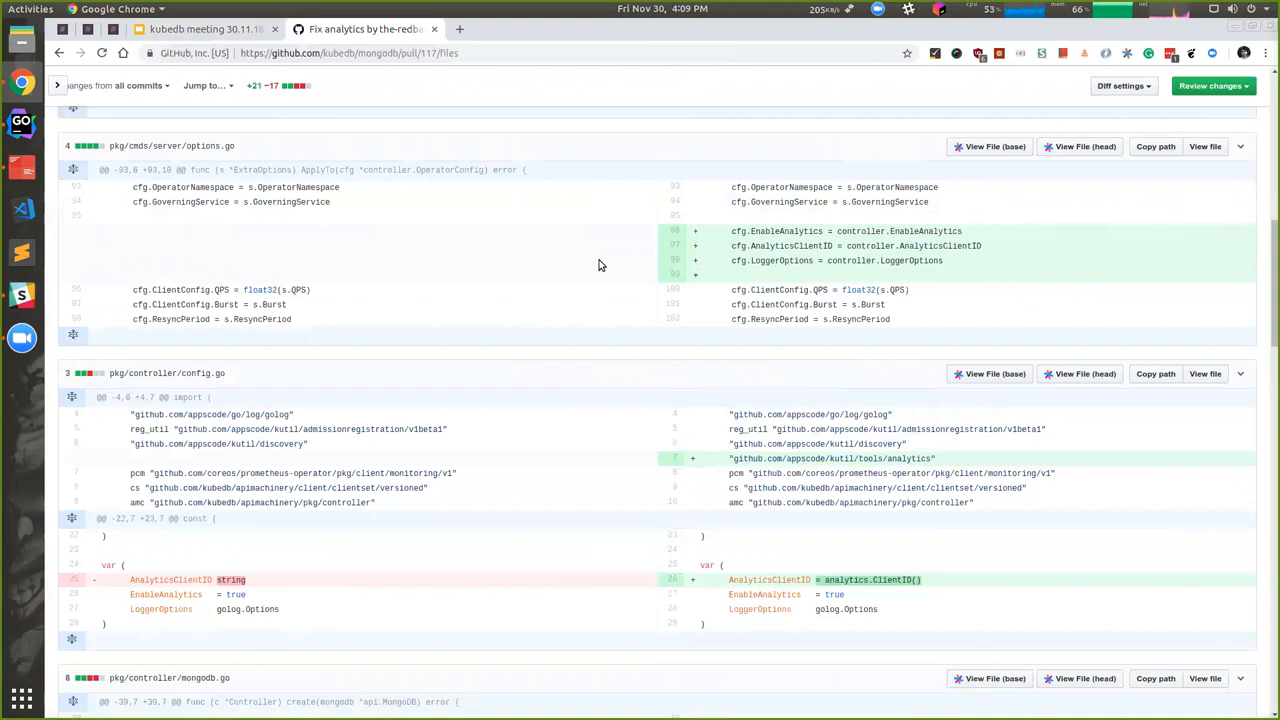
scroll(down, 3)
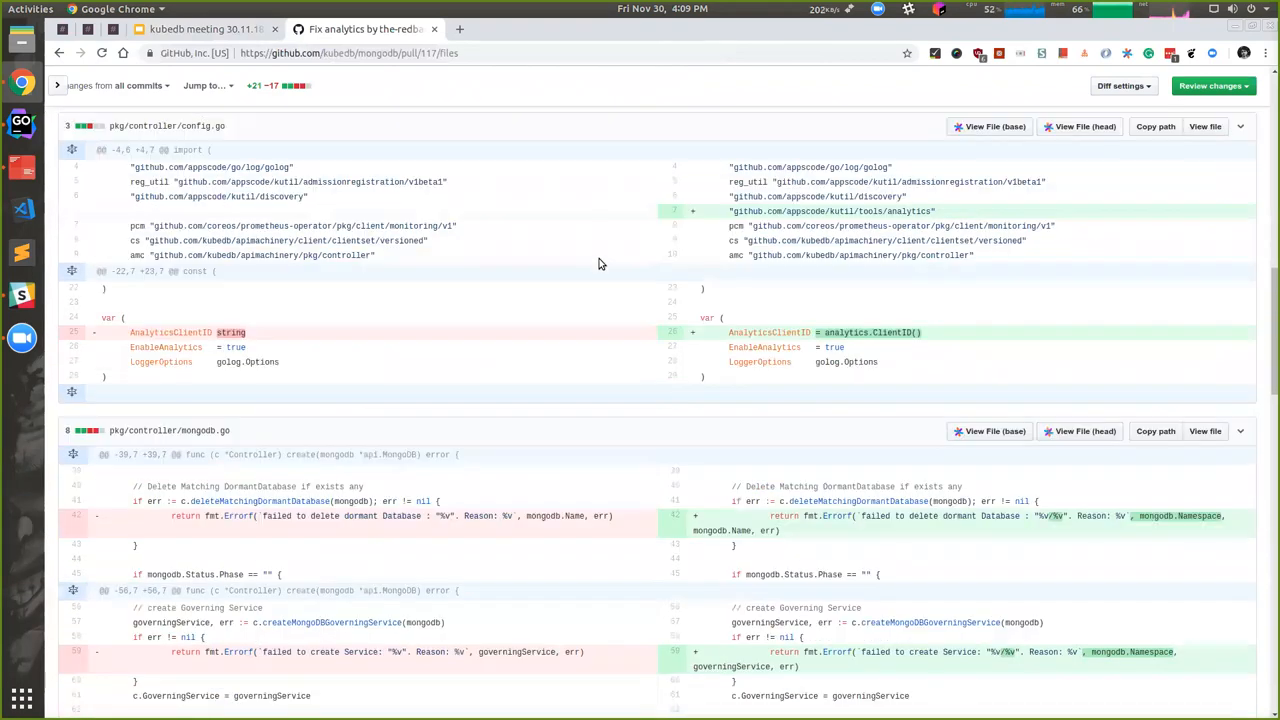
scroll(down, 3)
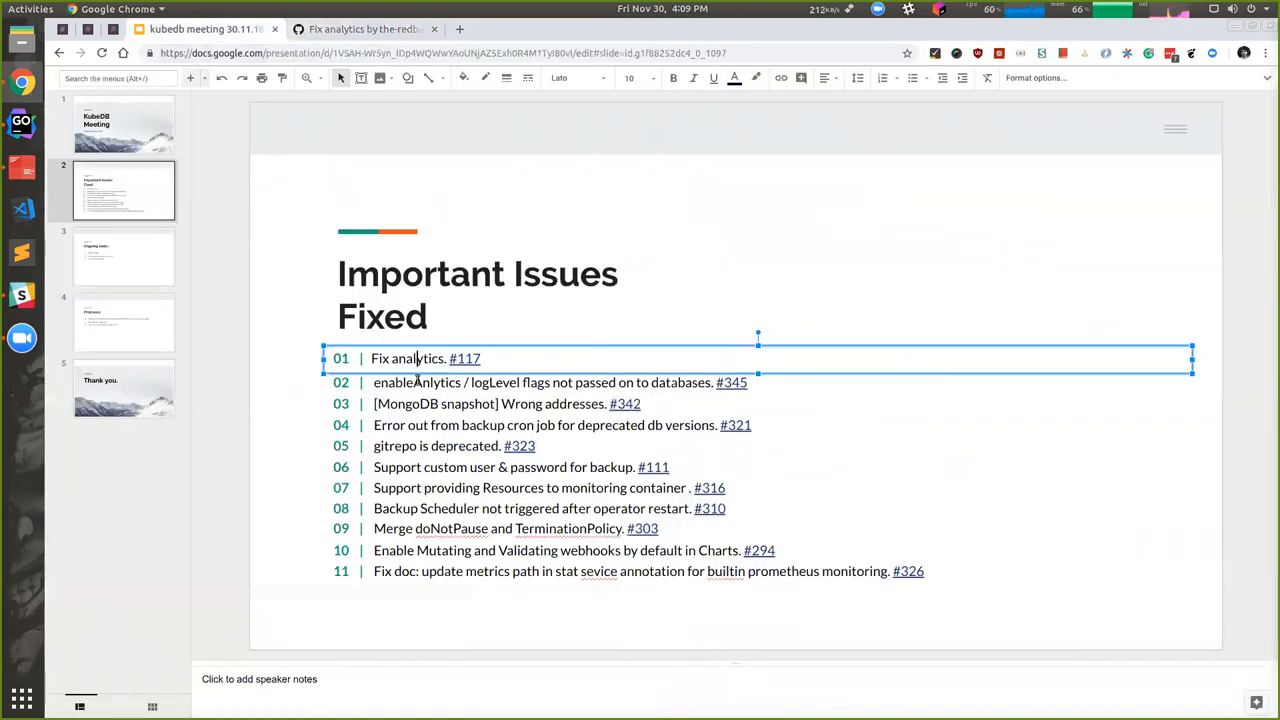
Open issue #345 from line 02 and scroll through its description
click(732, 382)
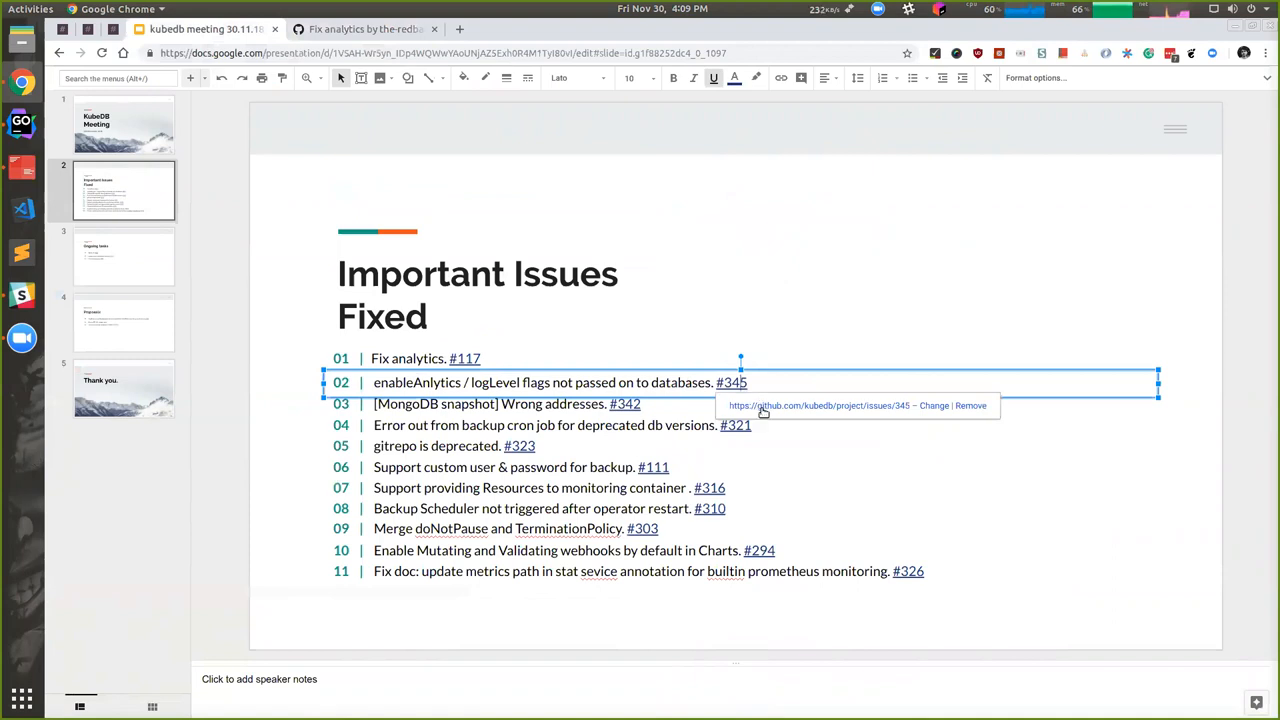
click(732, 382)
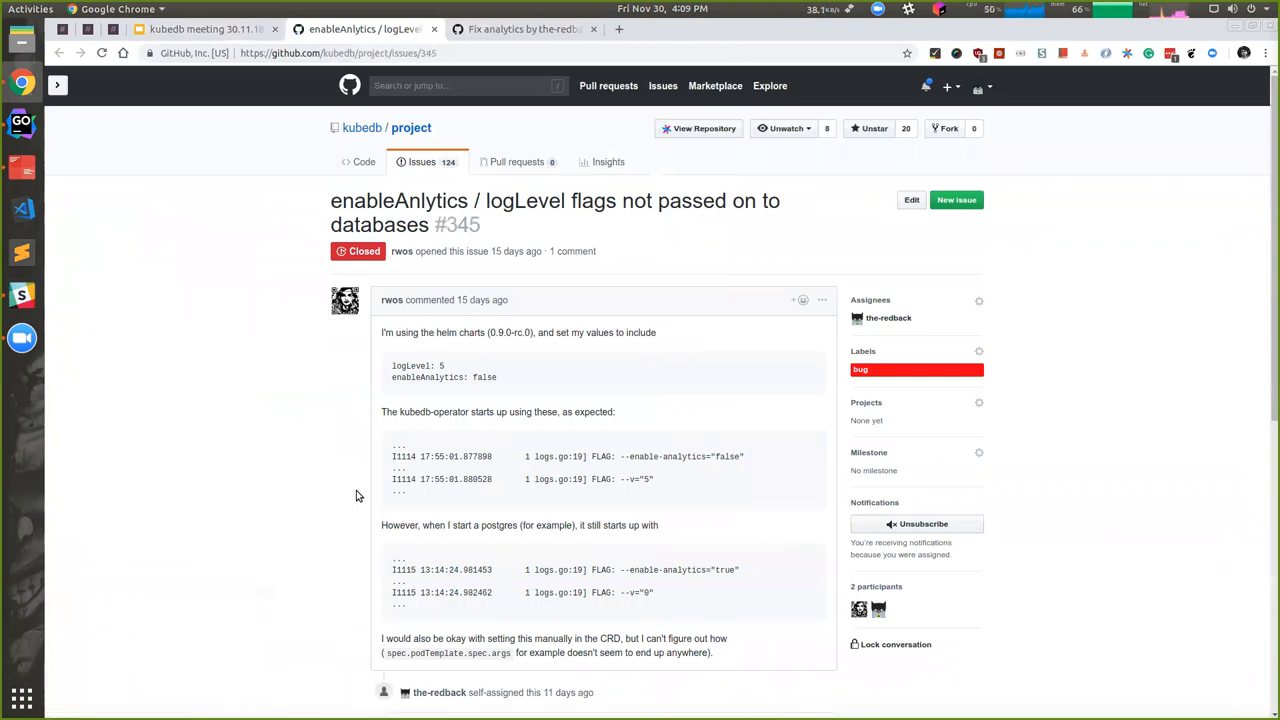
scroll(down, 3)
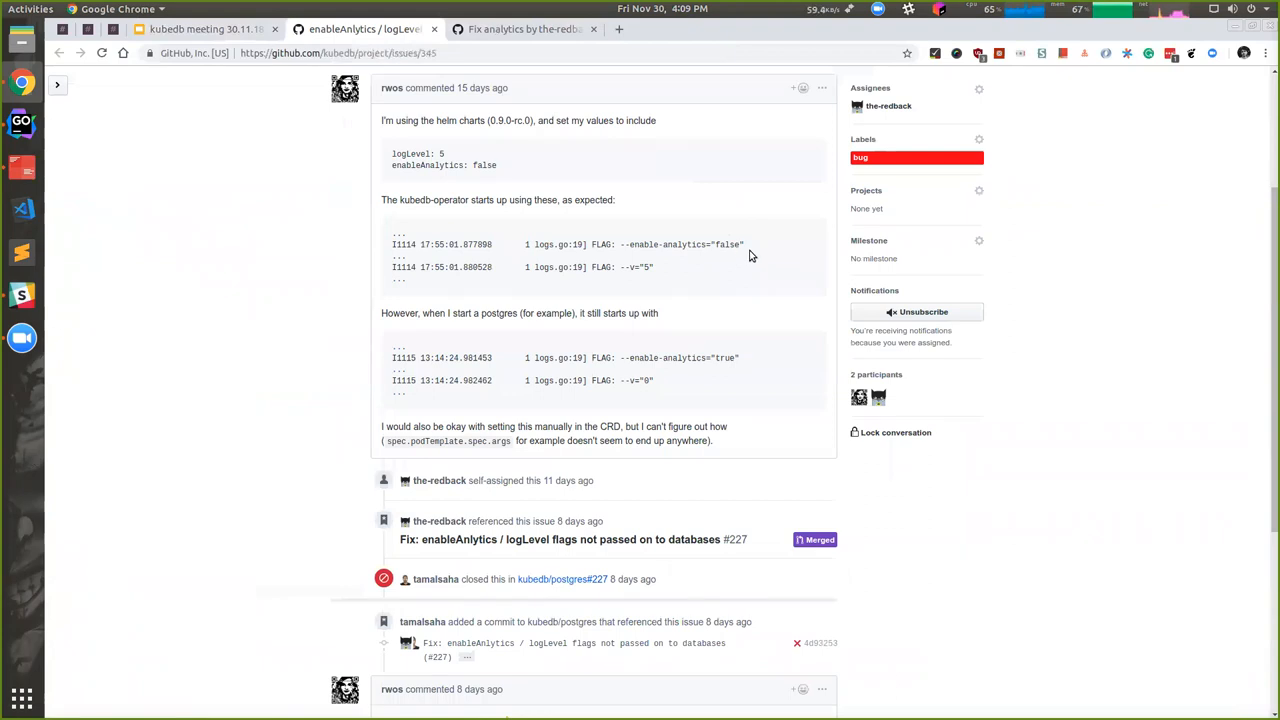
mouse_move(628, 264)
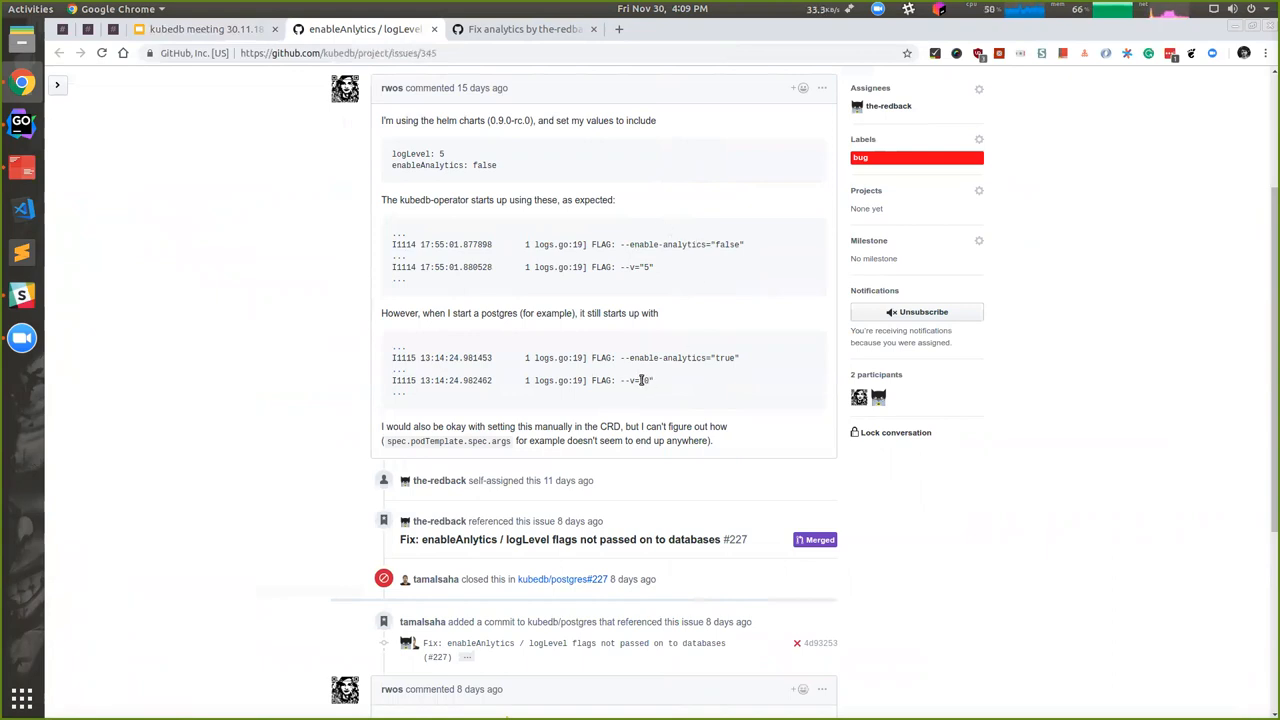
mouse_move(656, 380)
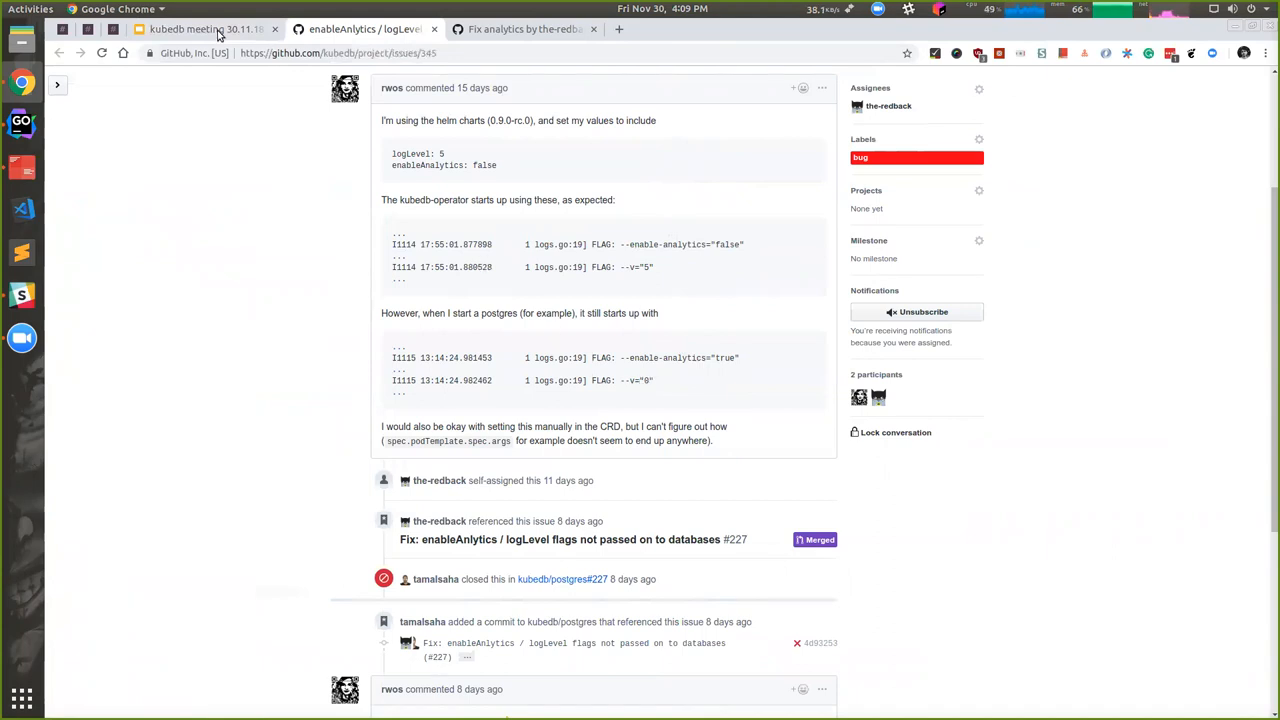
From the deck, open issue #342 MongoDB snapshot wrong addresses and read it through
click(204, 28)
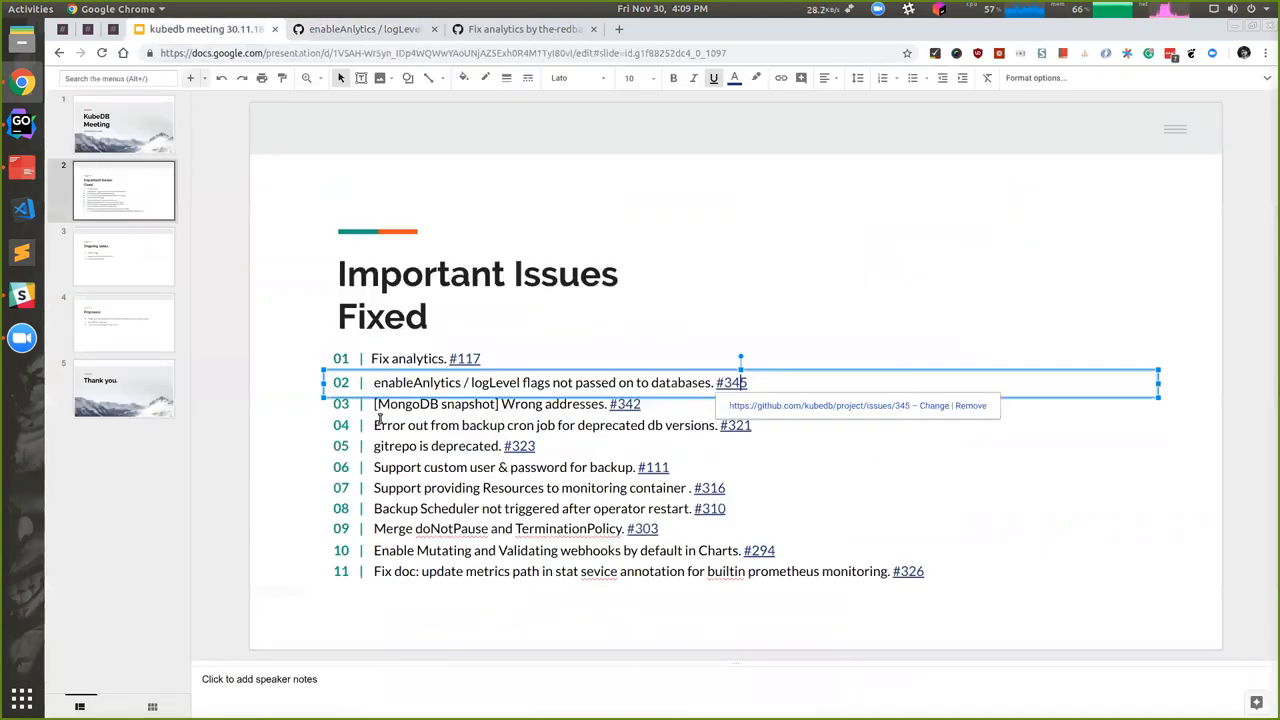
click(624, 404)
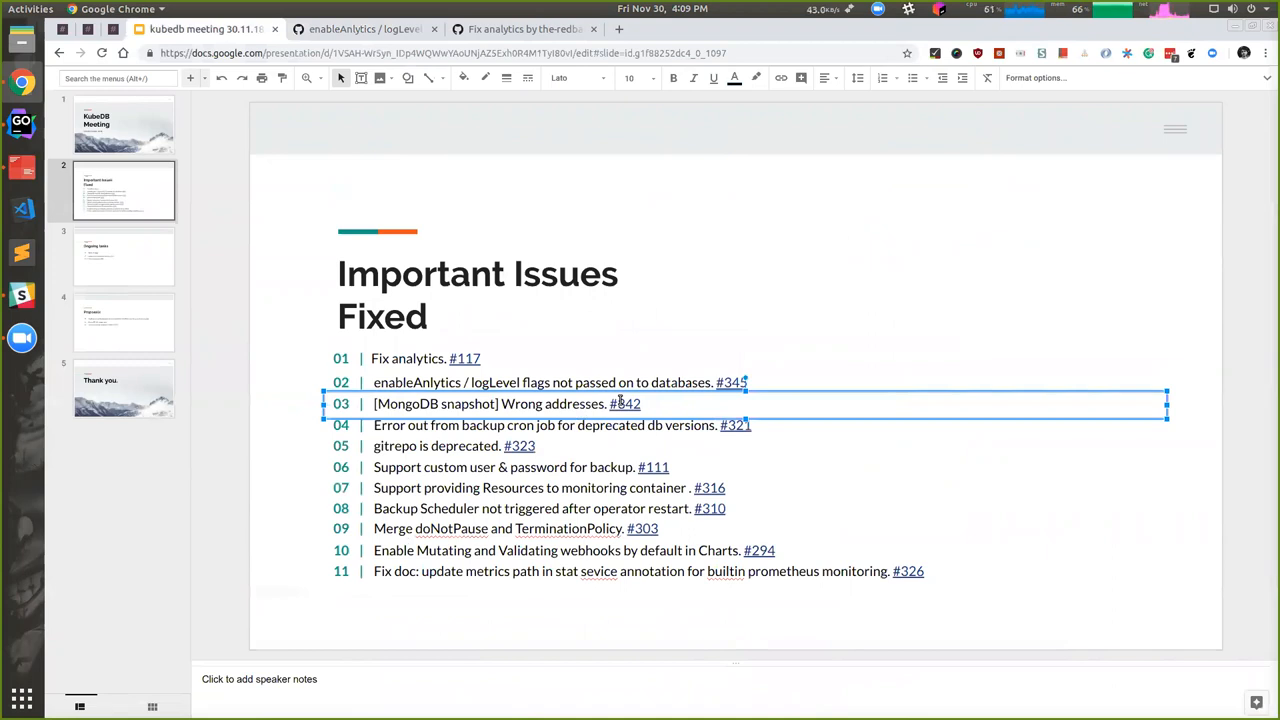
click(624, 404)
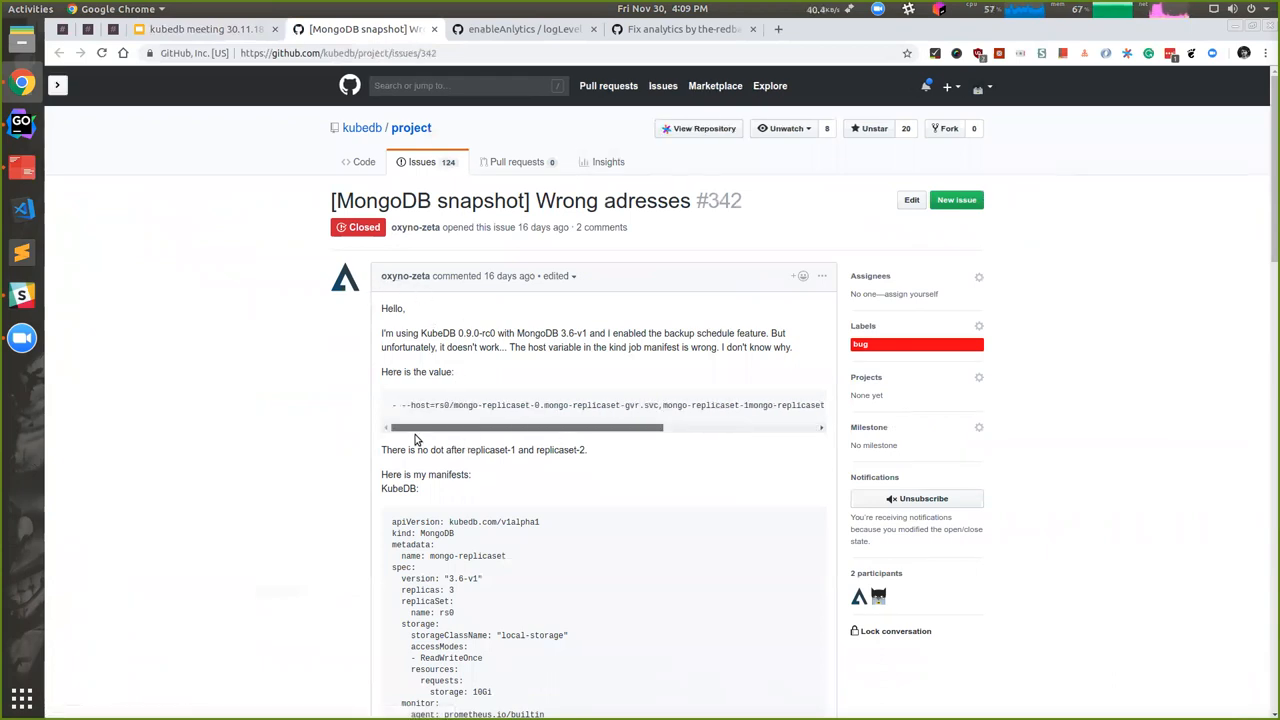
scroll(down, 3)
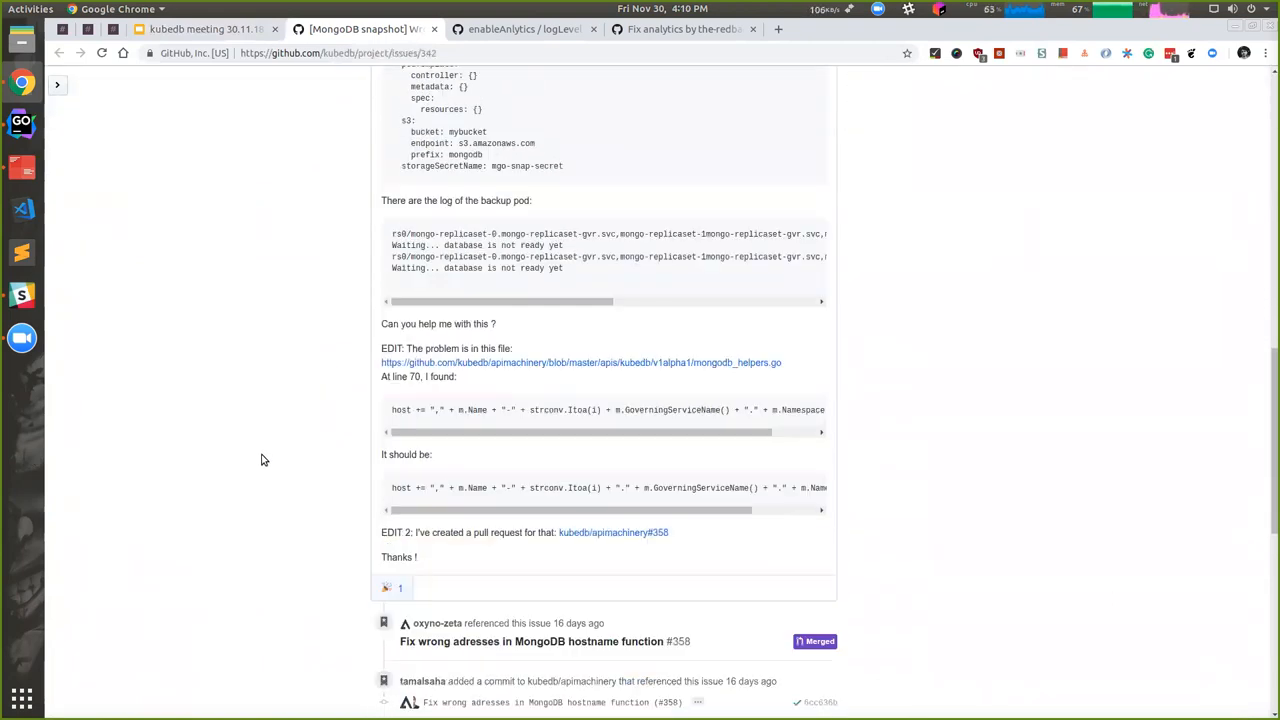
scroll(down, 3)
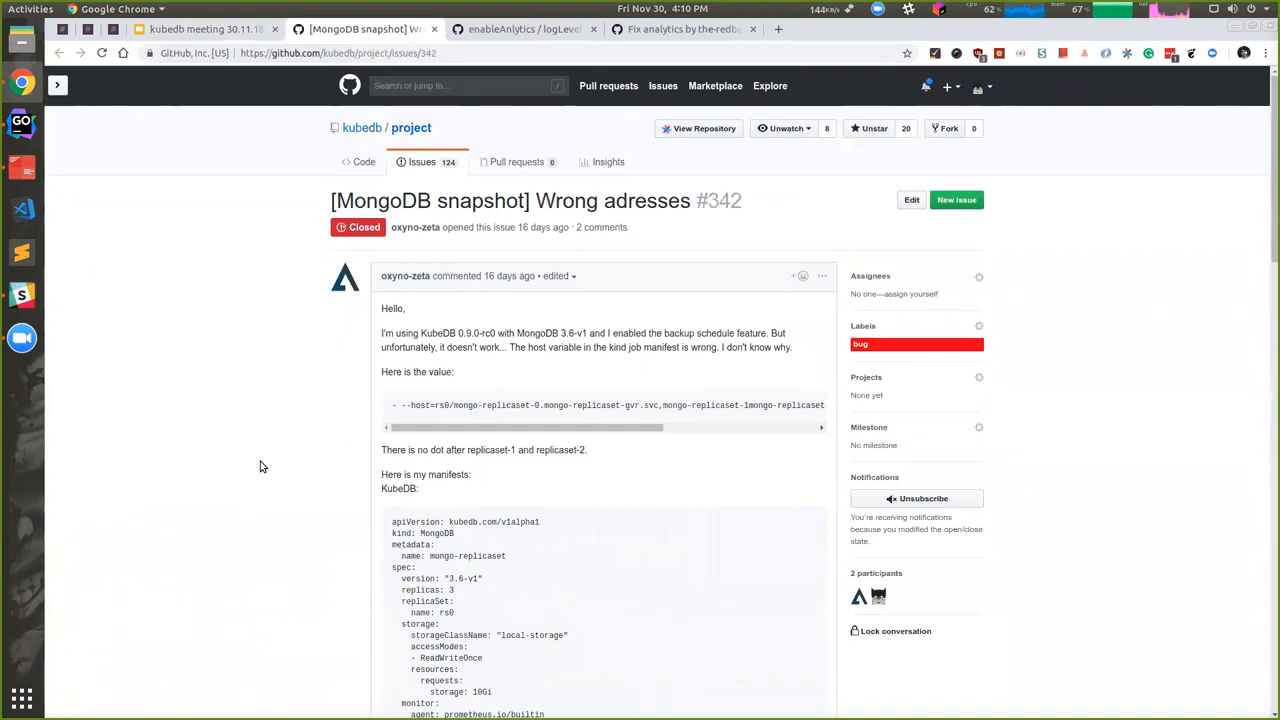
scroll(down, 3)
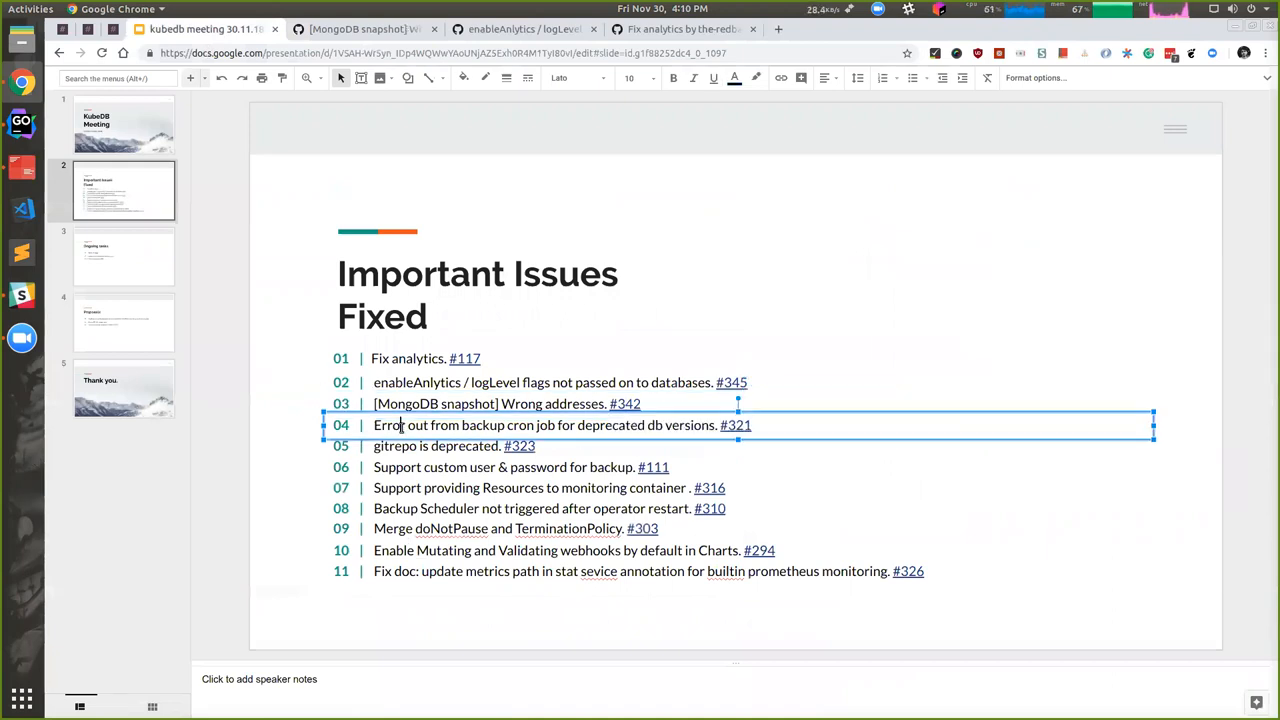
Open issue #321 from line 04, highlight 'cron job' in its title and scroll its timeline
click(736, 424)
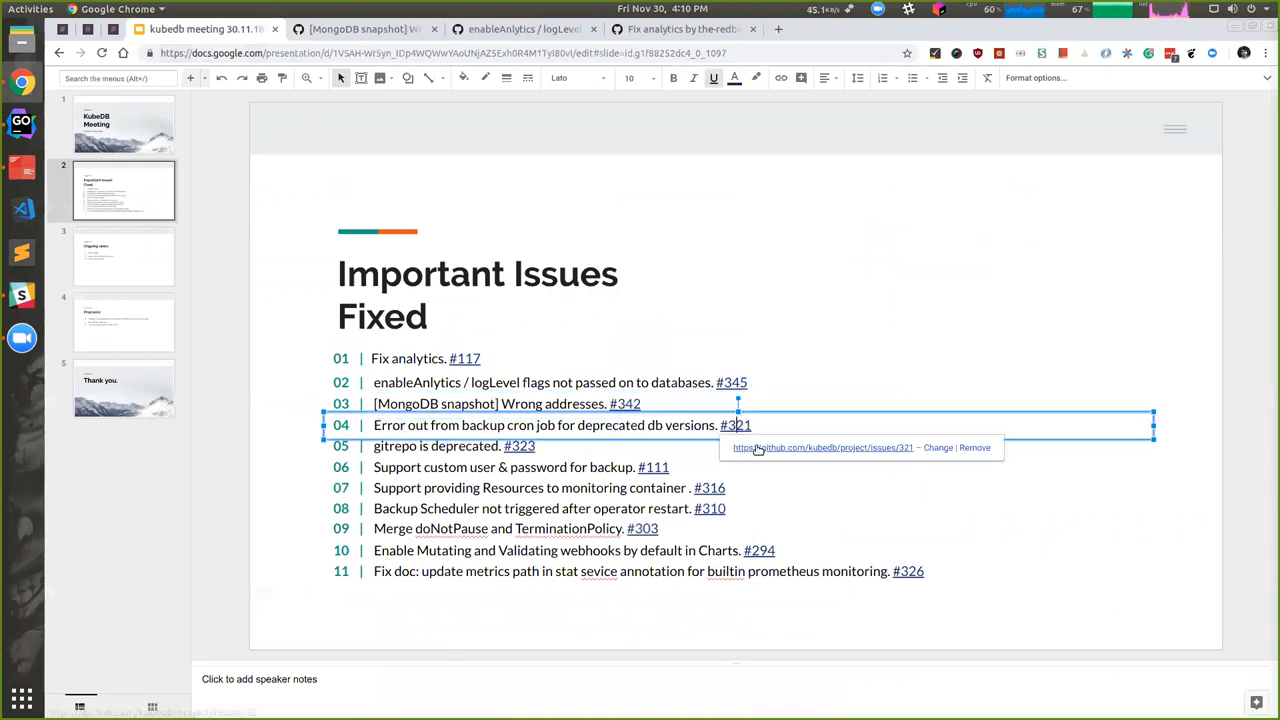
click(736, 424)
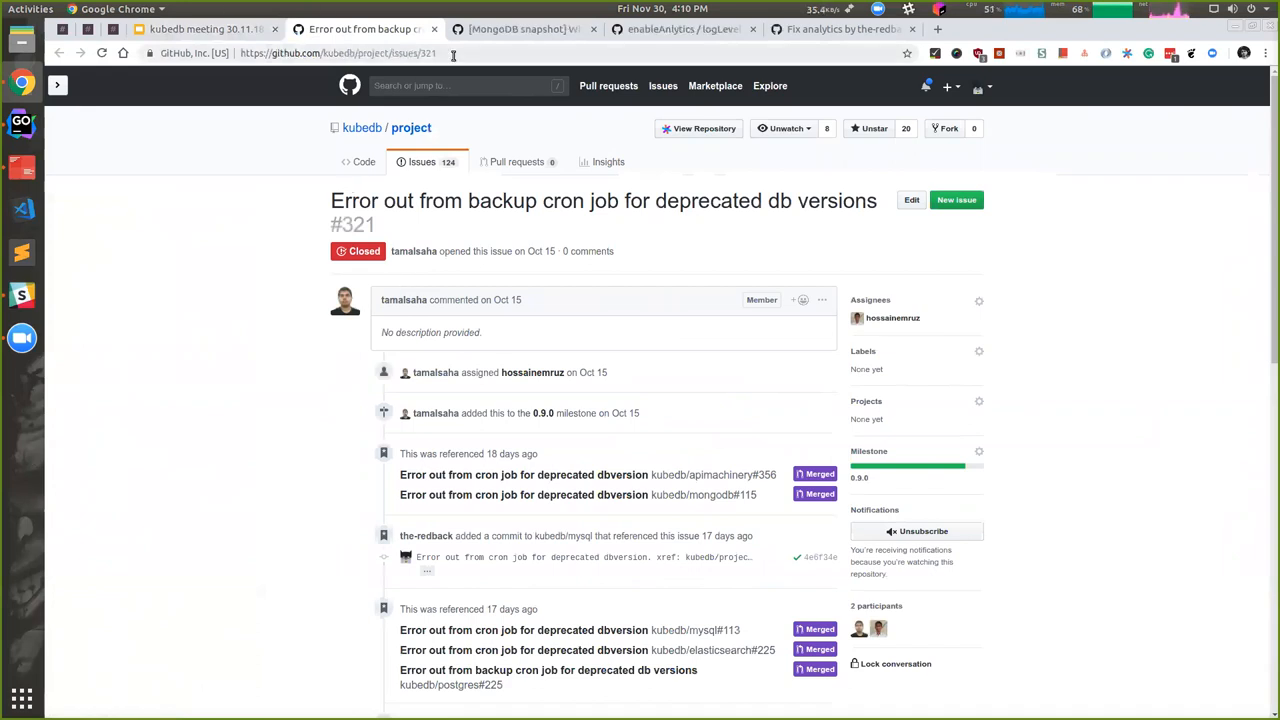
double_click(554, 200)
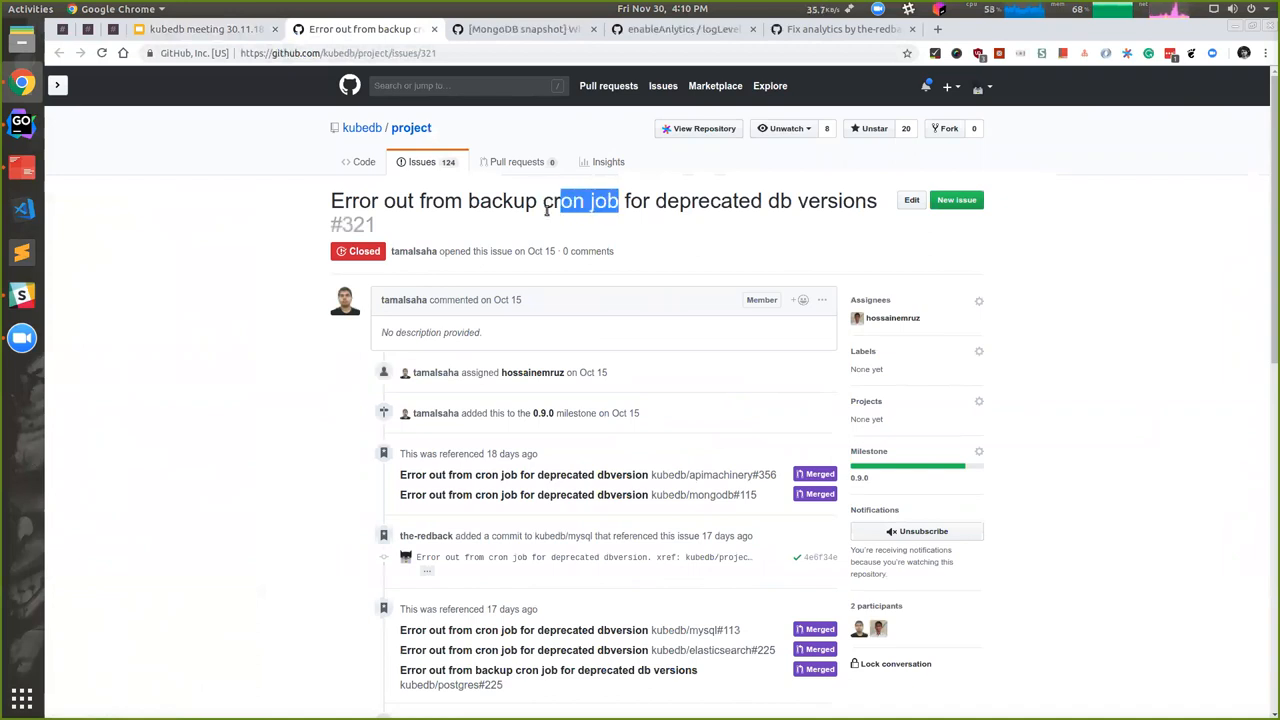
double_click(564, 200)
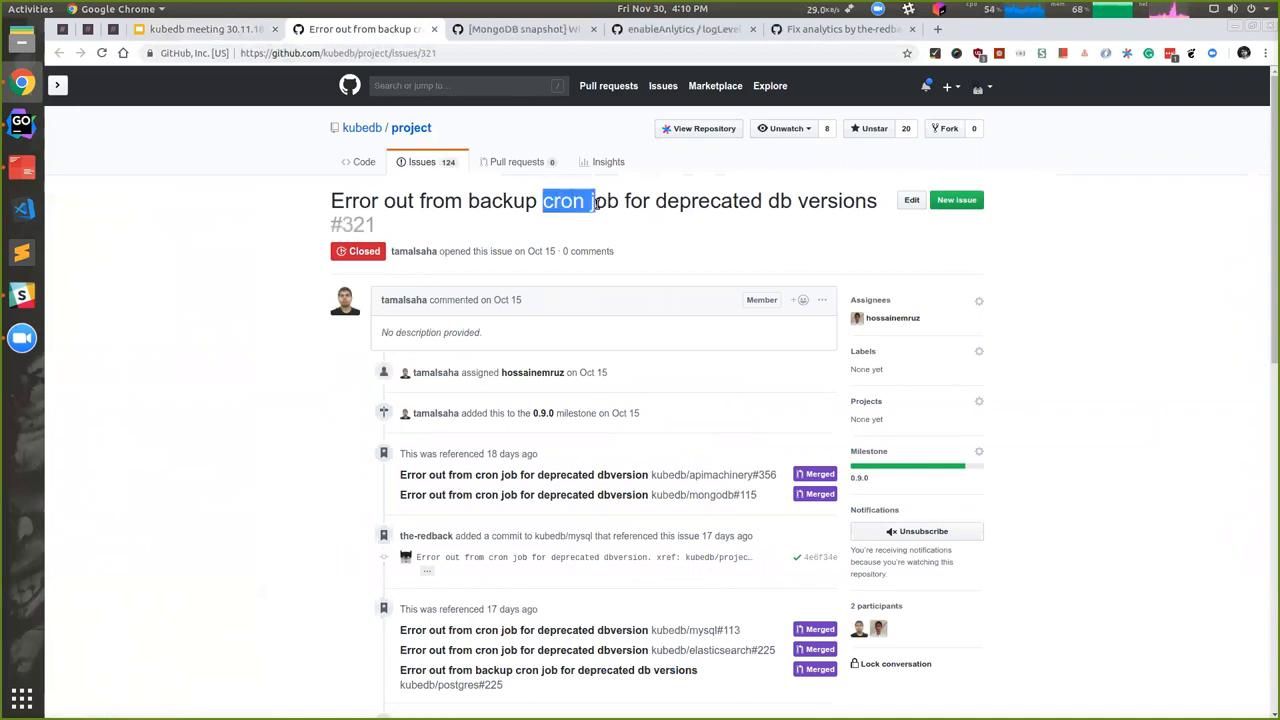
scroll(down, 3)
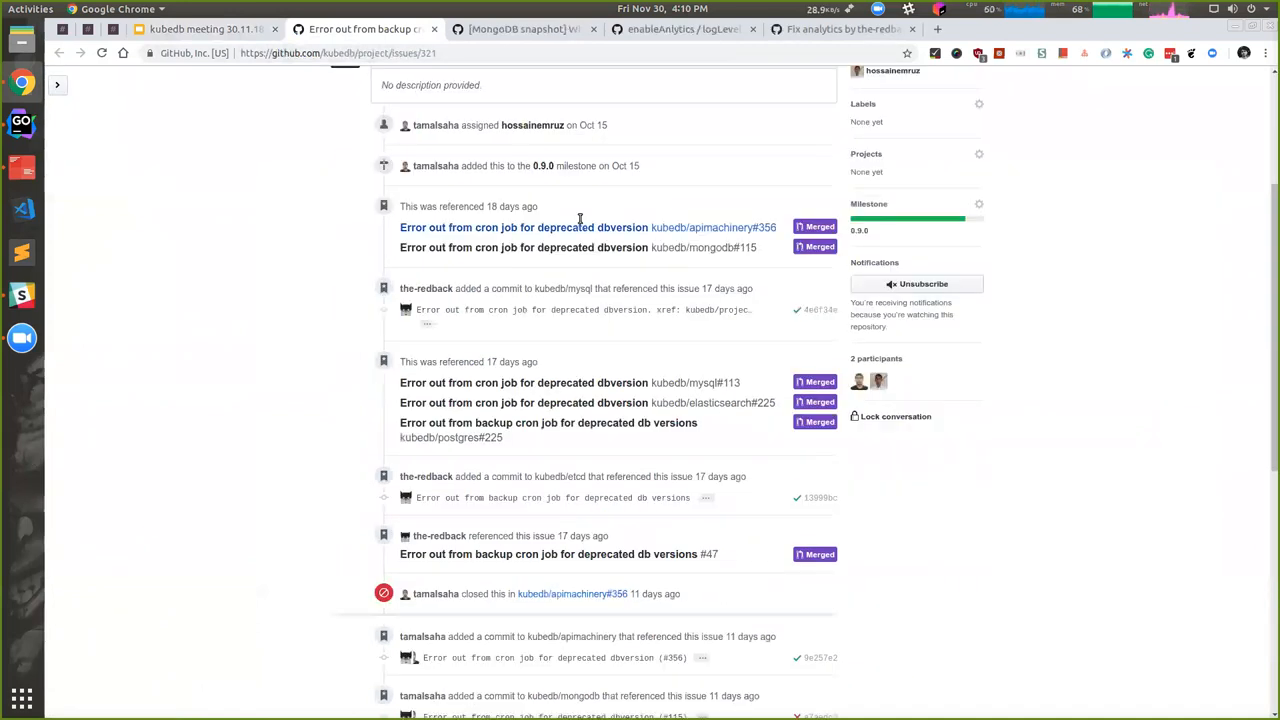
scroll(down, 3)
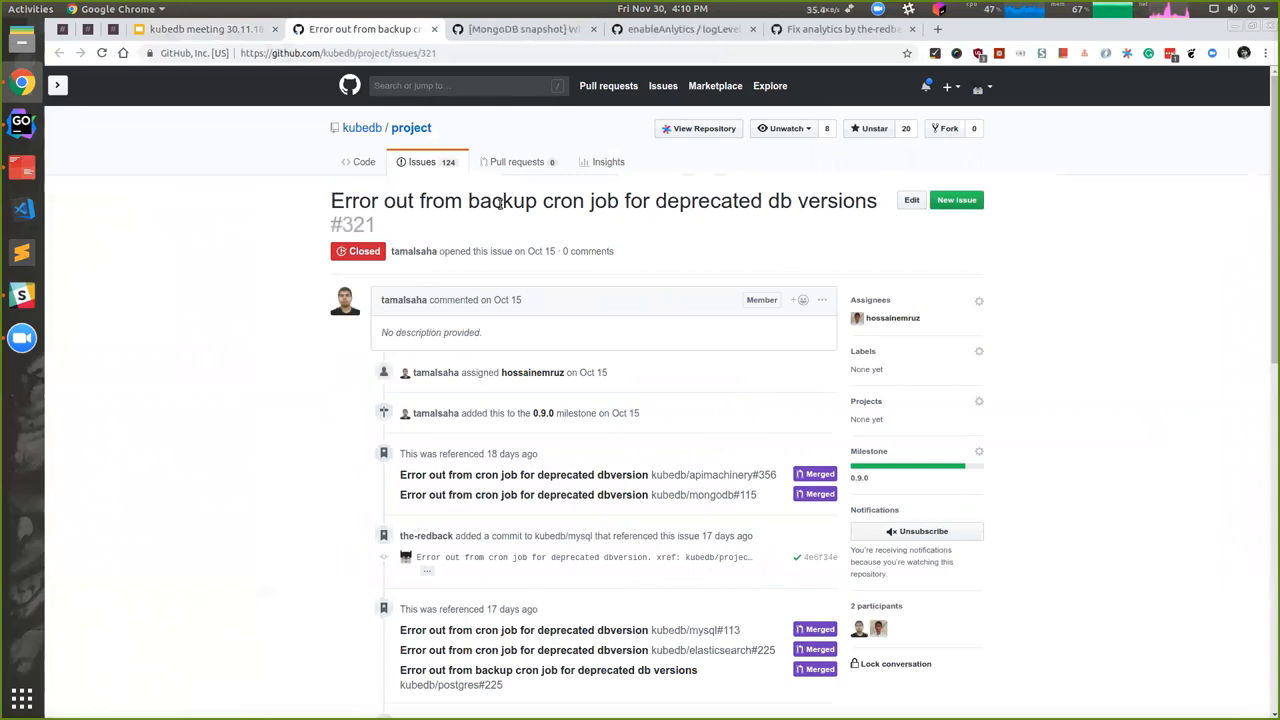
scroll(down, 3)
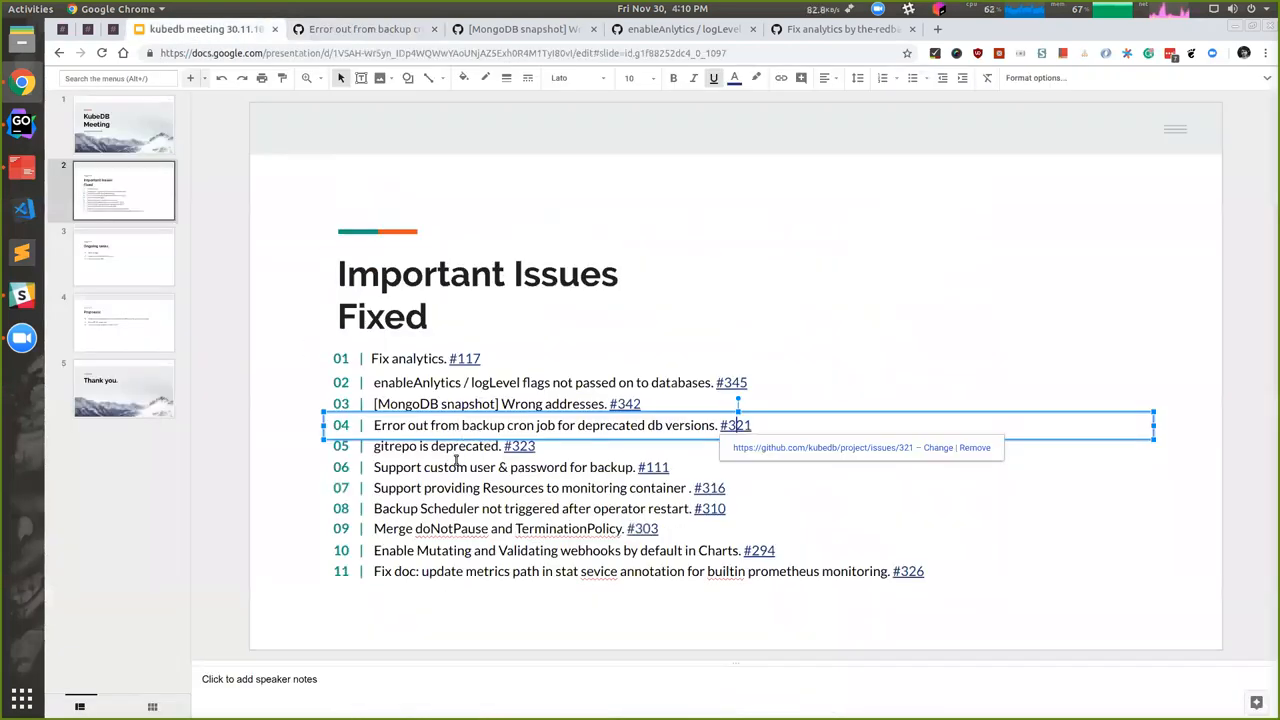
Select line 06 and open its linked pull request #111, Support custom user & password for backup
click(452, 444)
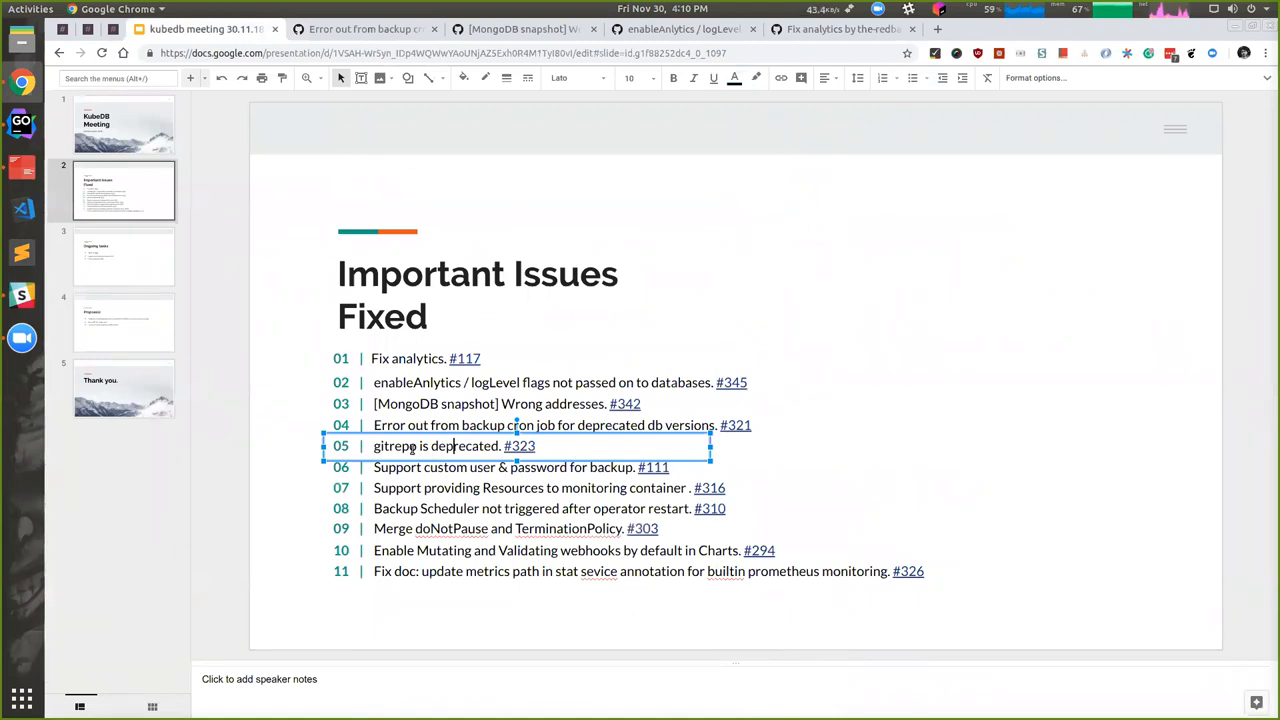
mouse_move(468, 464)
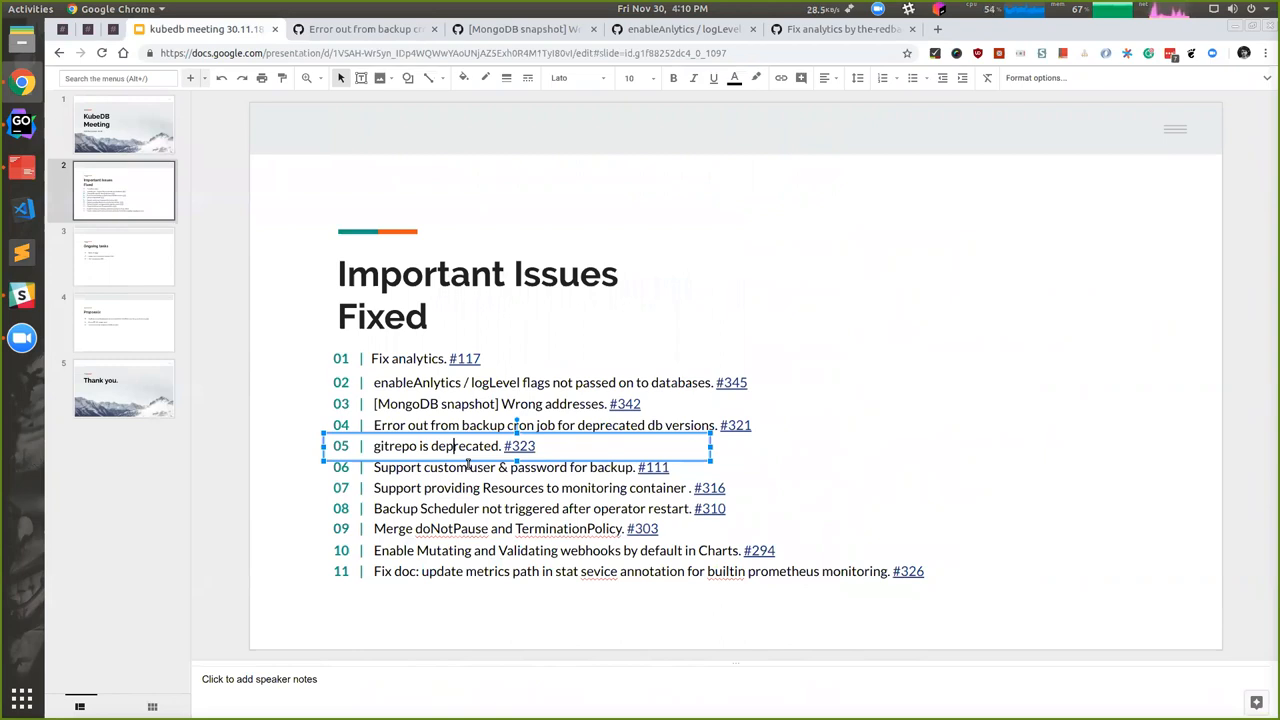
click(516, 468)
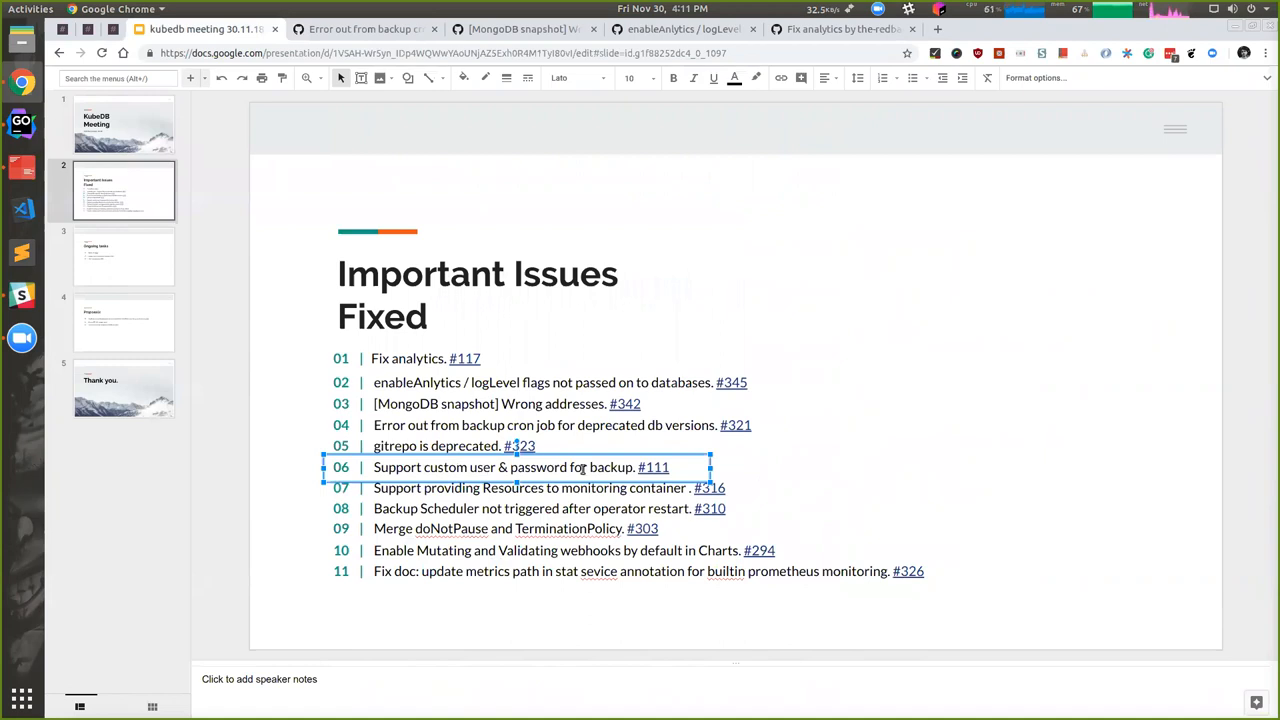
mouse_move(652, 468)
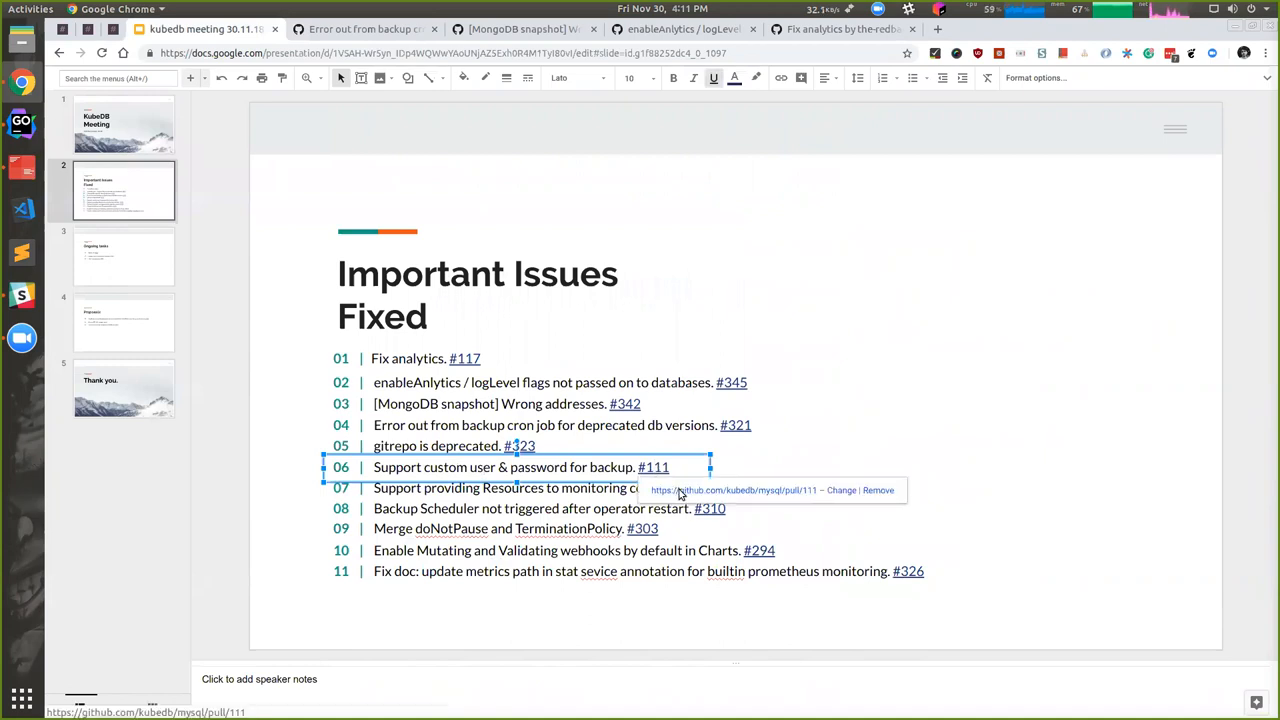
click(652, 468)
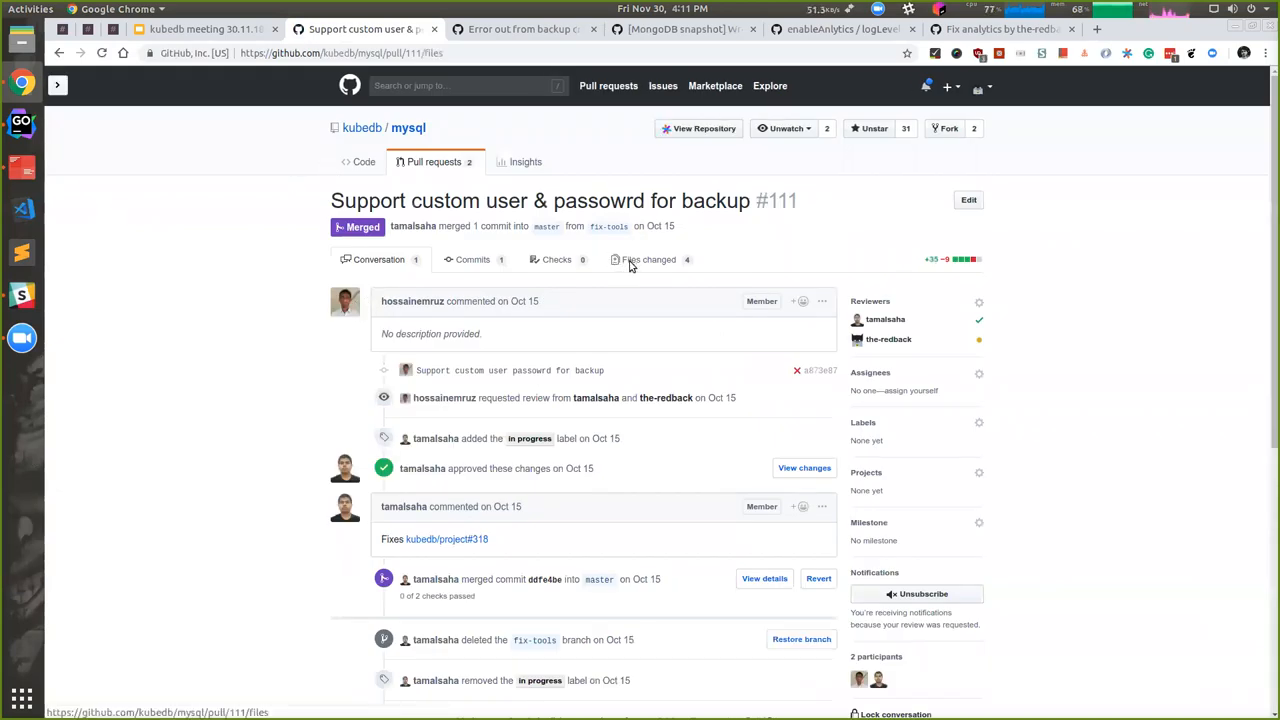
Scroll the Files changed diff of #111, highlight mysqlUser, and return to the deck
click(648, 260)
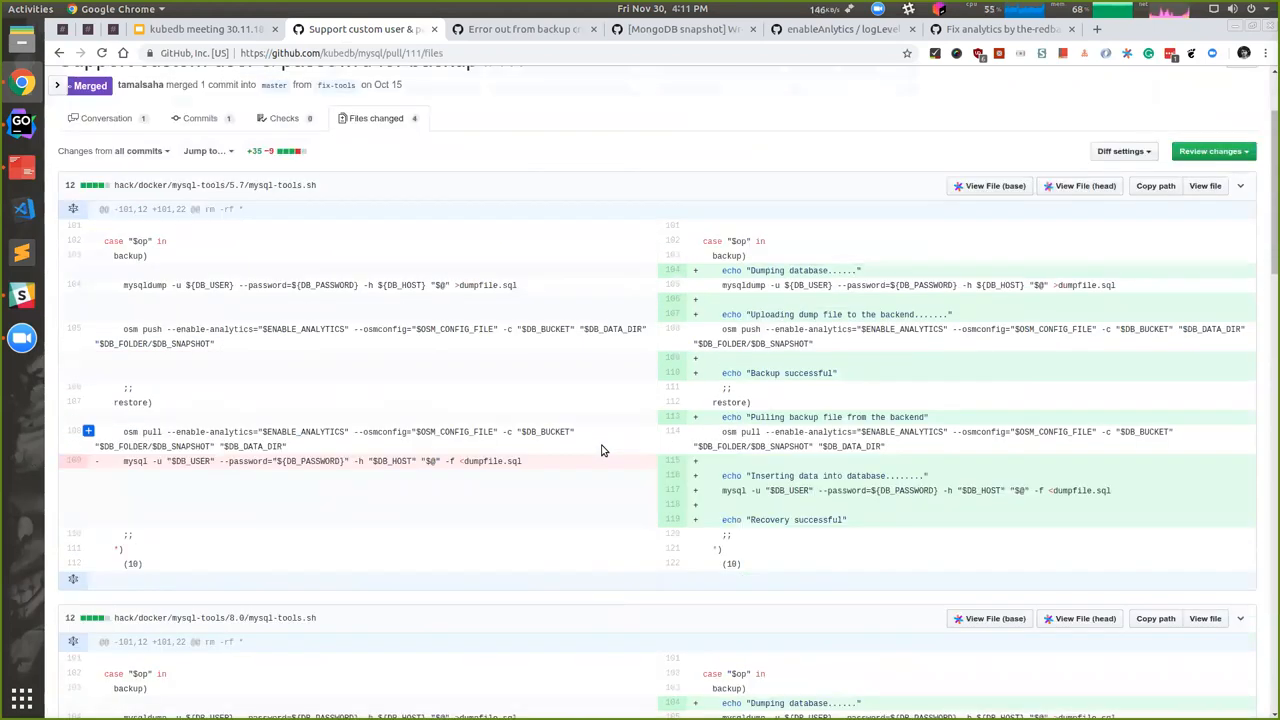
mouse_move(760, 588)
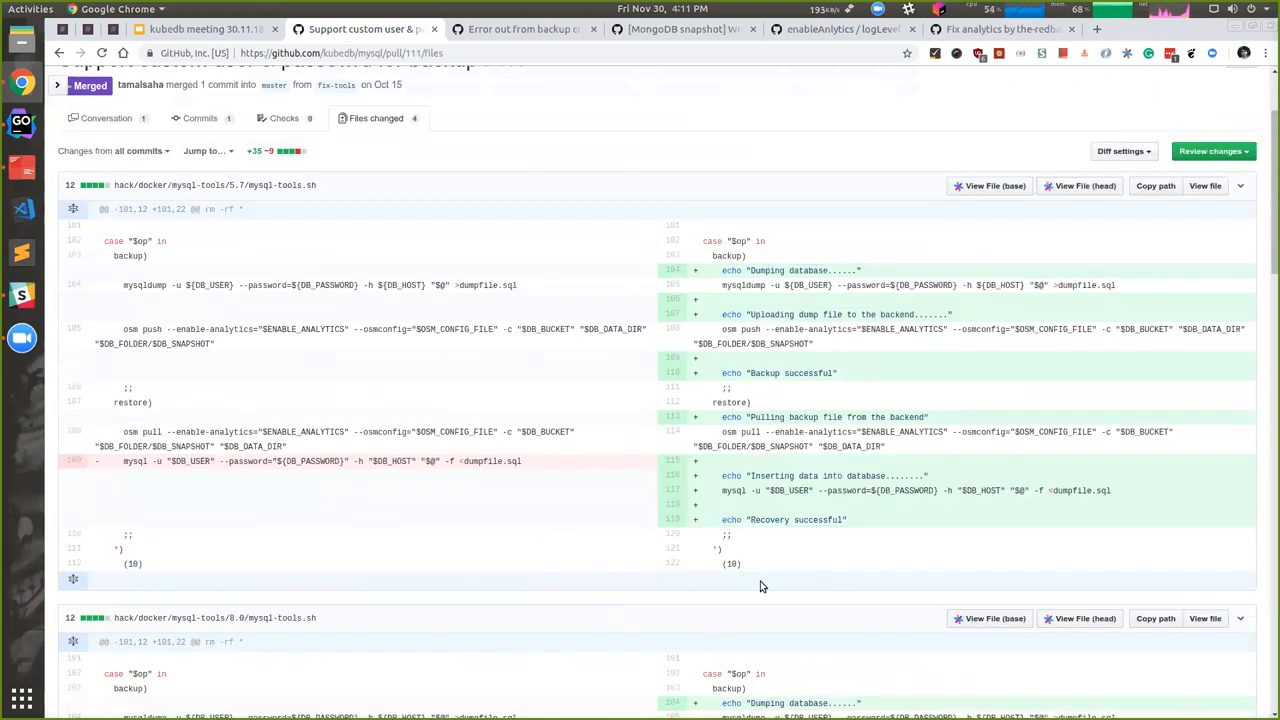
scroll(down, 3)
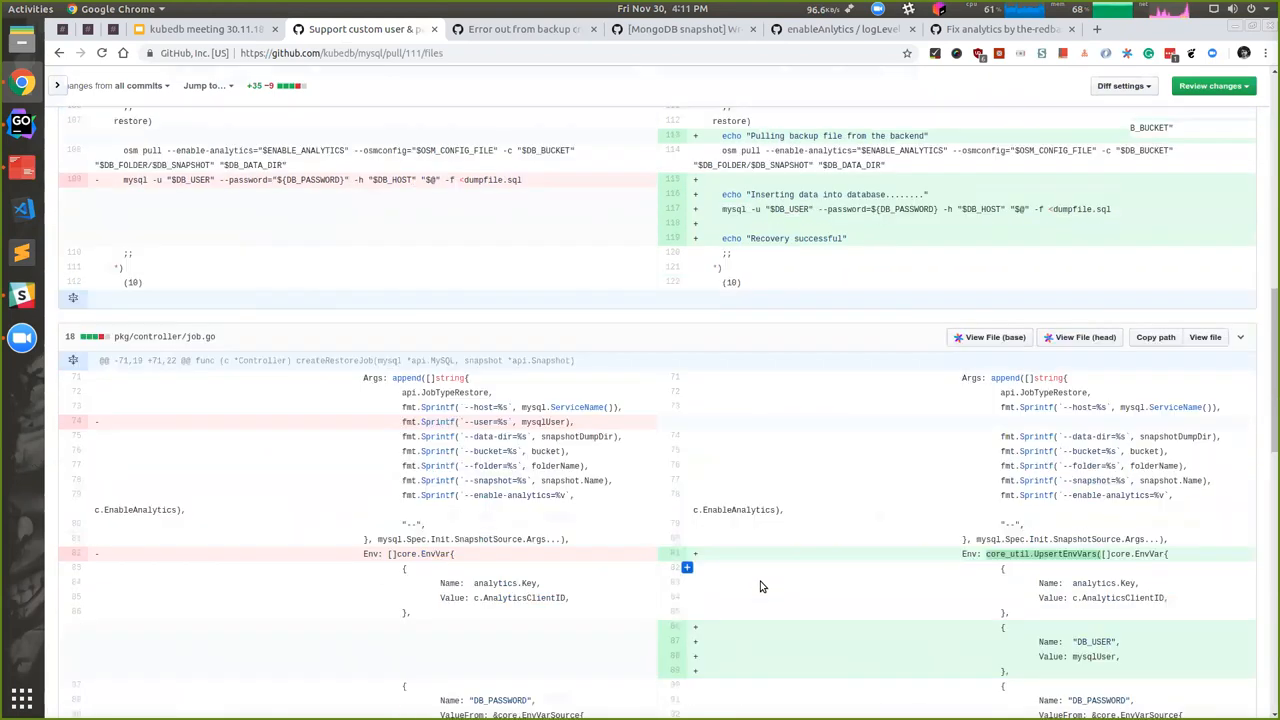
scroll(down, 3)
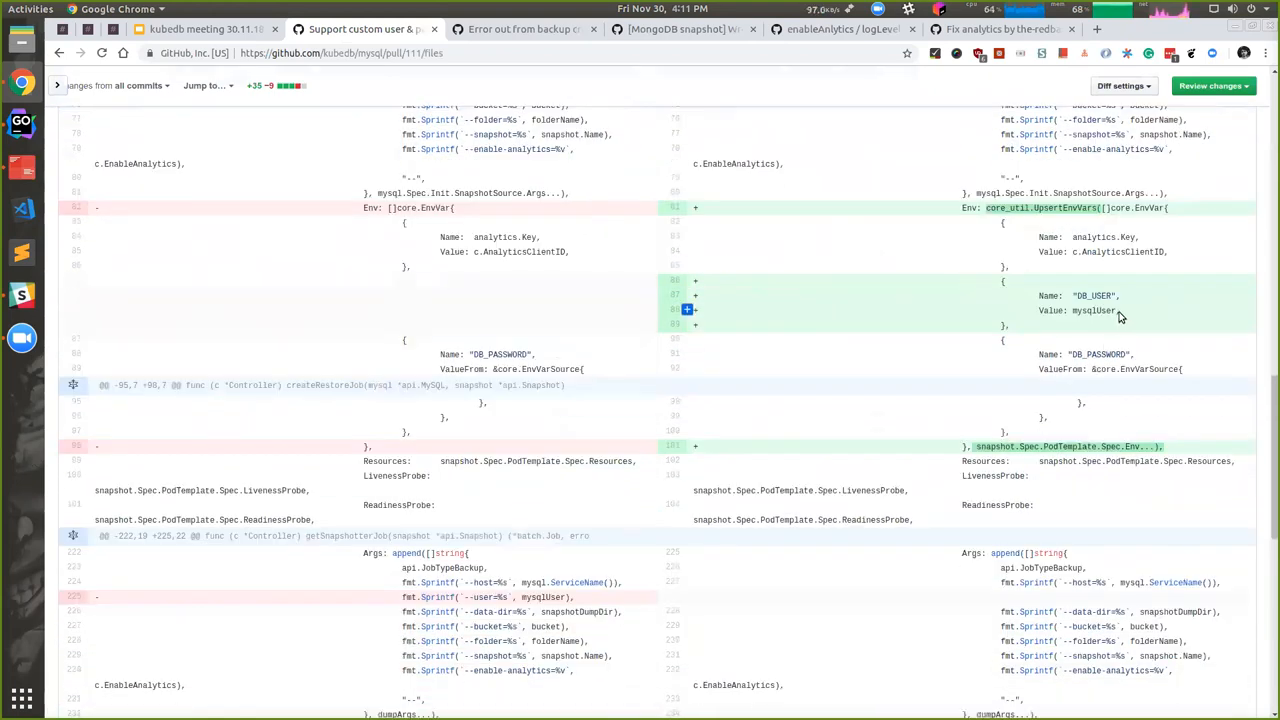
double_click(1092, 310)
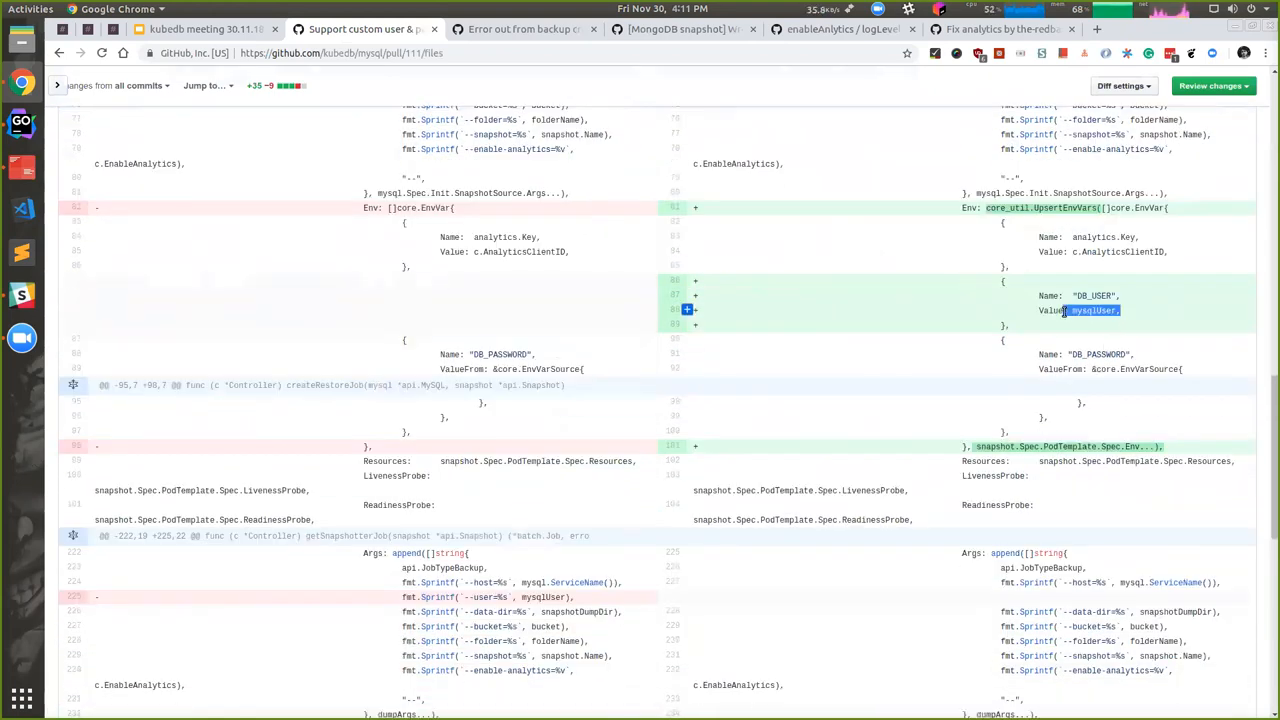
click(200, 28)
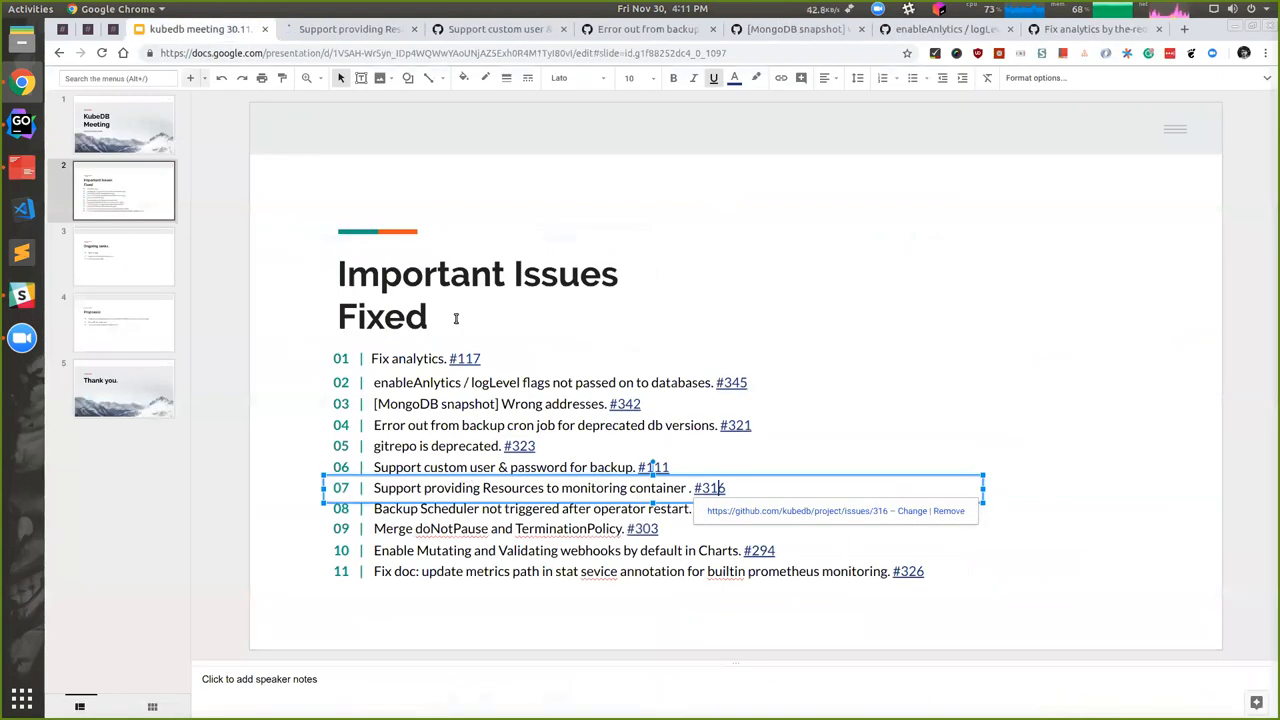
Open issue #316 from item 07, scroll it, and return to the deck
click(350, 28)
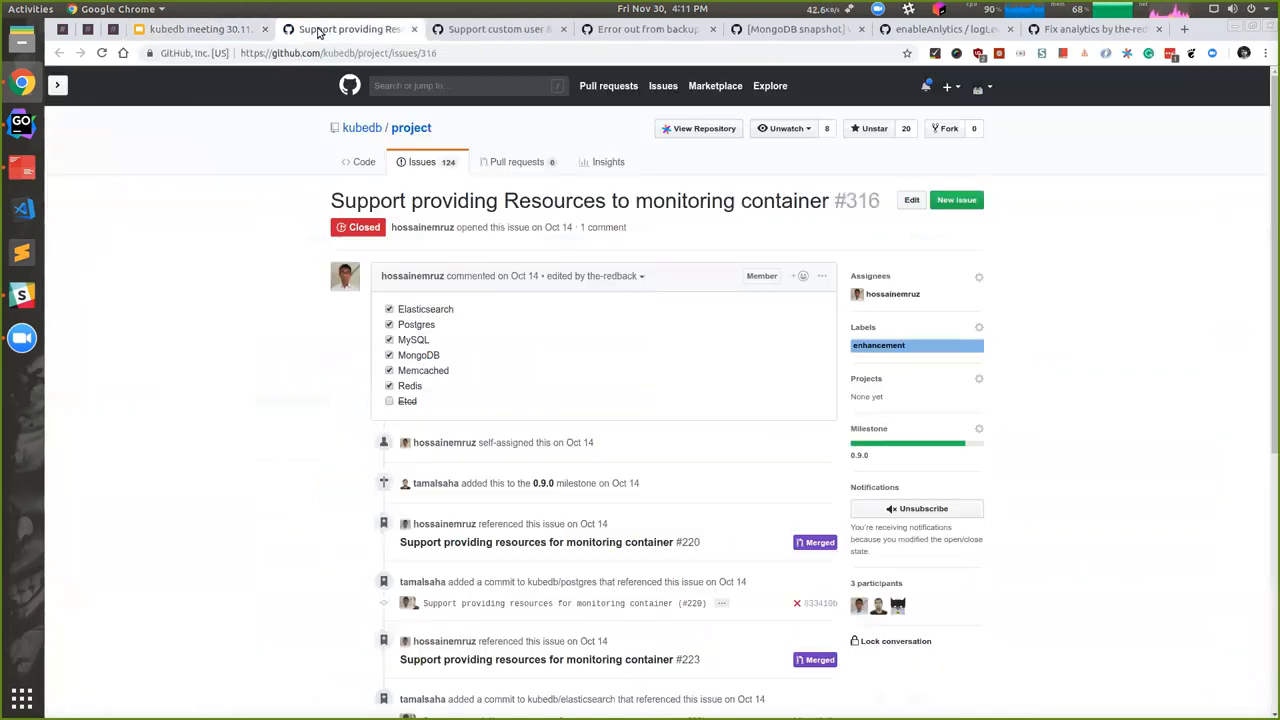
scroll(down, 3)
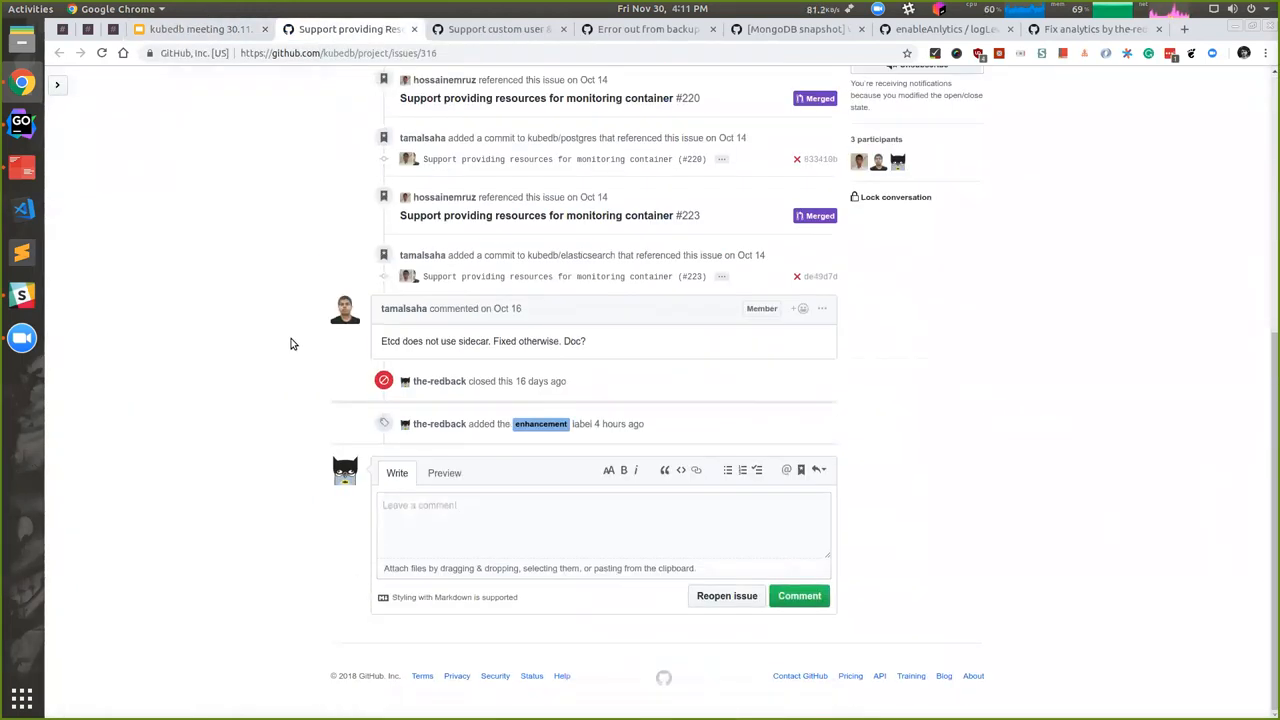
scroll(up, 3)
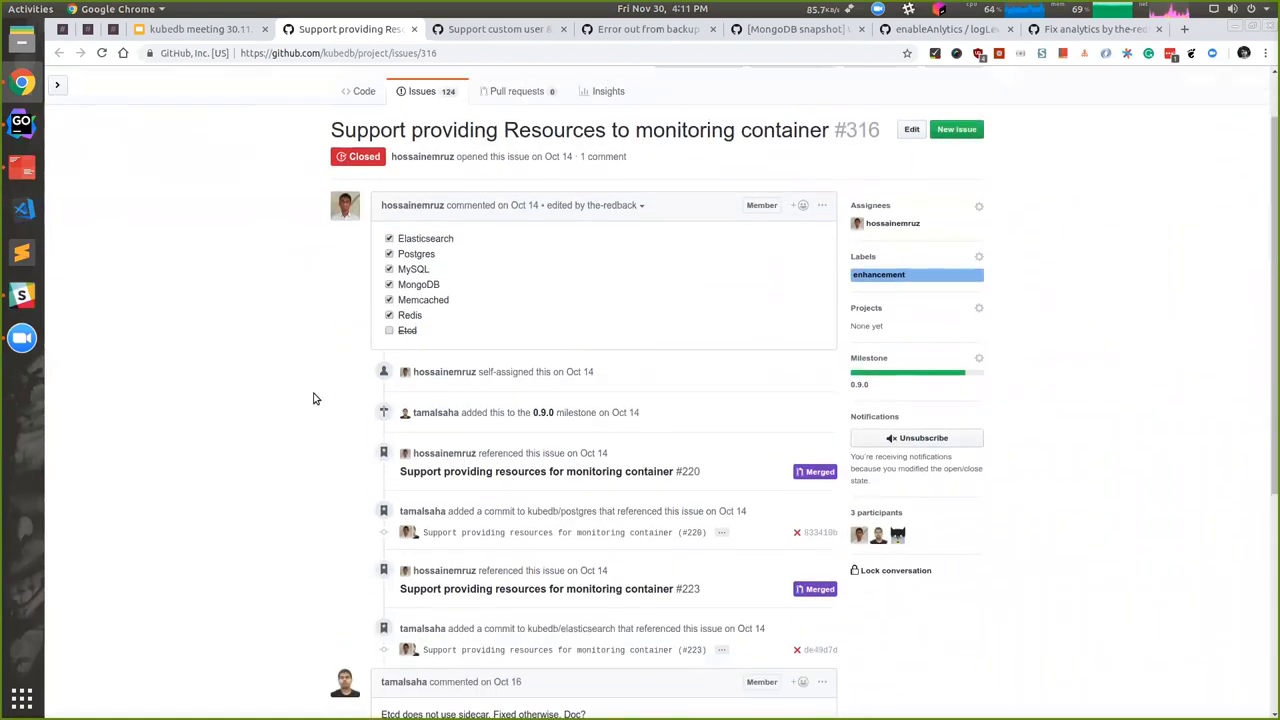
mouse_move(200, 30)
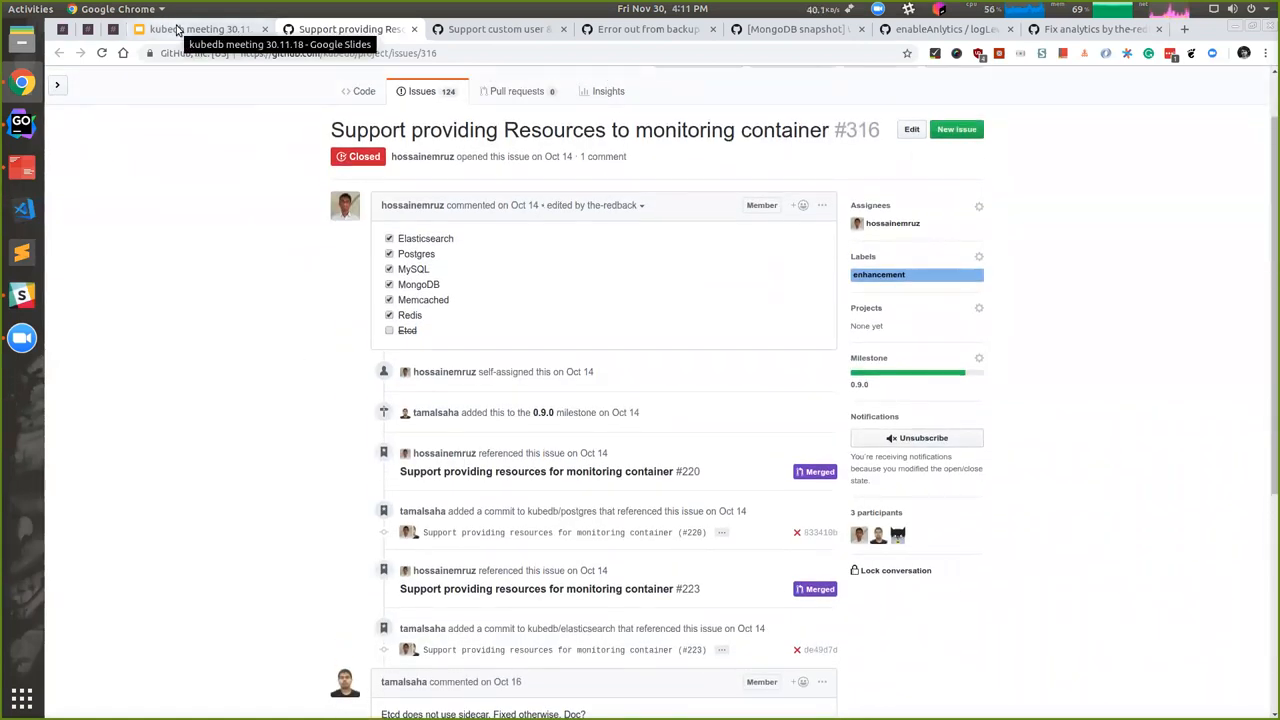
click(200, 28)
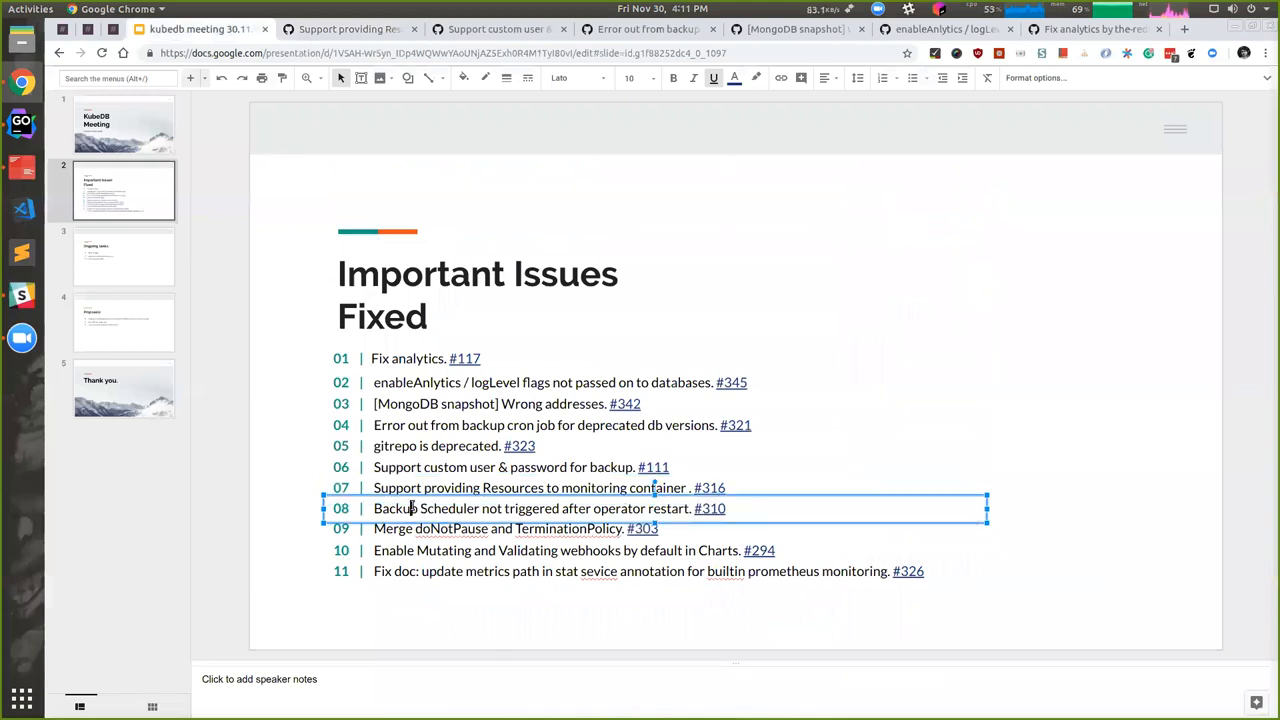
mouse_move(716, 508)
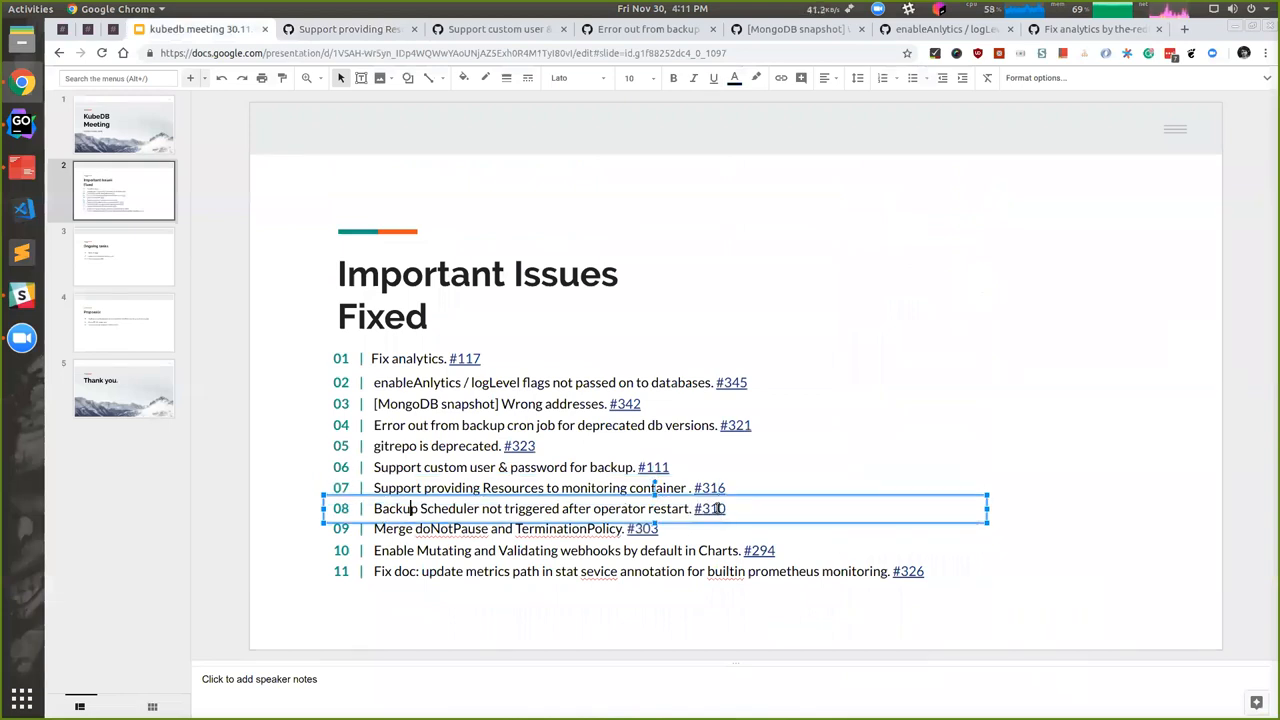
Open issue #310 from item 08 and switch back to the deck
click(710, 508)
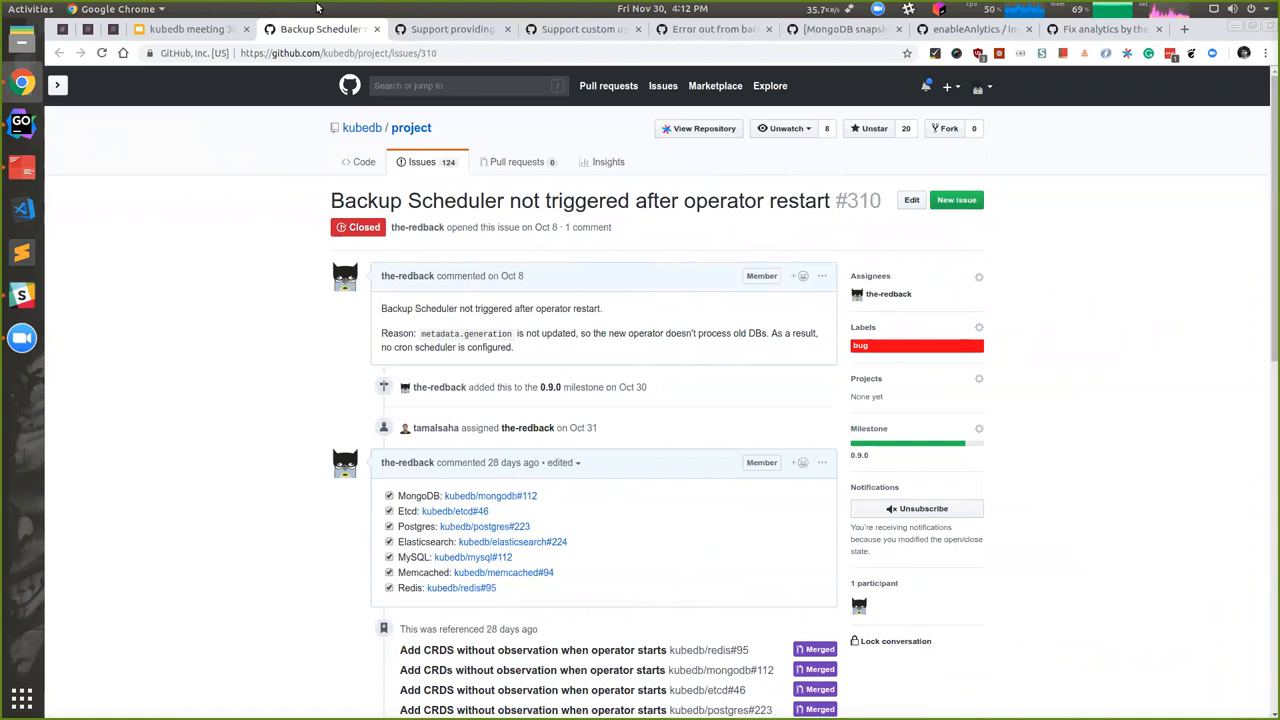
click(184, 28)
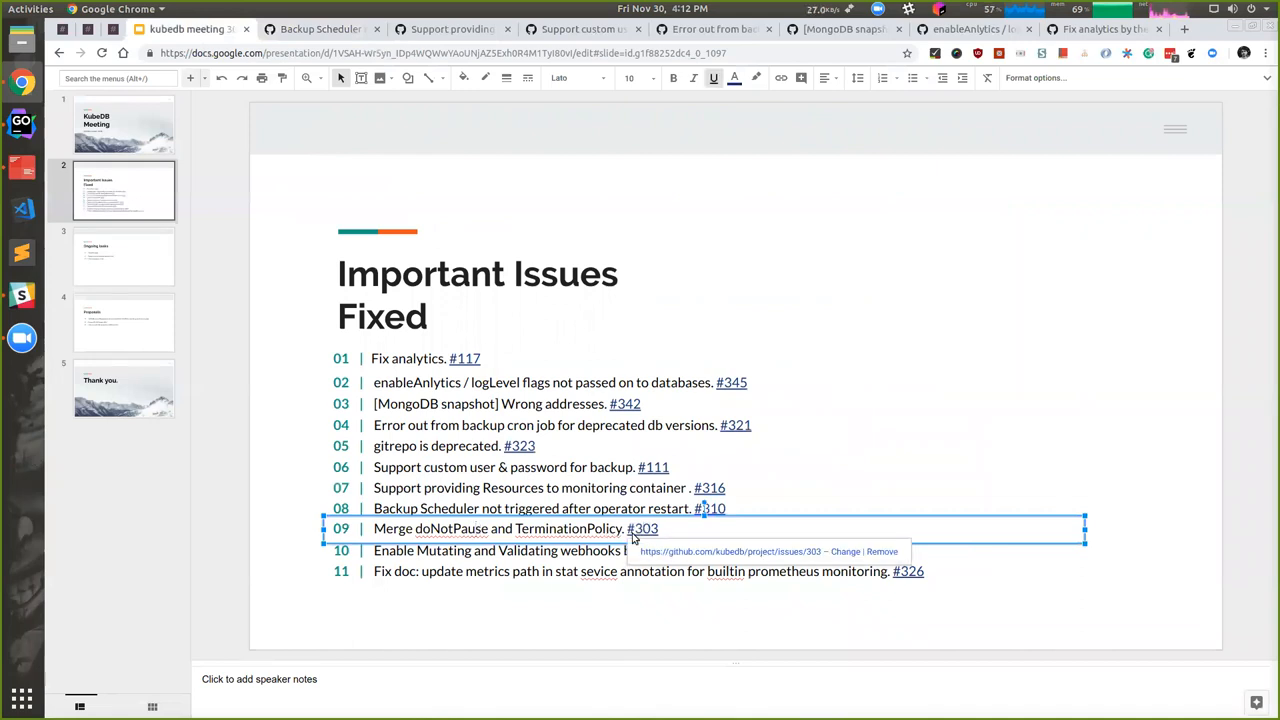
Open issue #303 from line 09 and highlight doNotPause and TerminationPolicy in its title
click(642, 528)
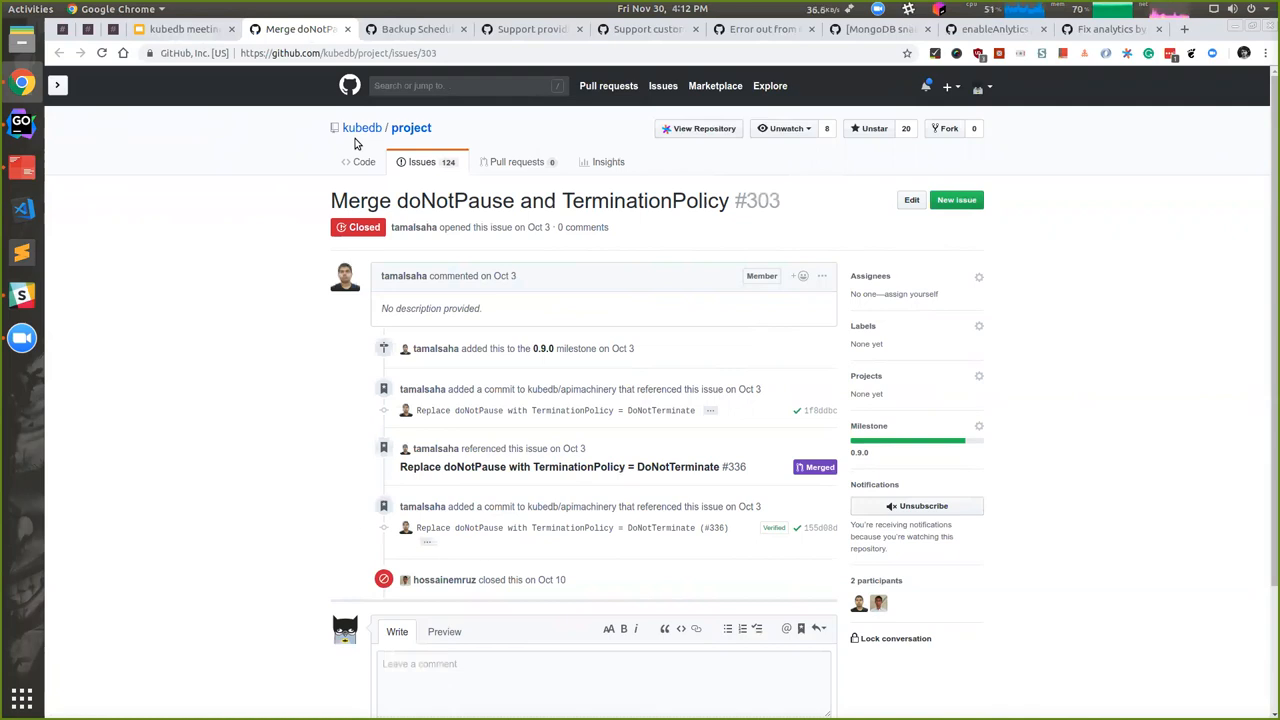
mouse_move(576, 246)
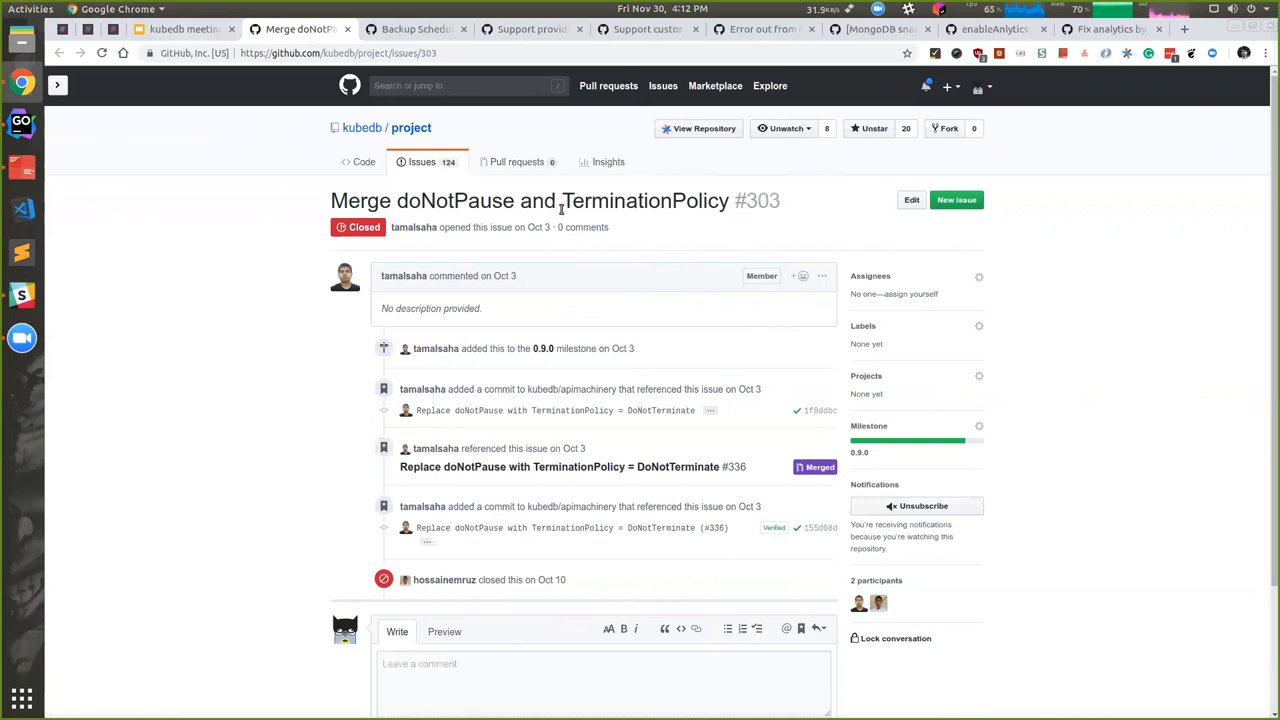
double_click(456, 200)
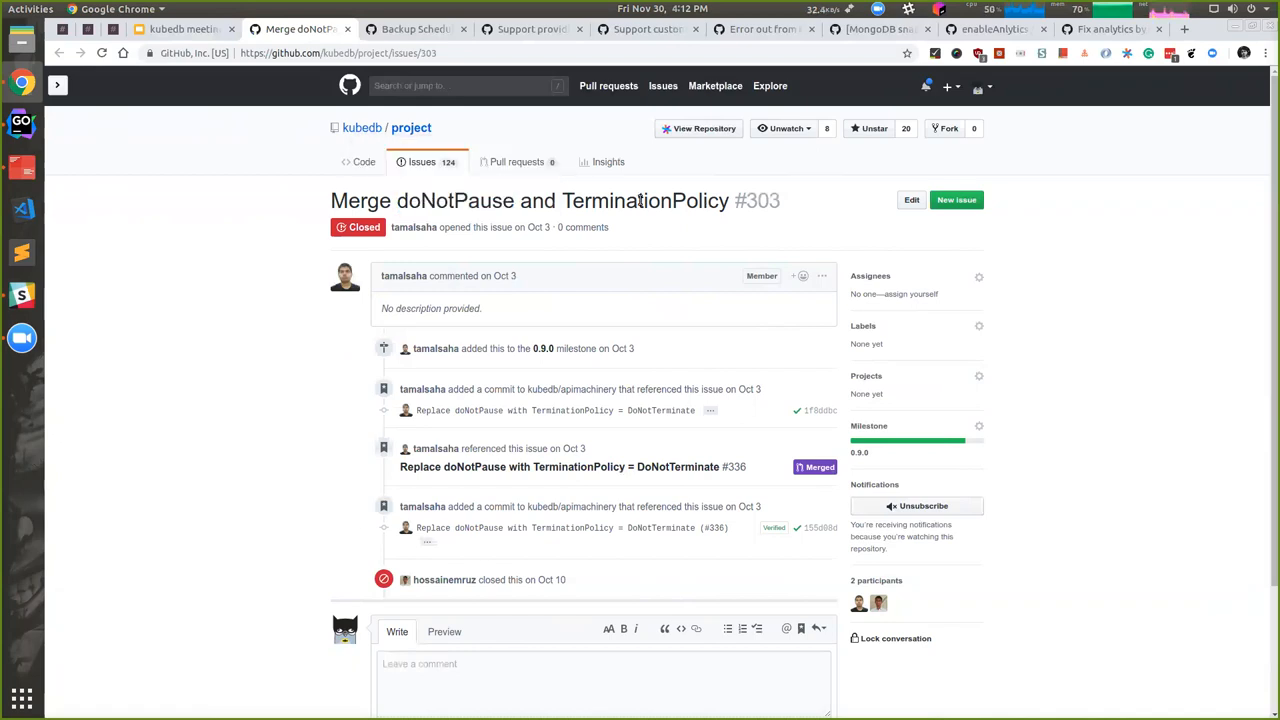
double_click(644, 200)
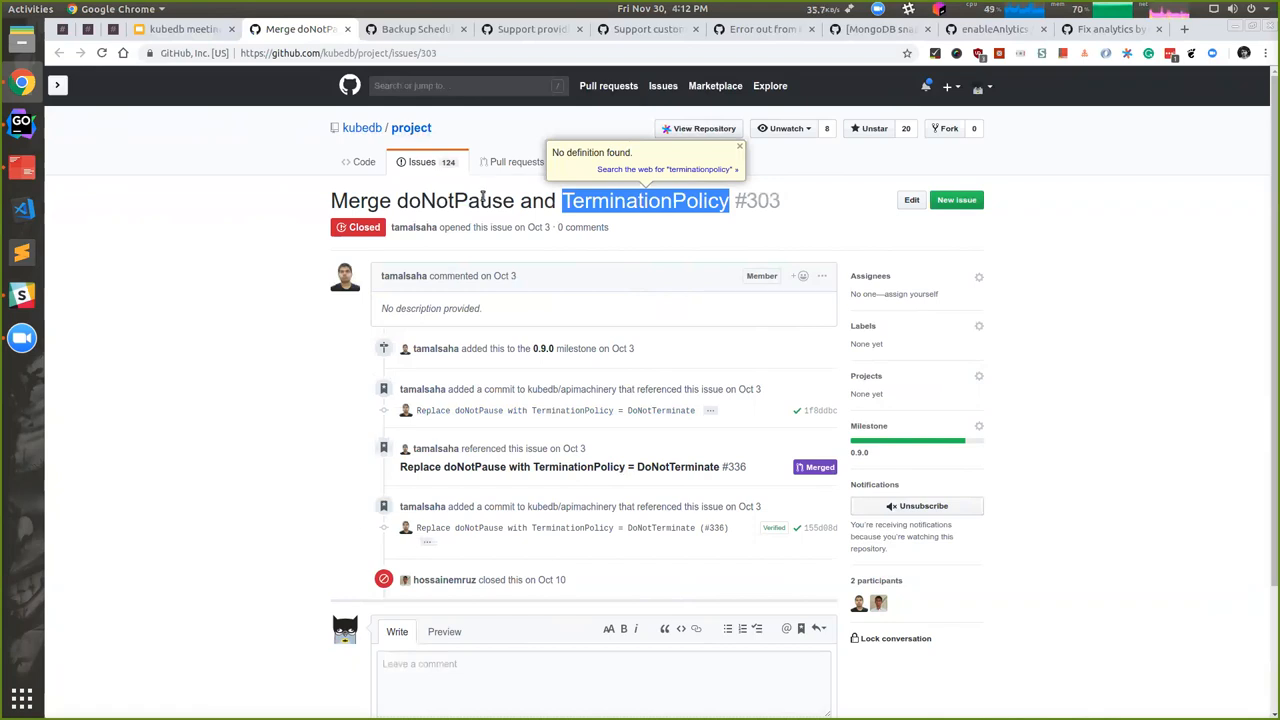
double_click(456, 200)
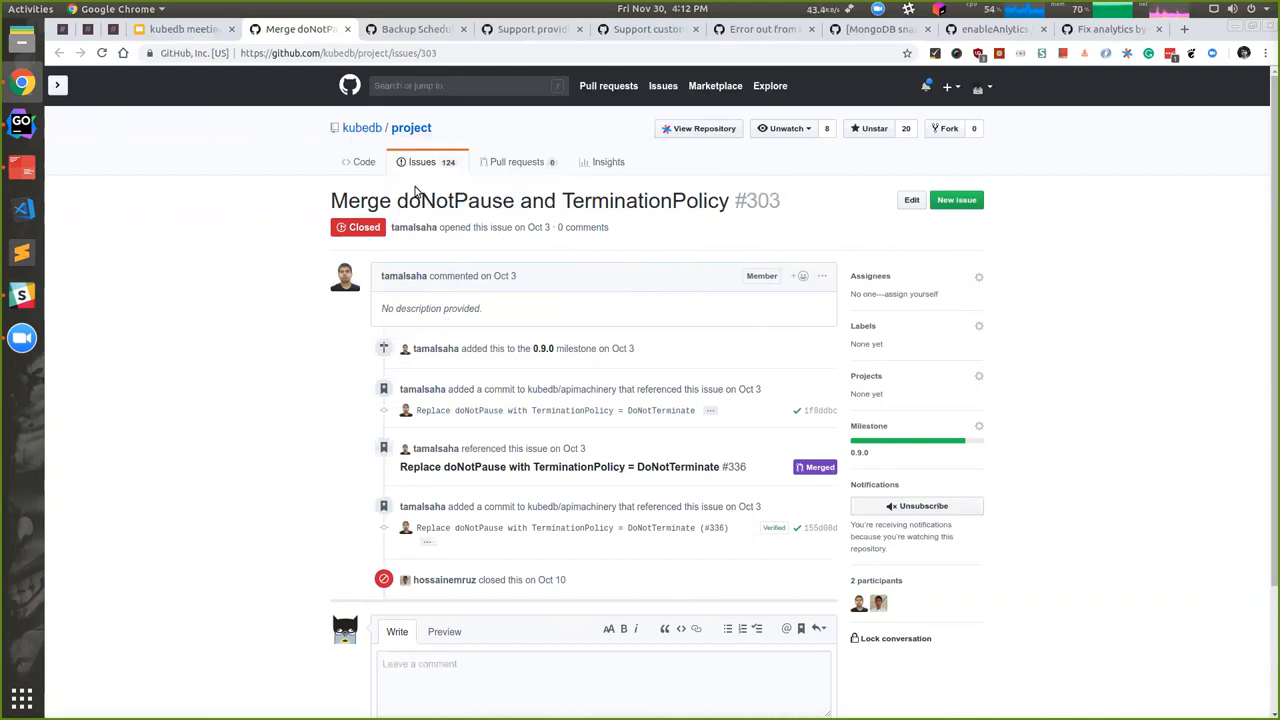
double_click(456, 200)
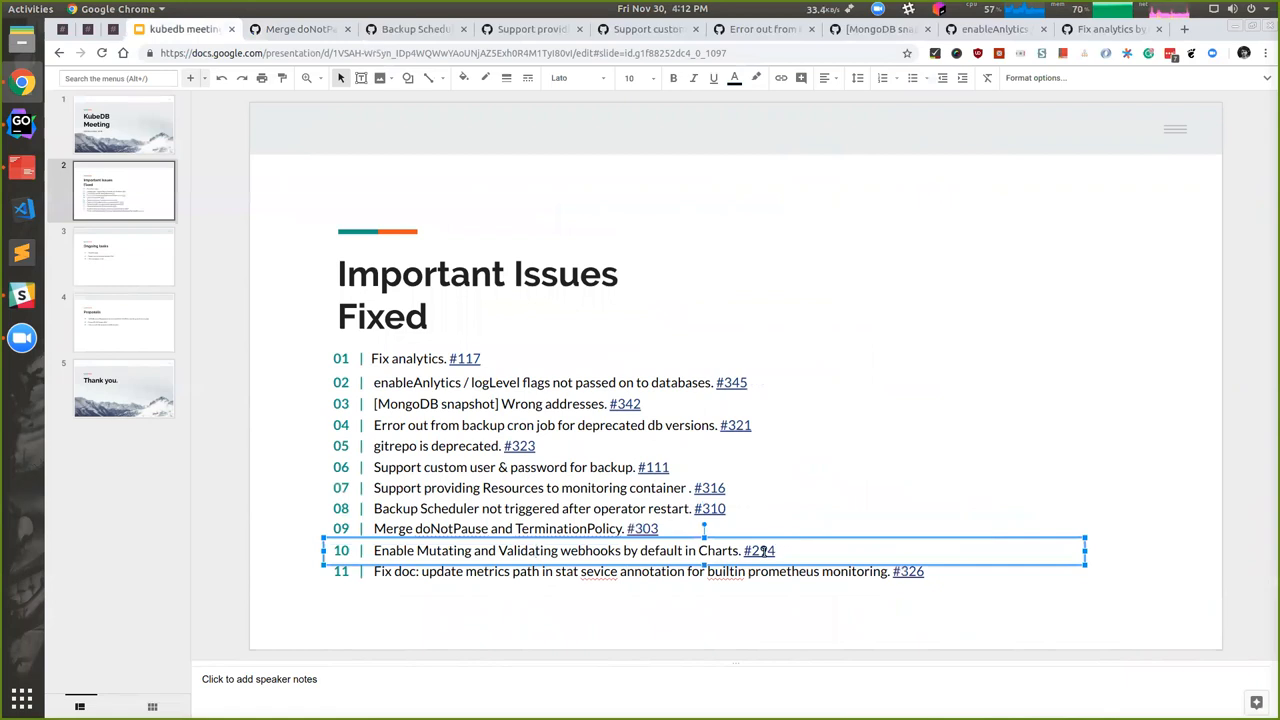
mouse_move(760, 550)
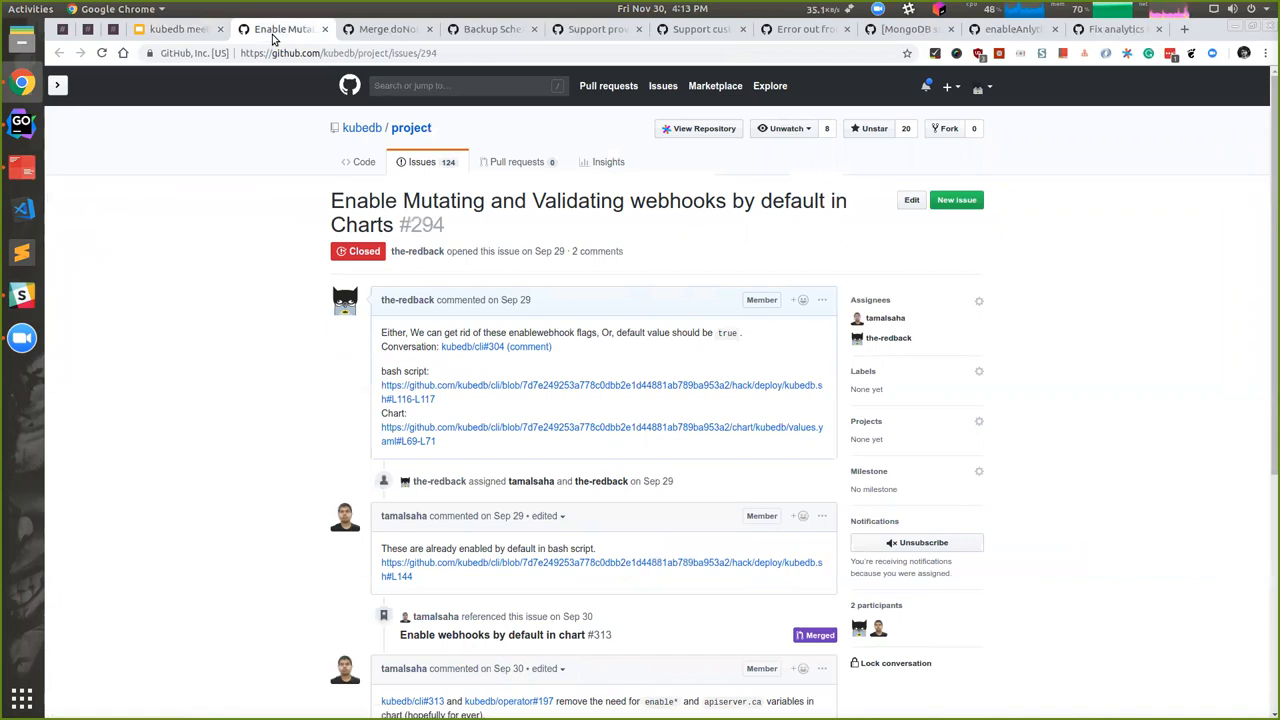
mouse_move(570, 370)
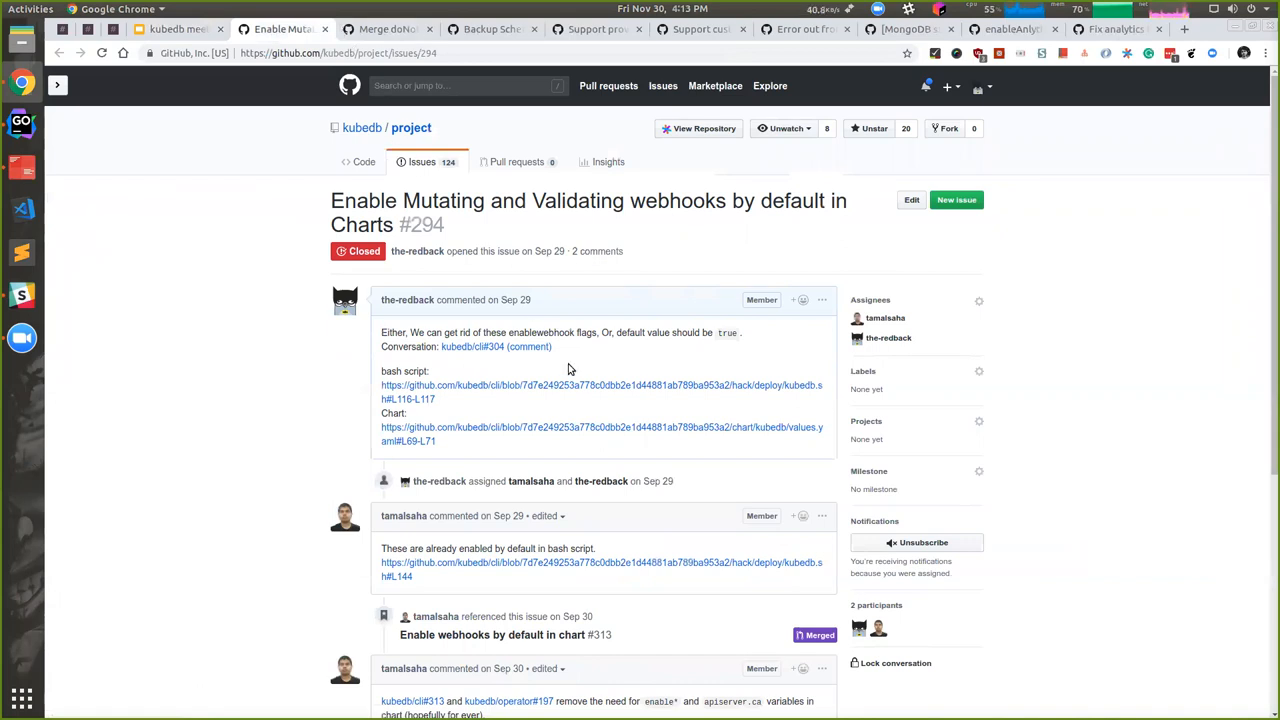
mouse_move(574, 366)
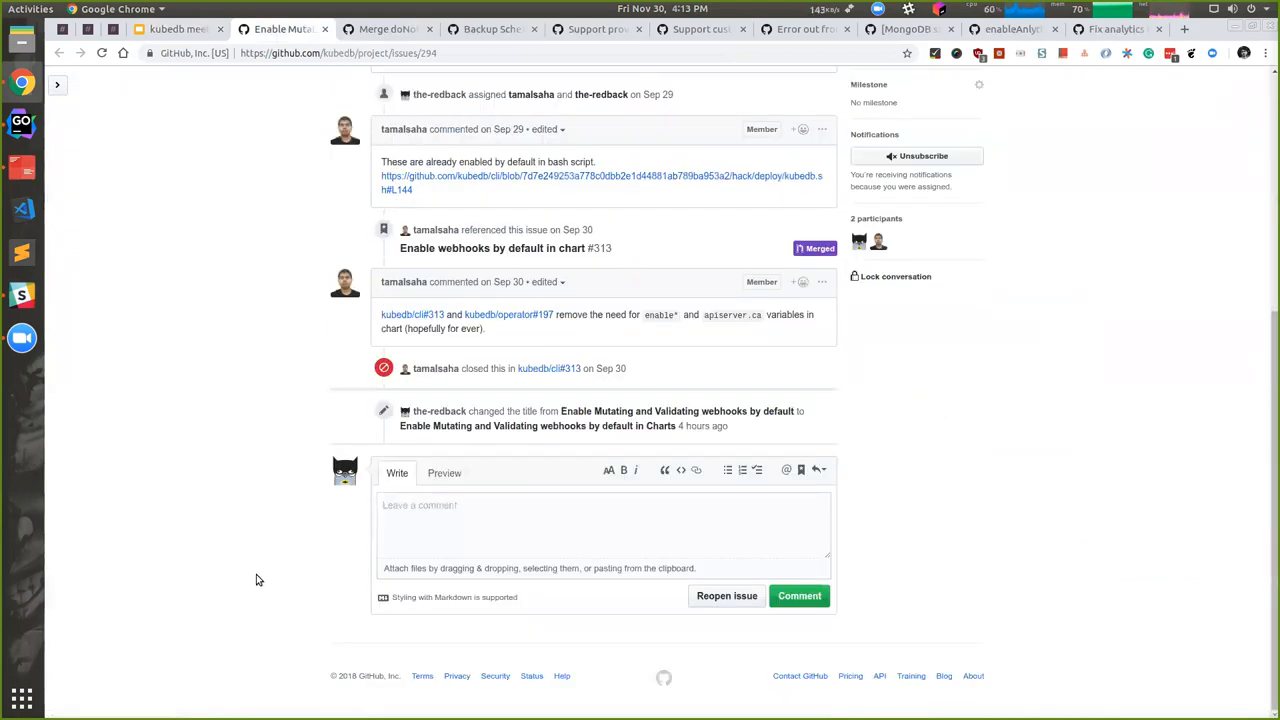
mouse_move(598, 436)
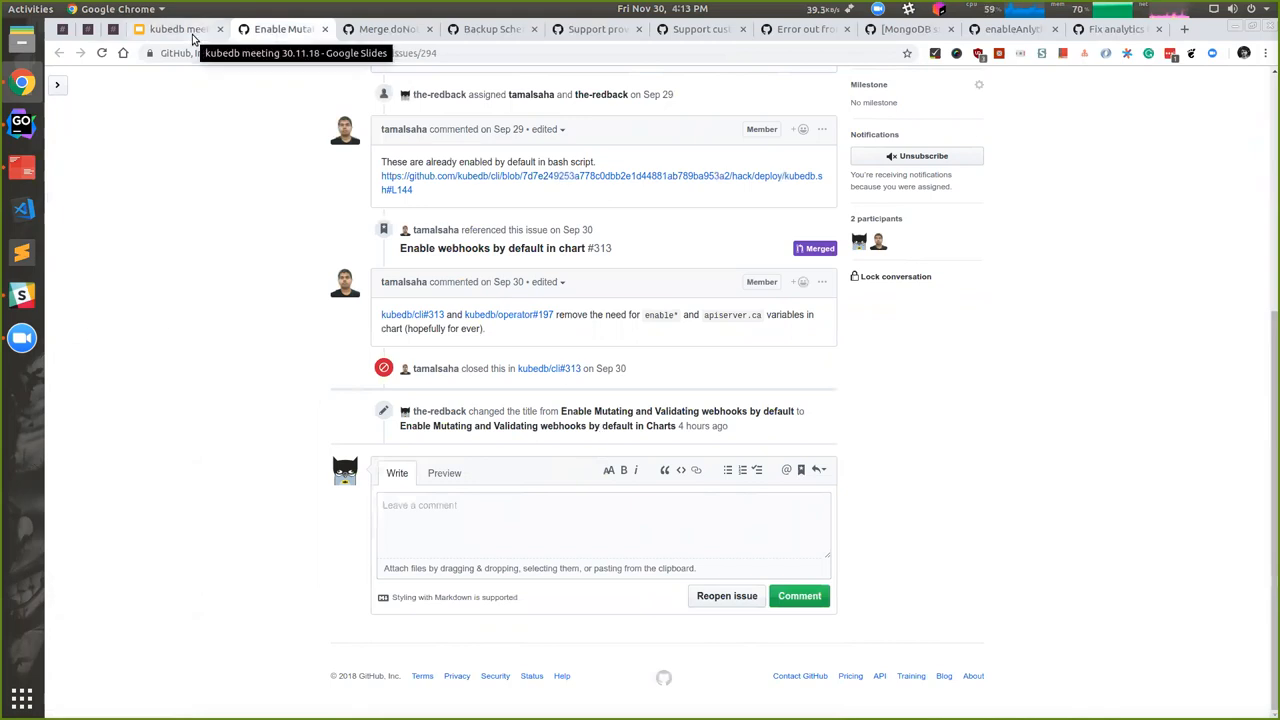
Return from issue #294 to the meeting deck showing item 11
click(176, 28)
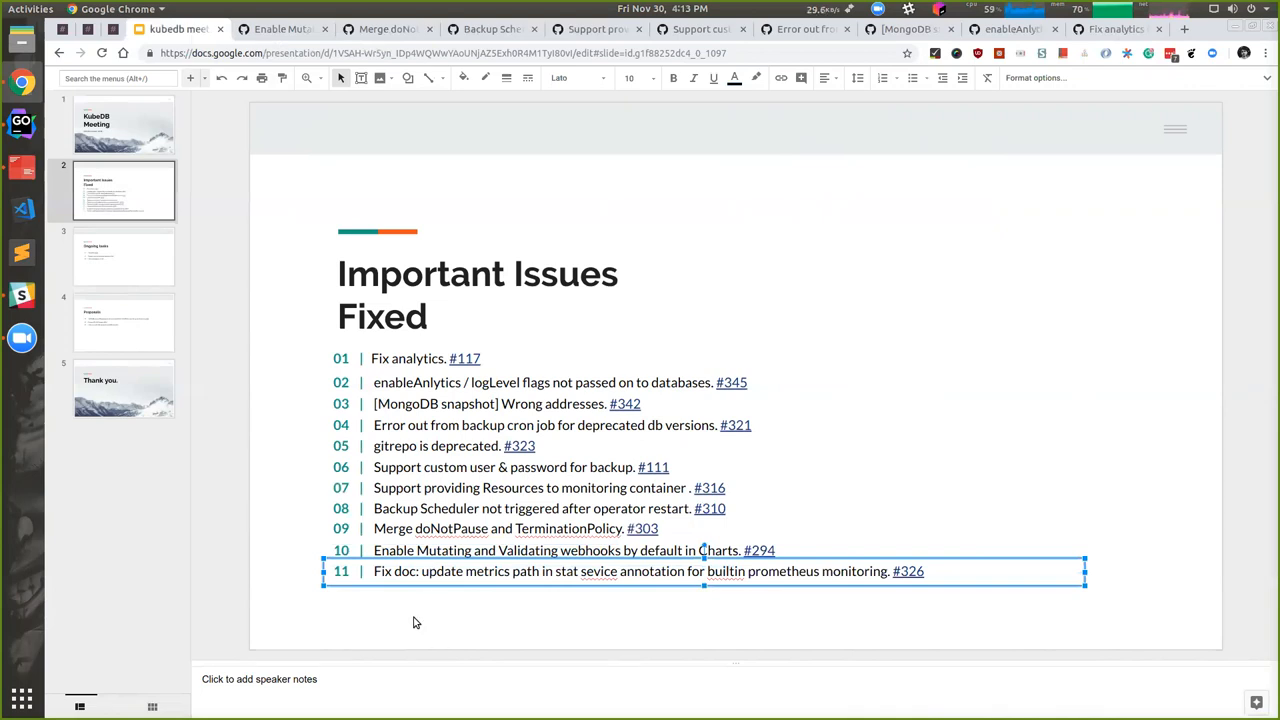
mouse_move(312, 638)
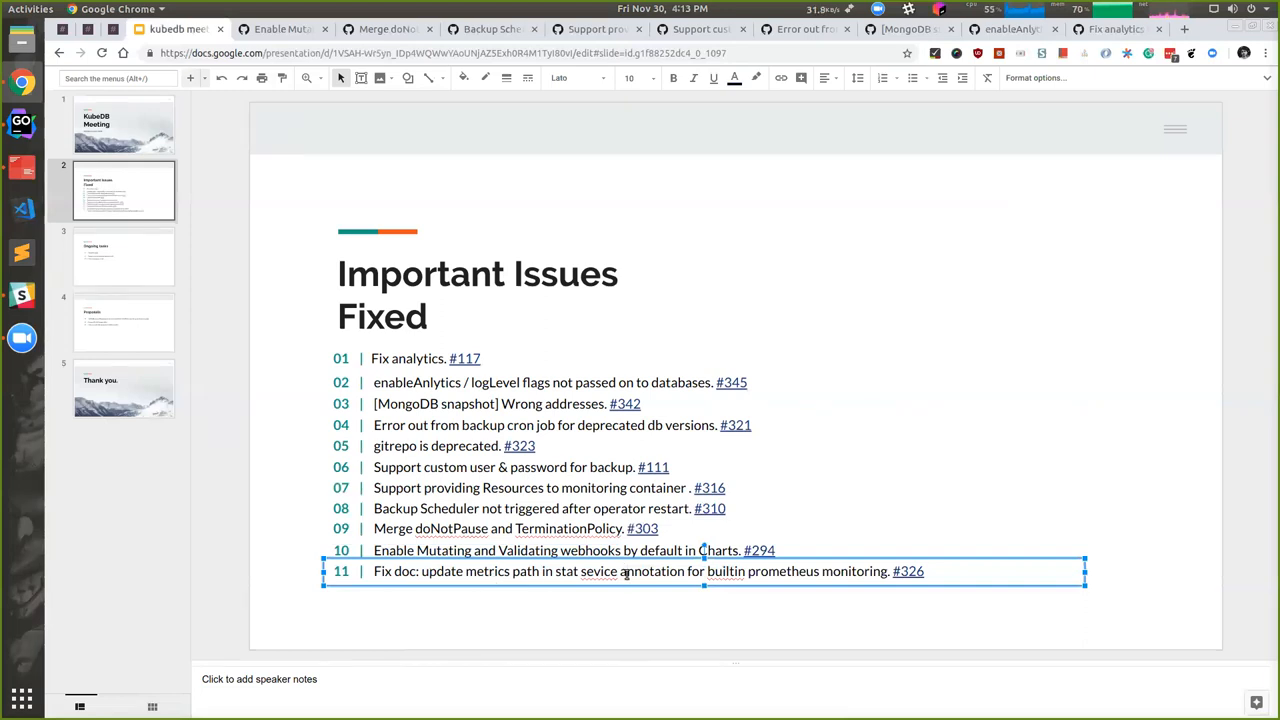
Return to the kubedb meeting deck on slide 3, Ongoing tasks
click(124, 256)
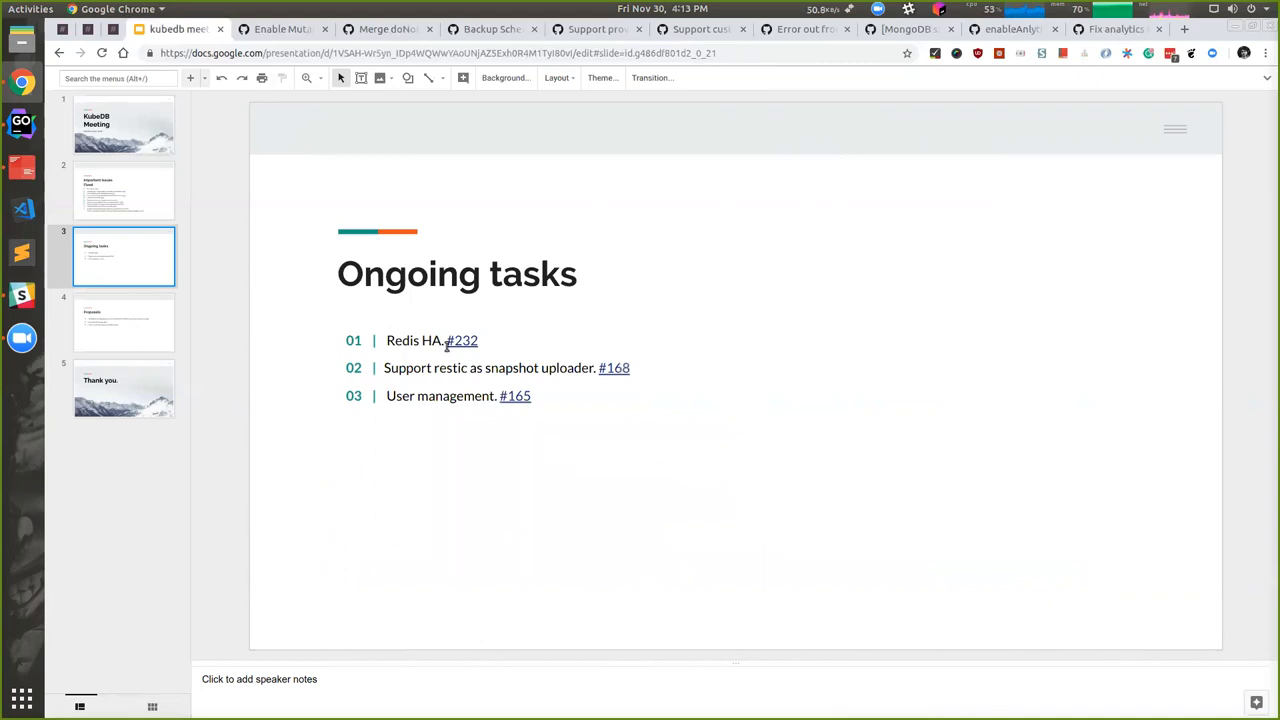
Peek at the link behind issue #232 on the Ongoing tasks list and dismiss it
click(460, 340)
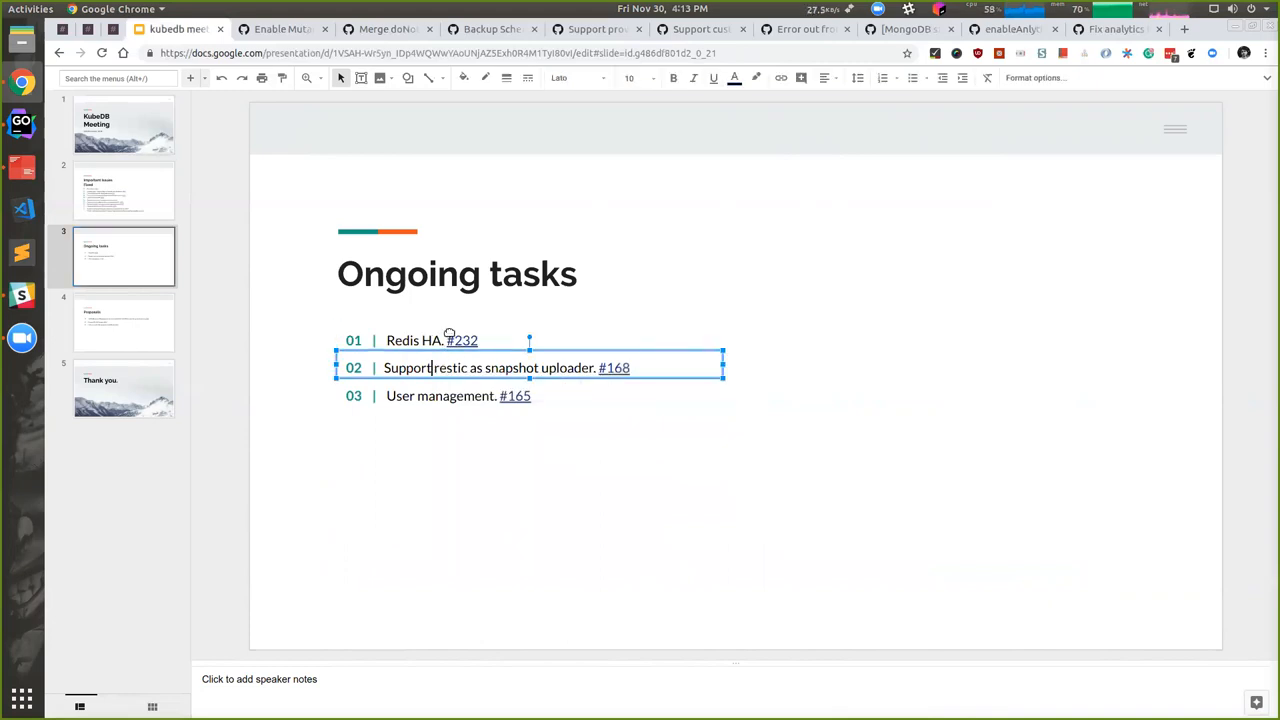
click(460, 340)
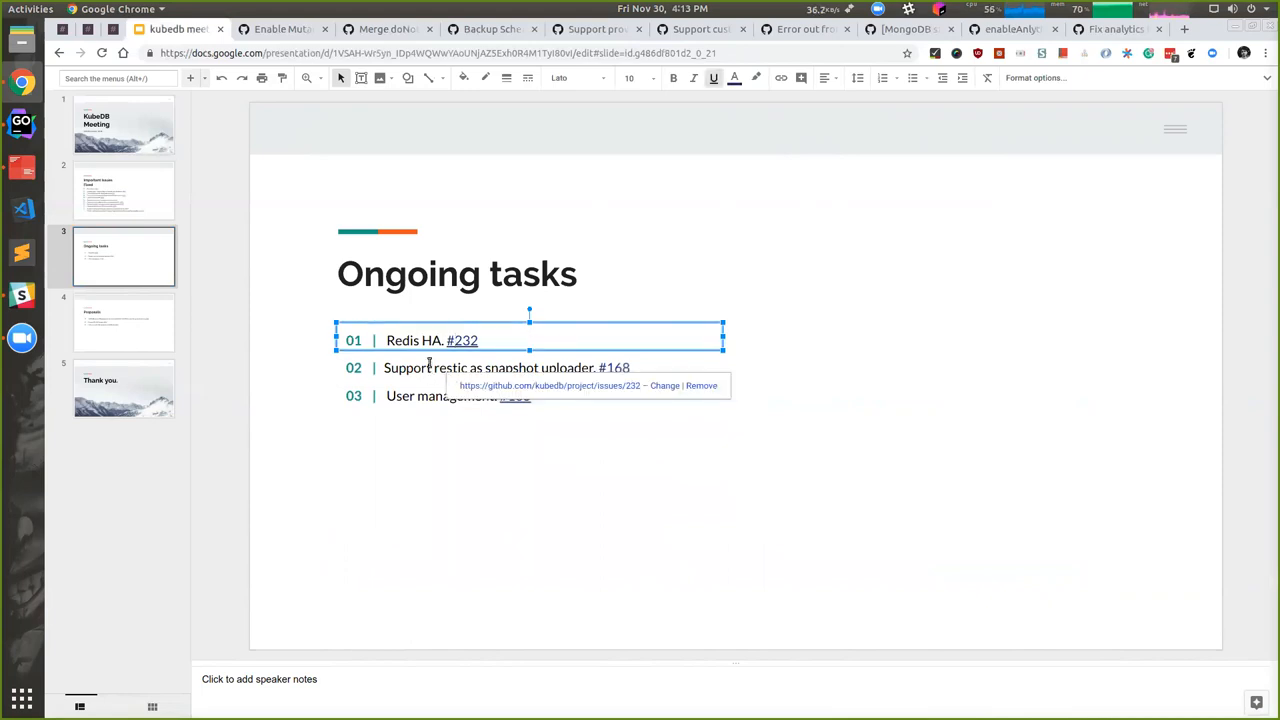
click(436, 444)
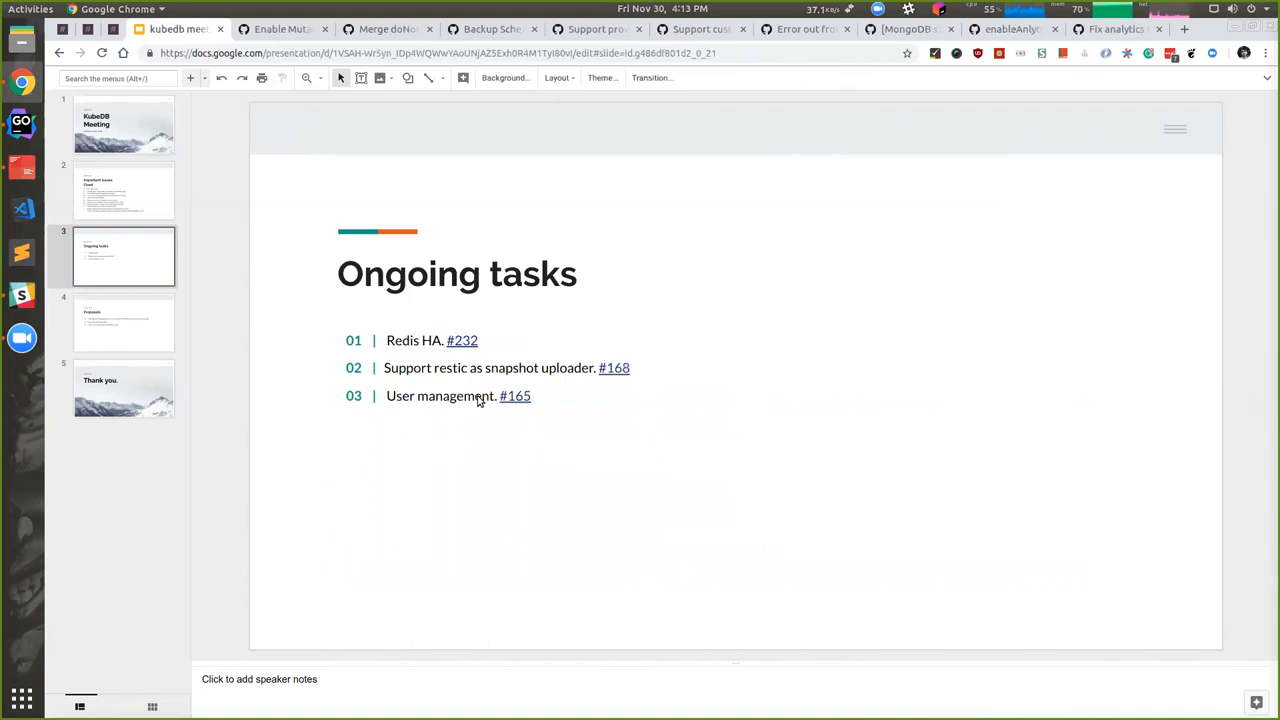
mouse_move(518, 428)
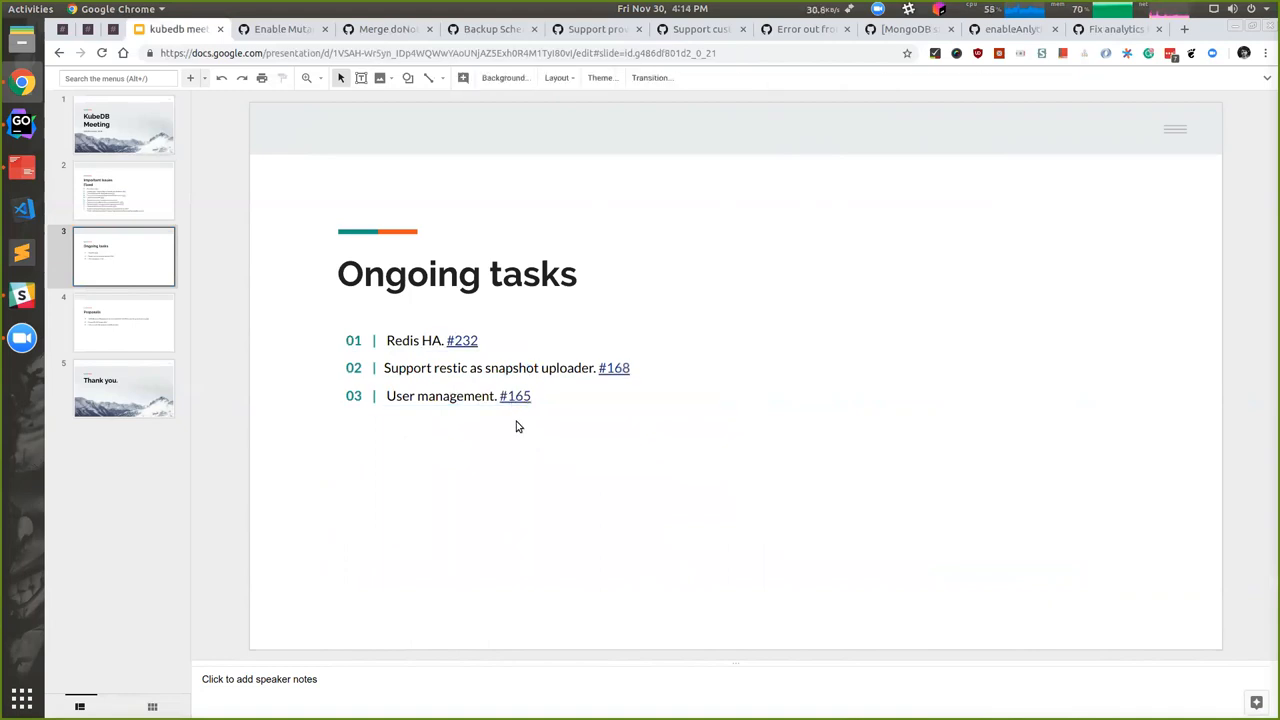
Open GitHub issue #165, User management, from its link, then return to the Ongoing tasks slide
click(516, 396)
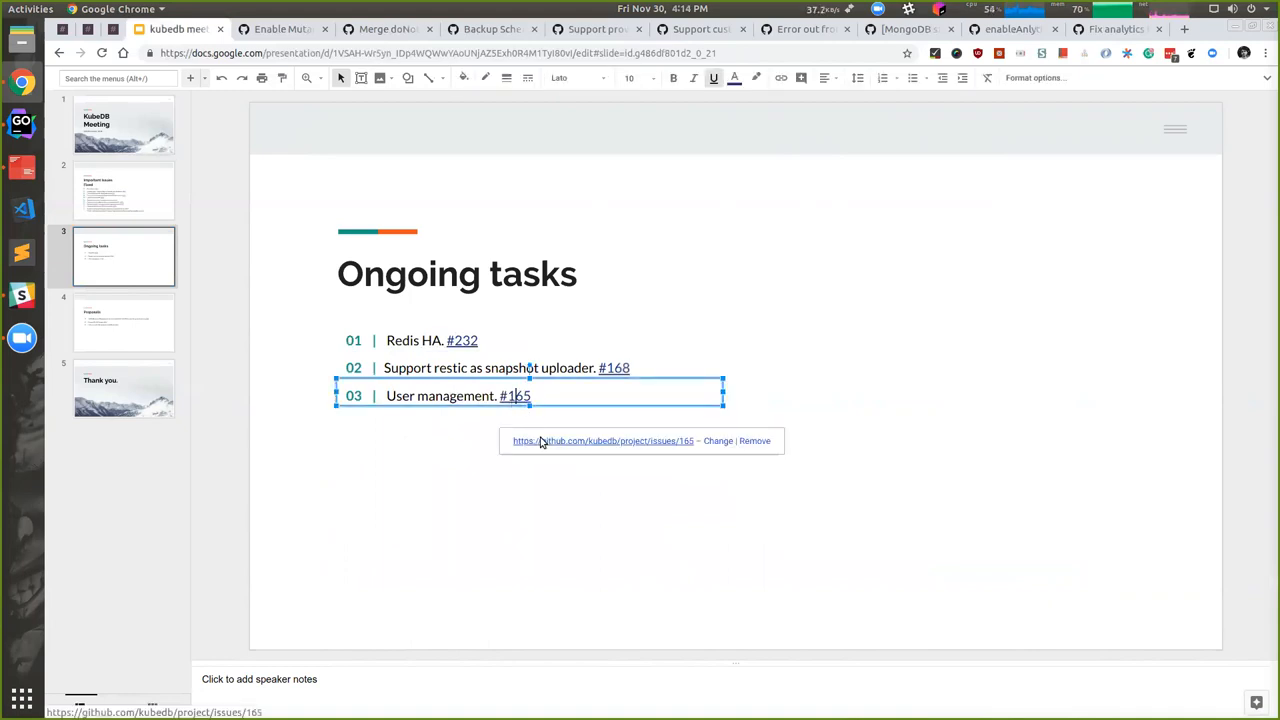
click(604, 440)
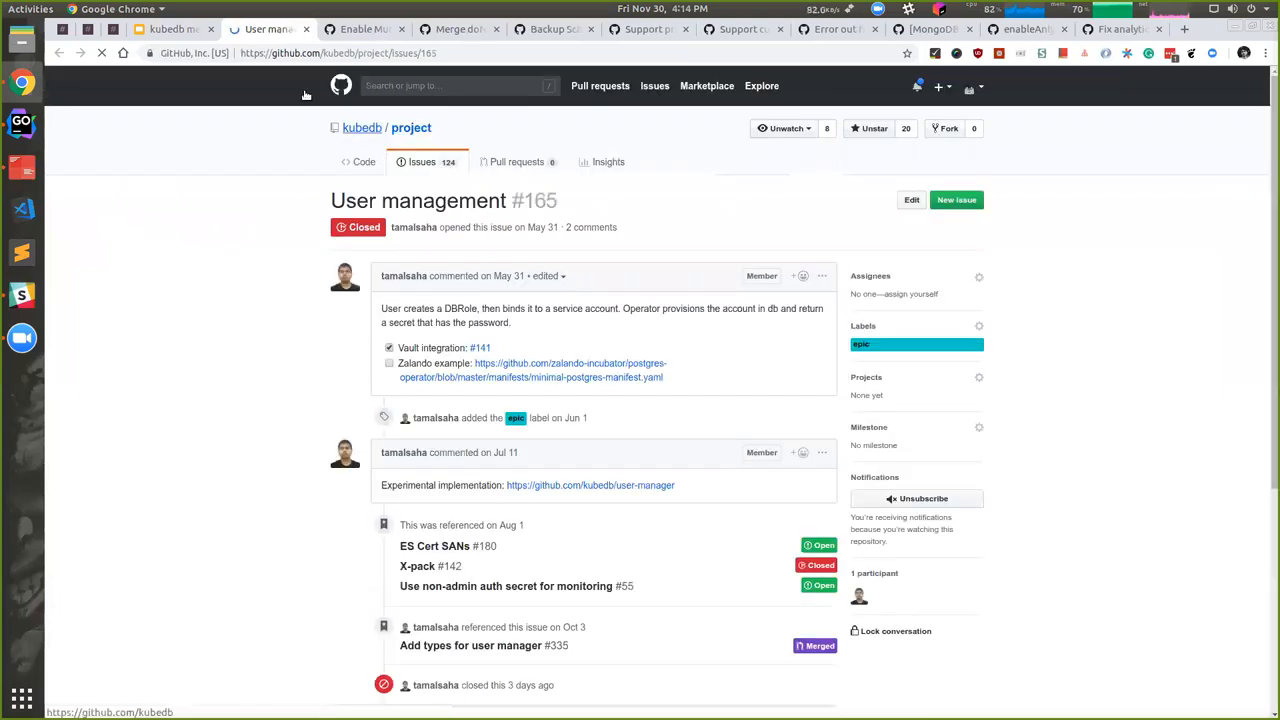
click(476, 52)
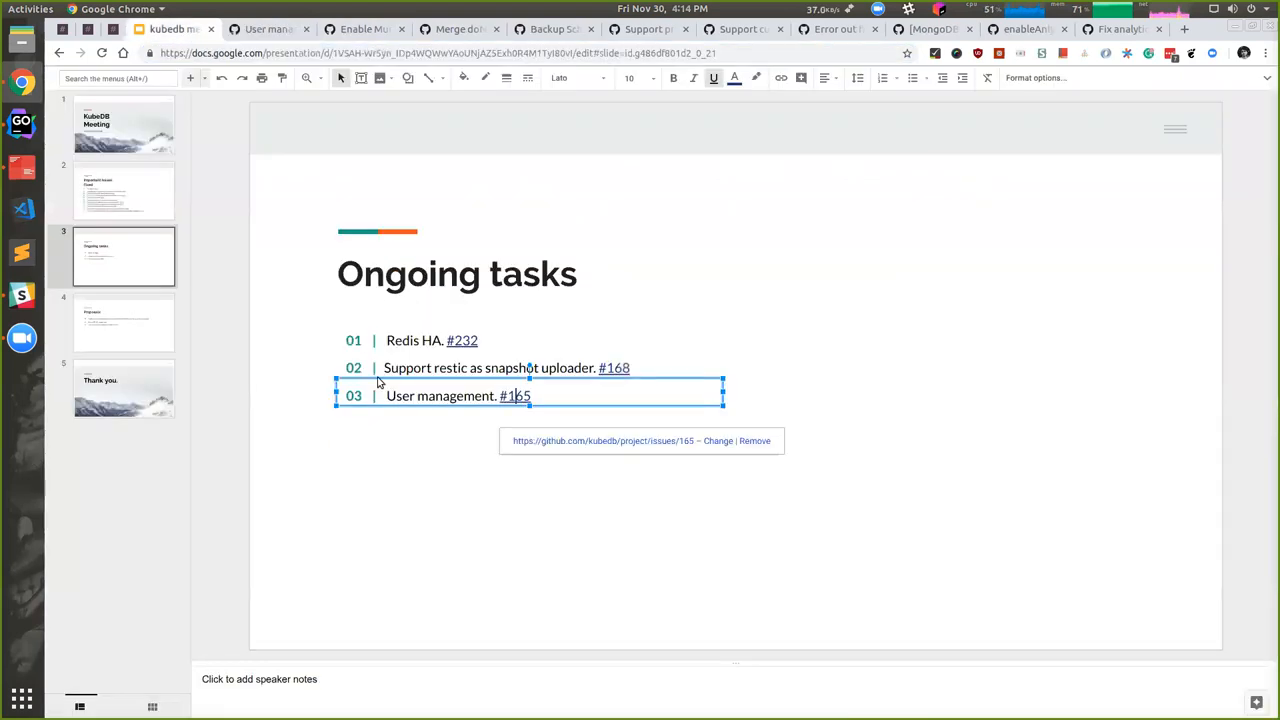
click(356, 510)
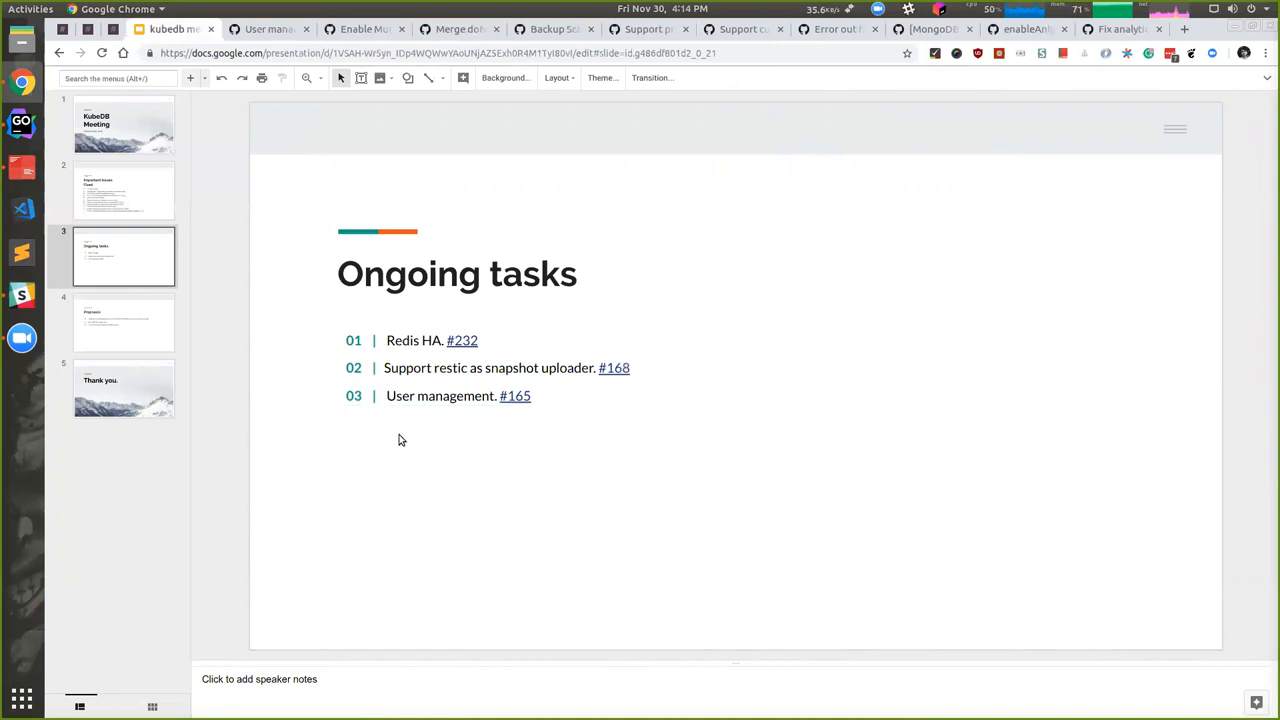
click(400, 396)
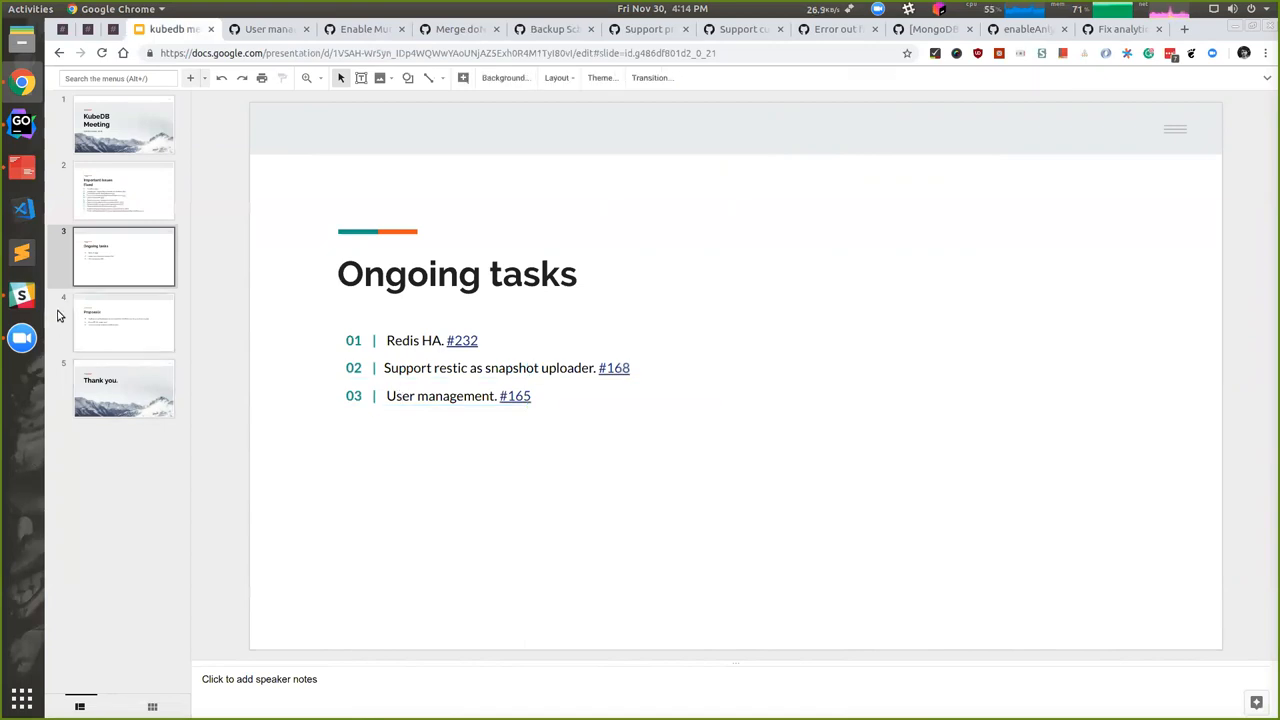
Move to the Proposals slide, open GitHub issue #343 on serviceAccountName in CRDs, then return to the deck
click(124, 322)
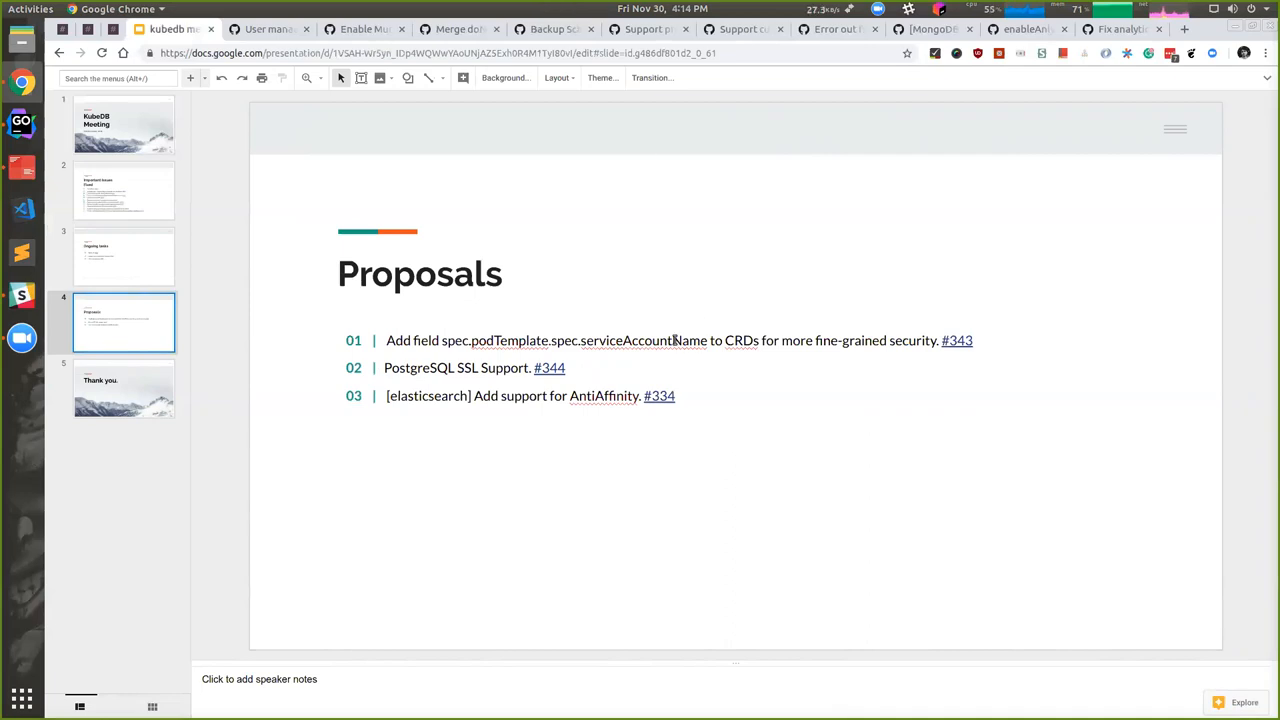
click(674, 340)
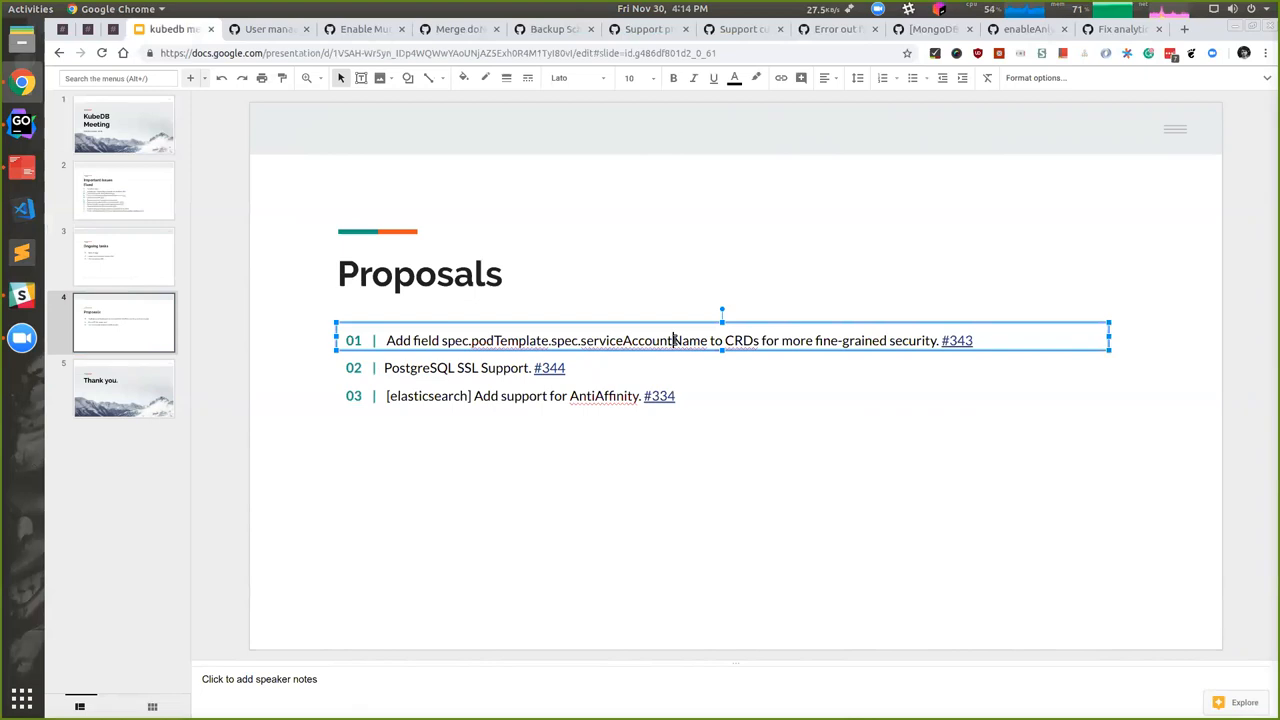
click(718, 530)
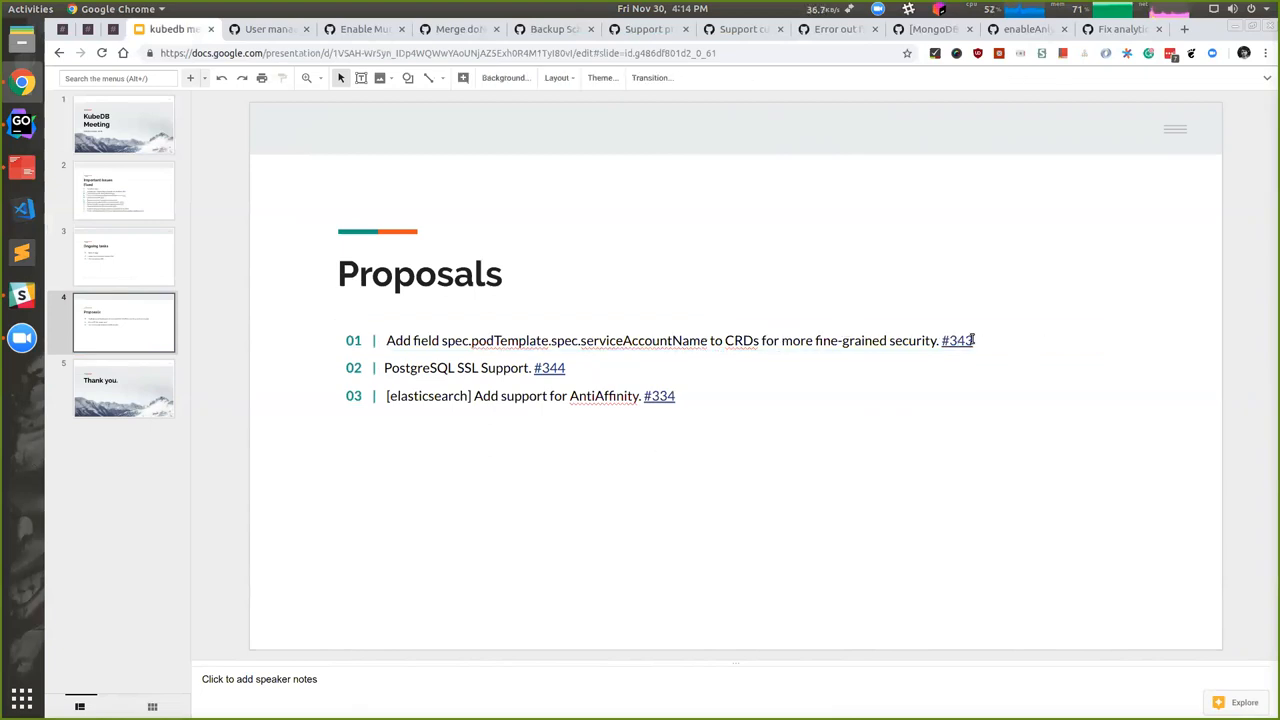
click(956, 340)
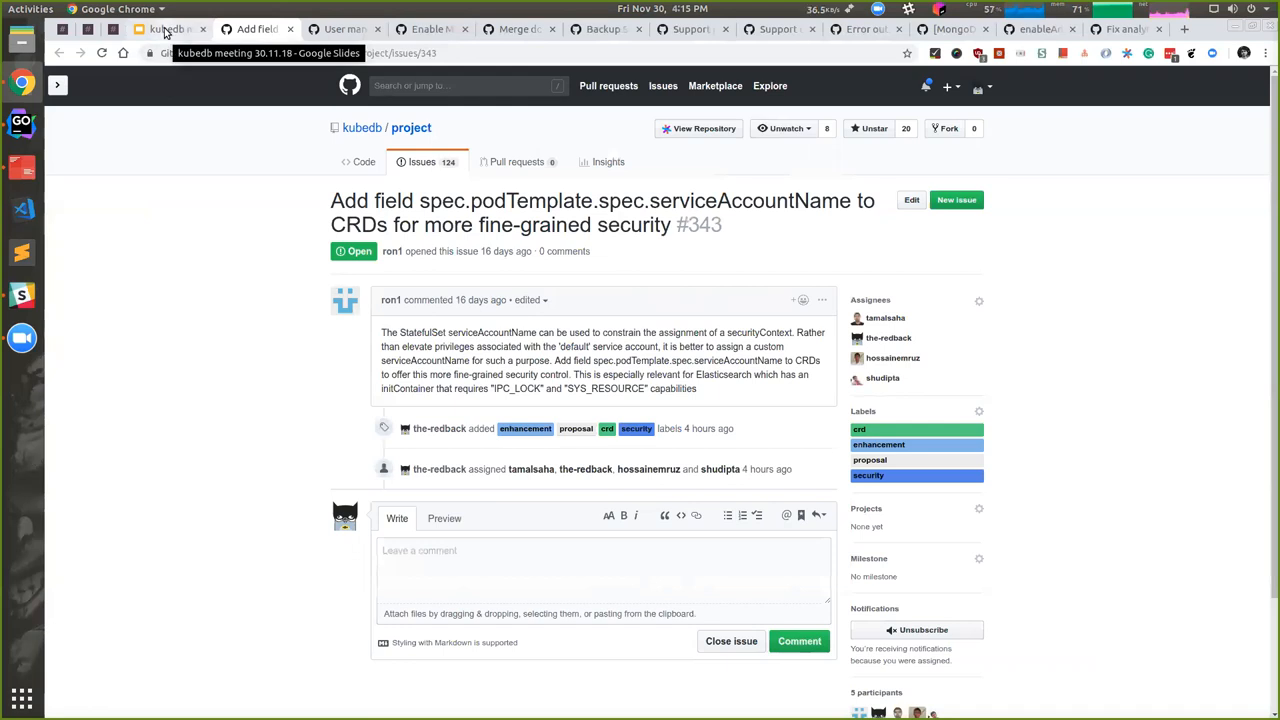
click(164, 30)
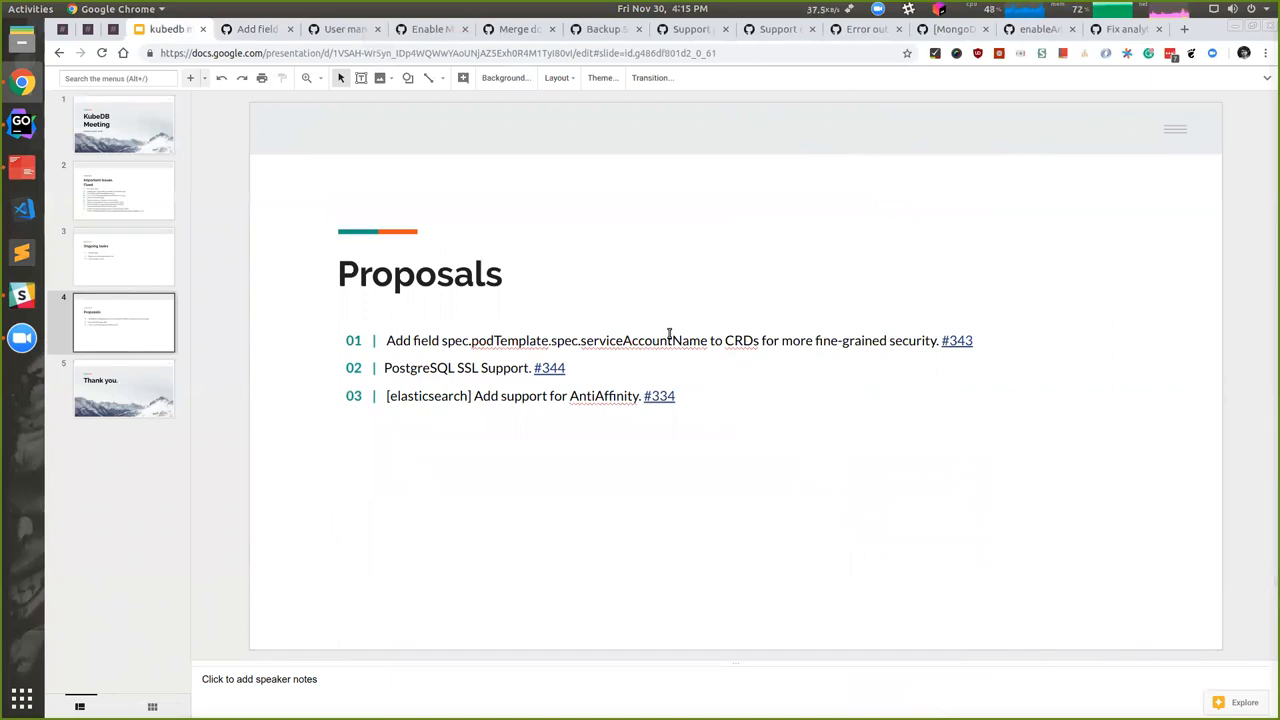
mouse_move(510, 346)
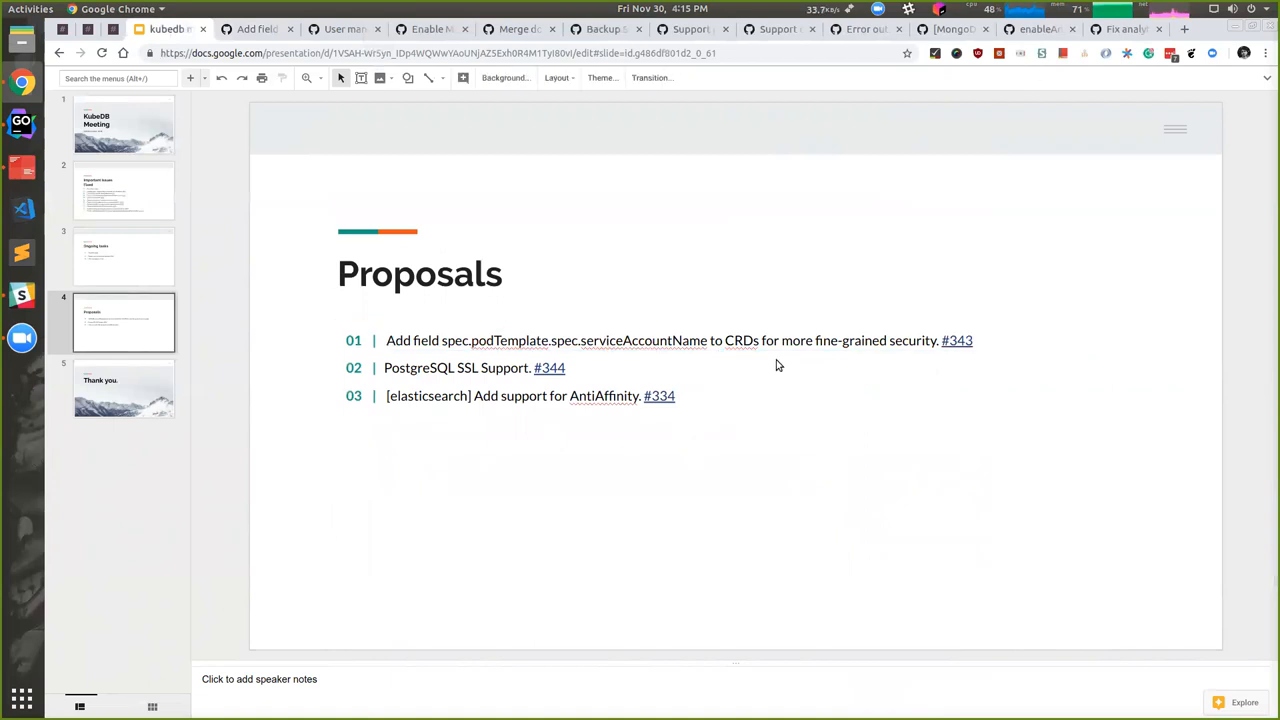
mouse_move(570, 520)
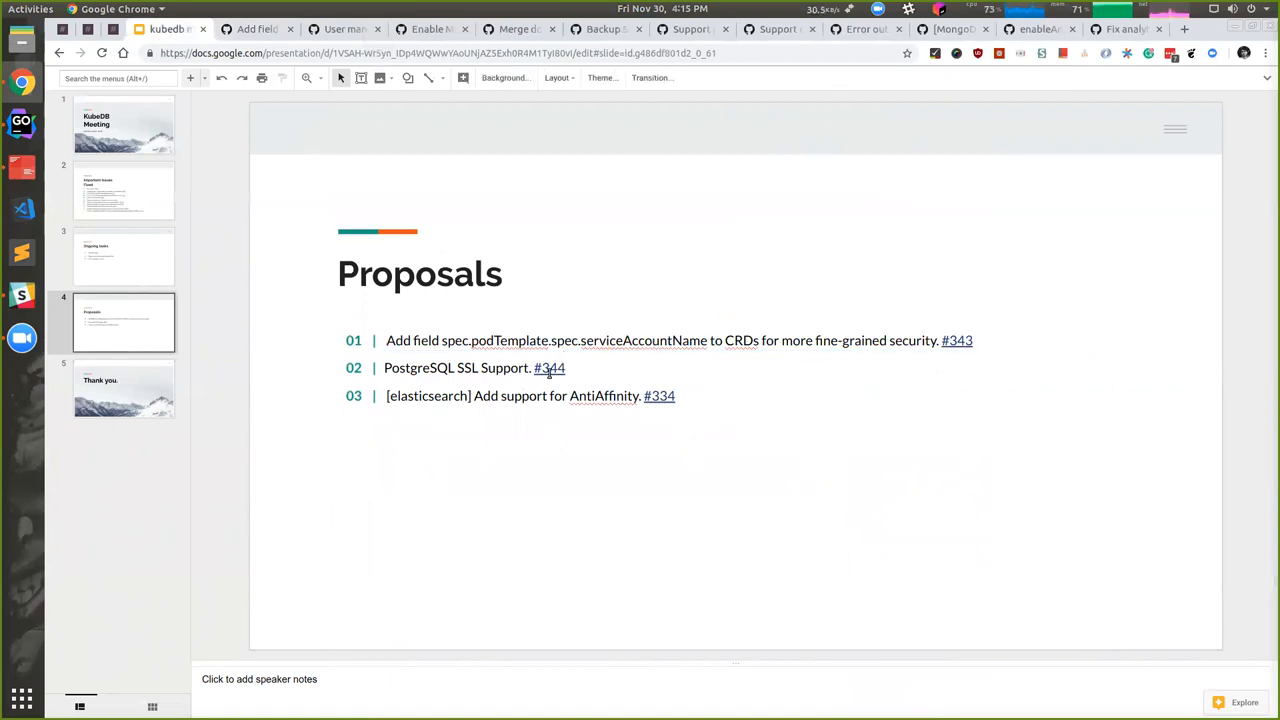
Open GitHub issue #334, Elasticsearch AntiAffinity support, from the Proposals slide, then return to the deck
click(548, 368)
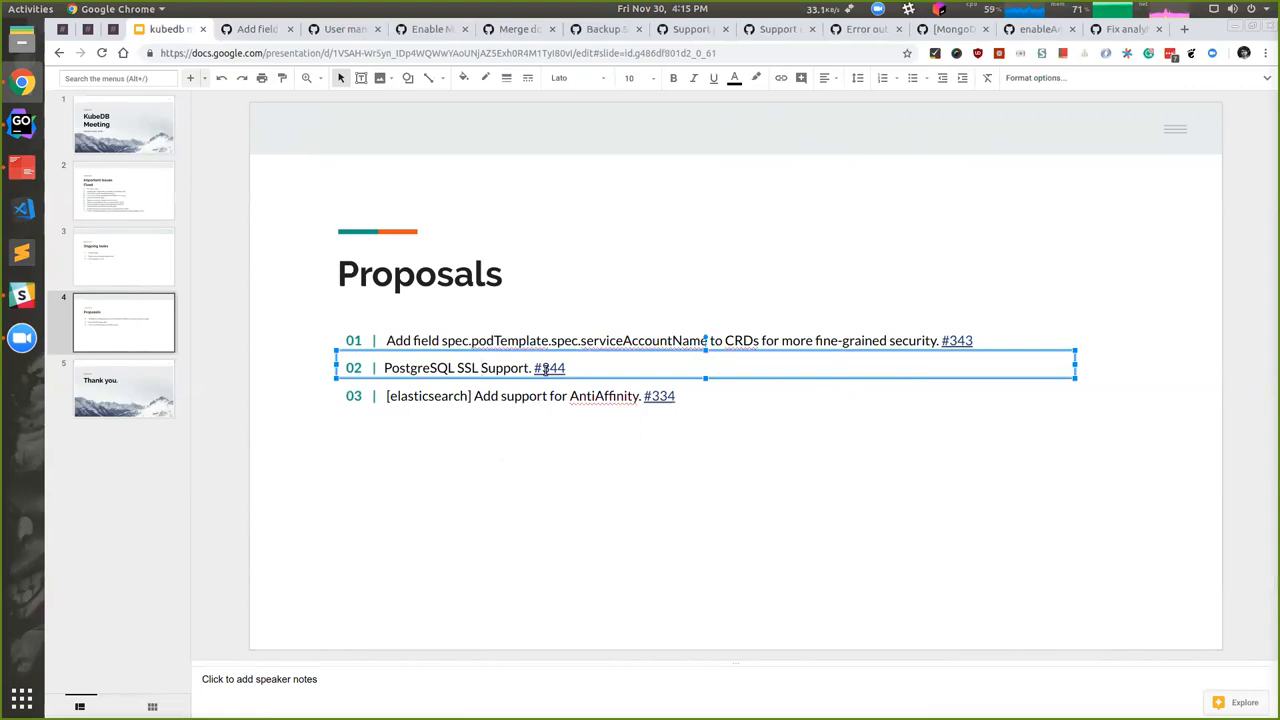
click(504, 442)
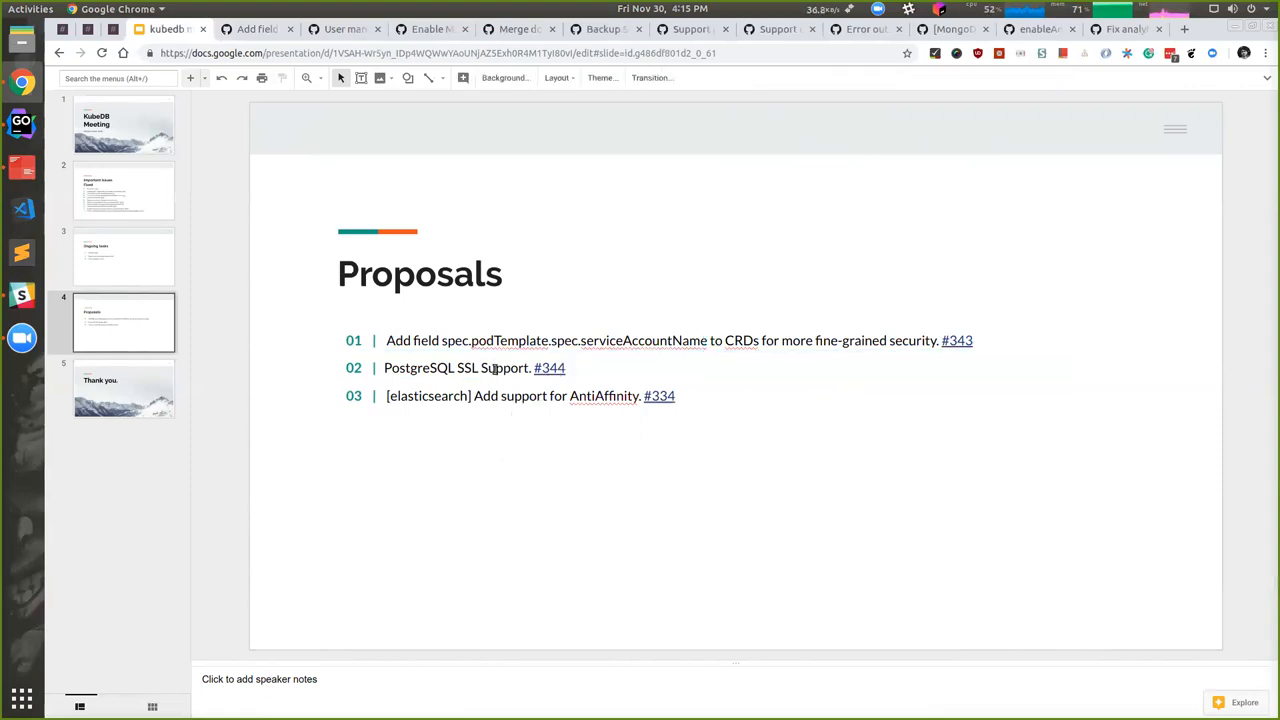
click(494, 368)
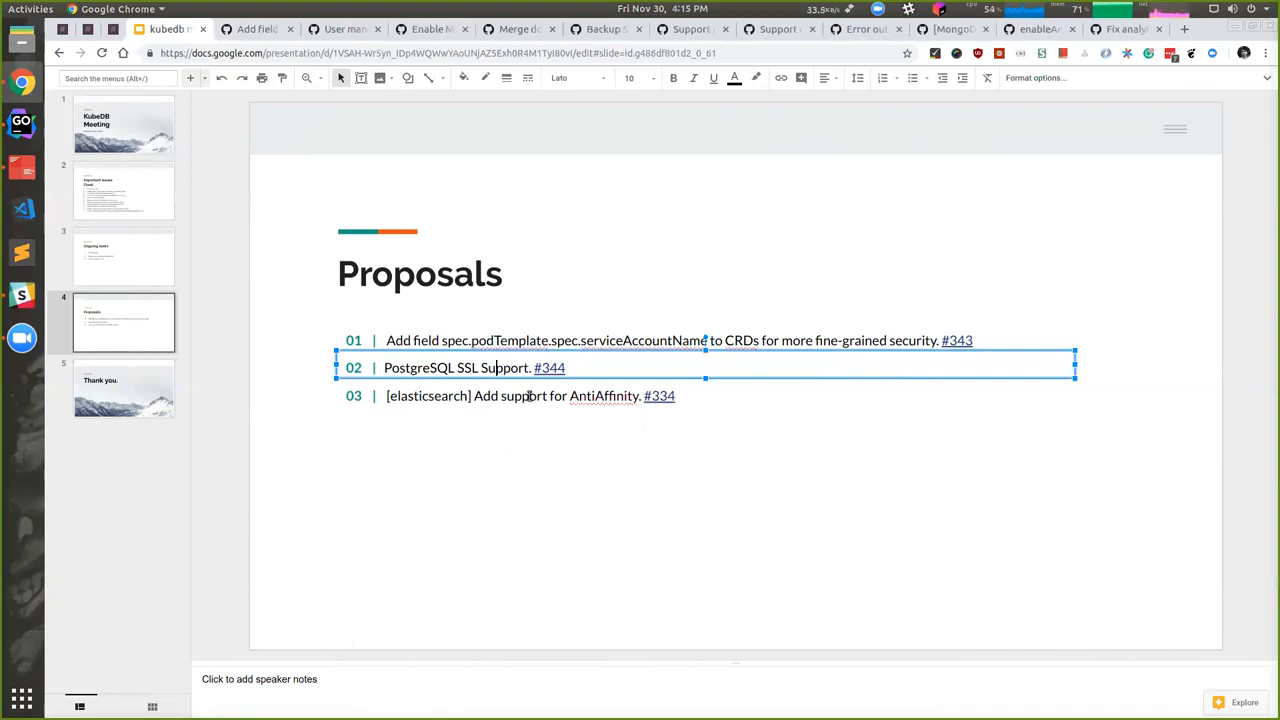
click(464, 396)
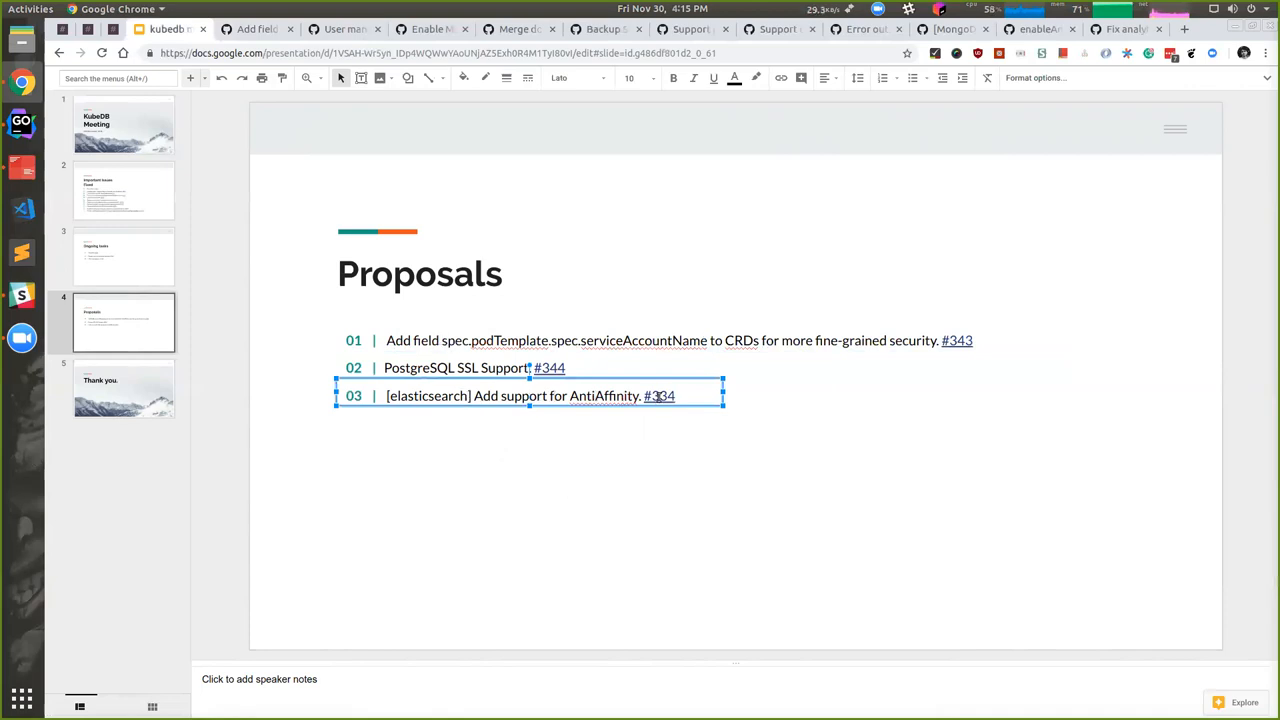
click(660, 396)
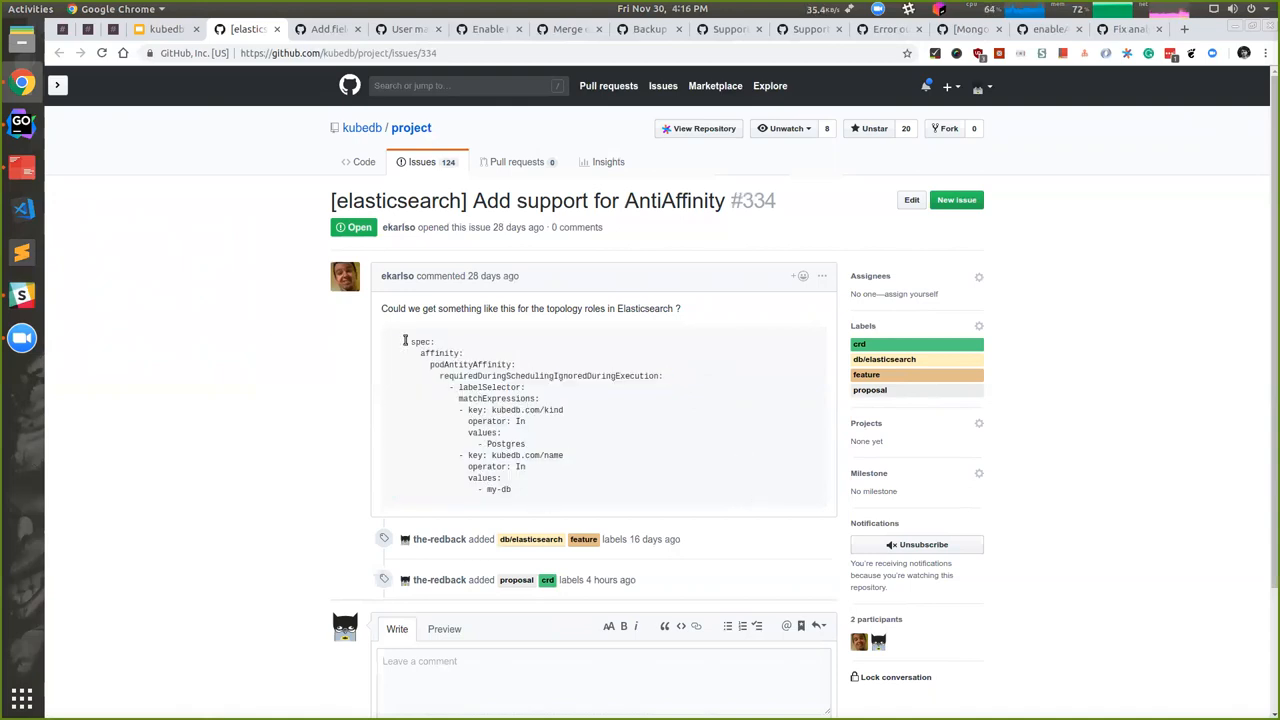
click(140, 28)
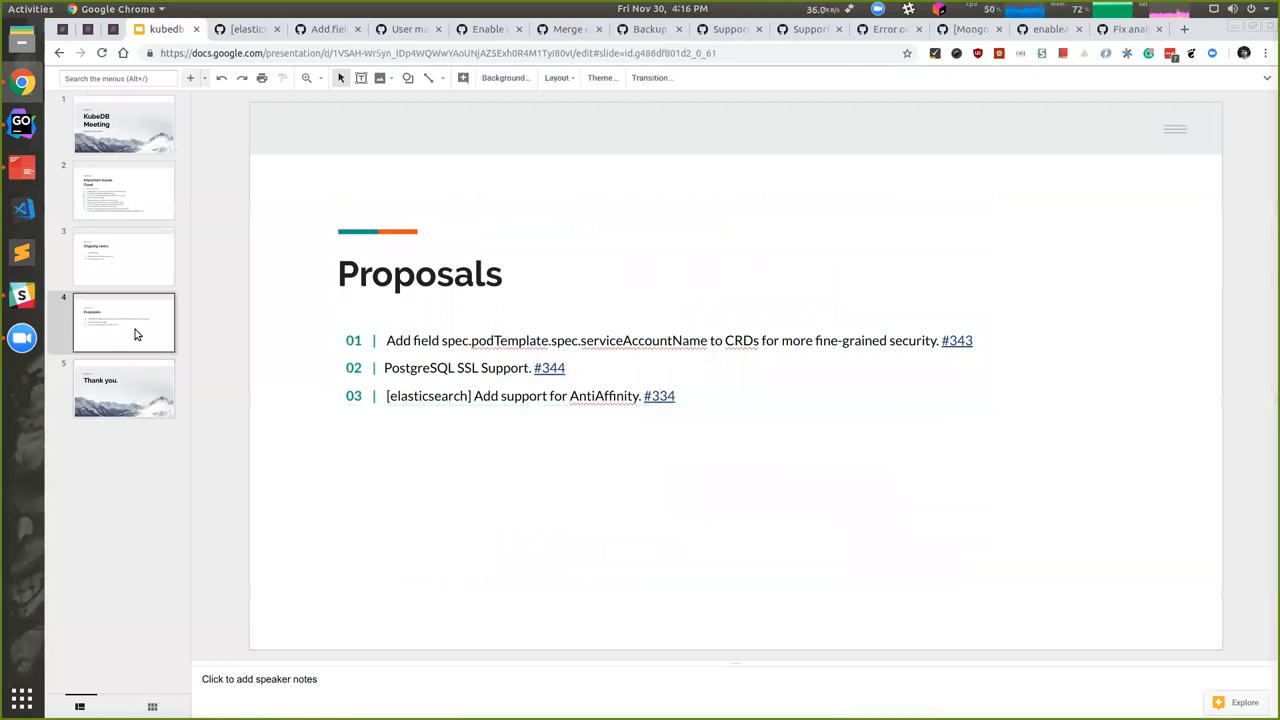
Pass briefly through Important Issues Fixed, then land on slide 5, Thank you
click(124, 322)
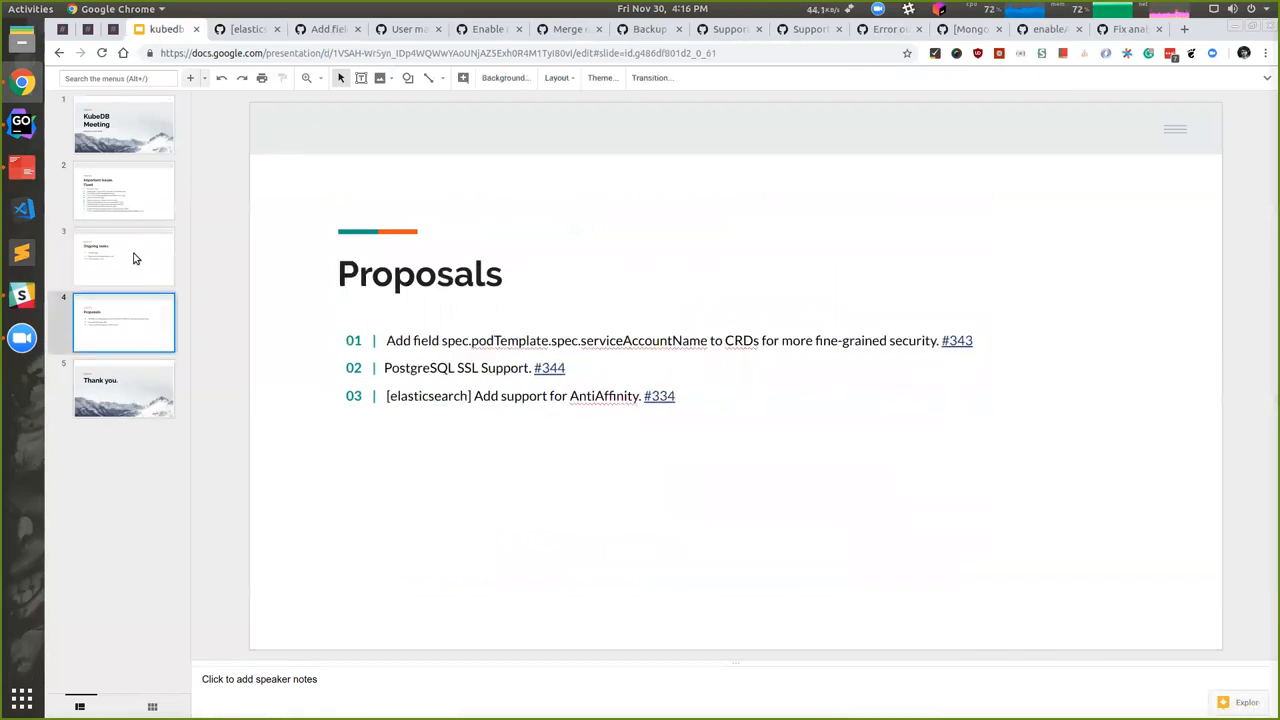
click(124, 190)
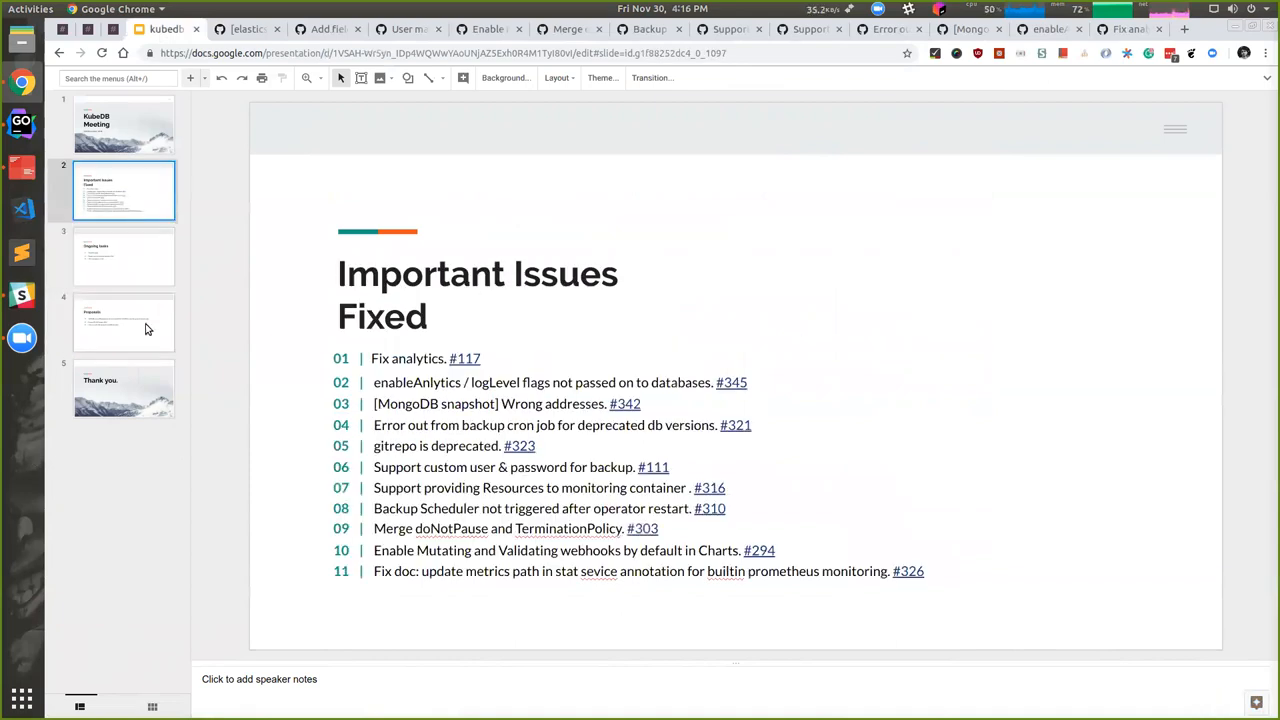
click(124, 388)
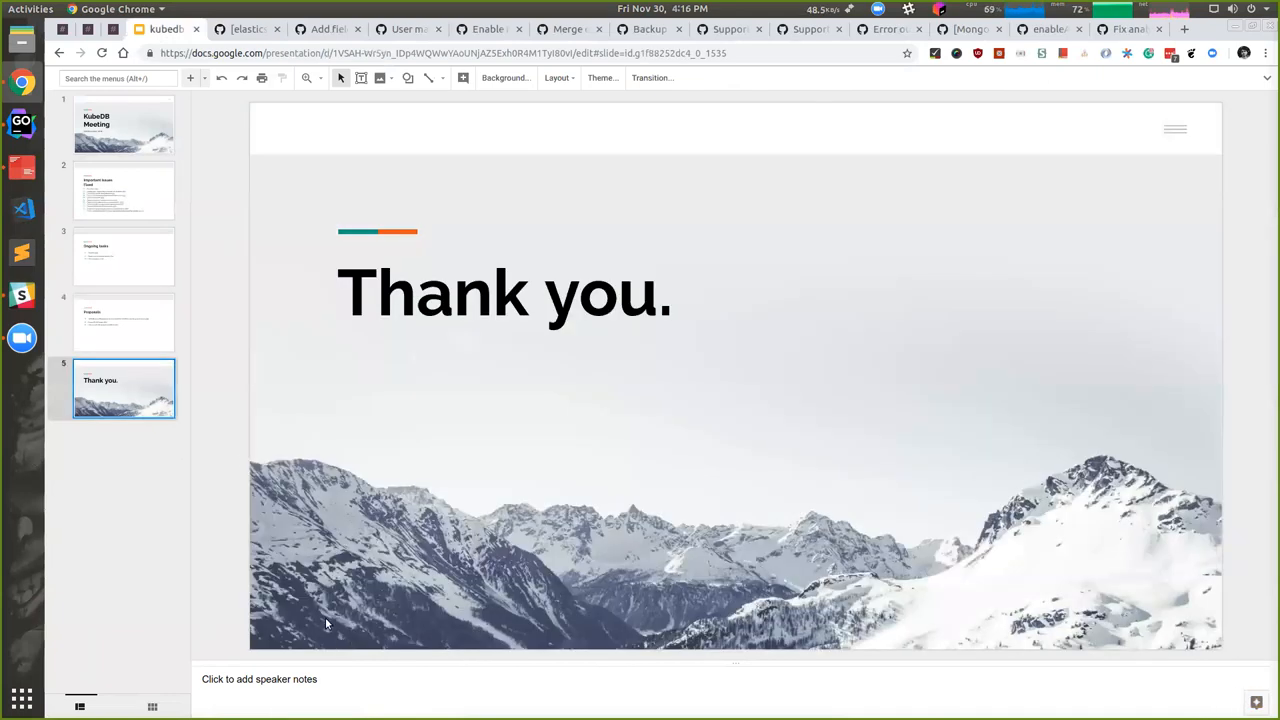
mouse_move(124, 324)
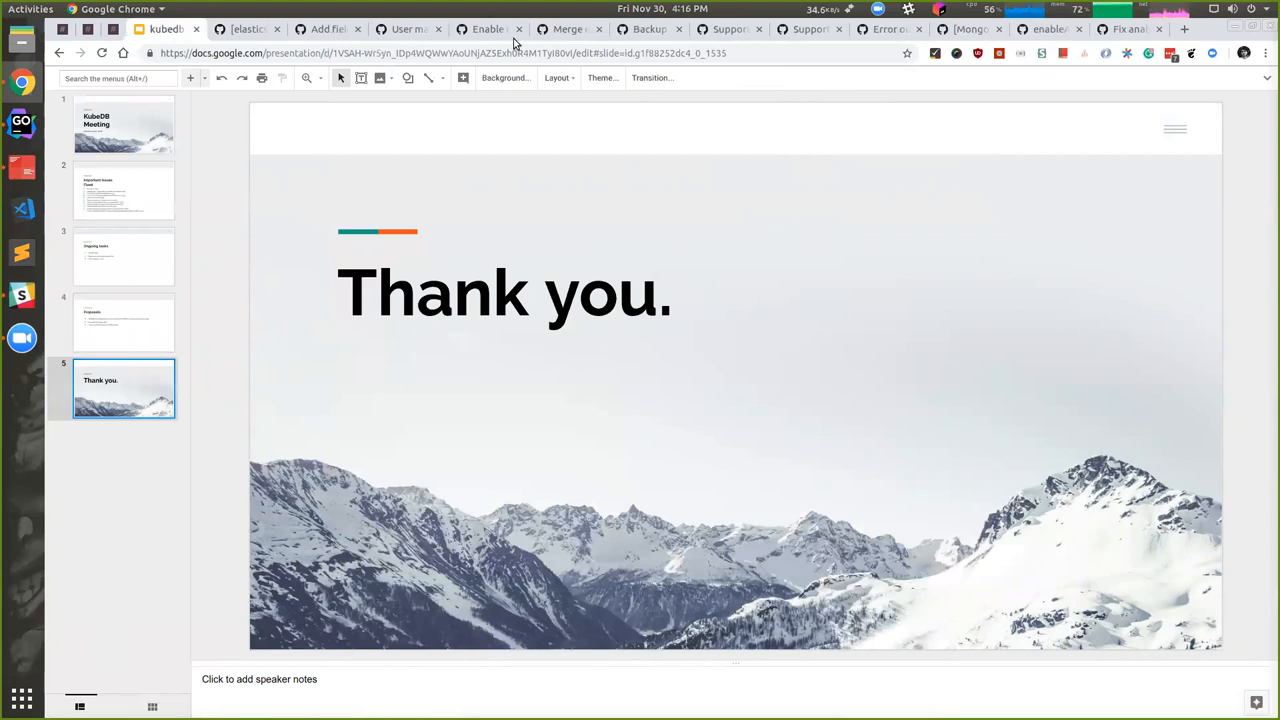
mouse_move(440, 44)
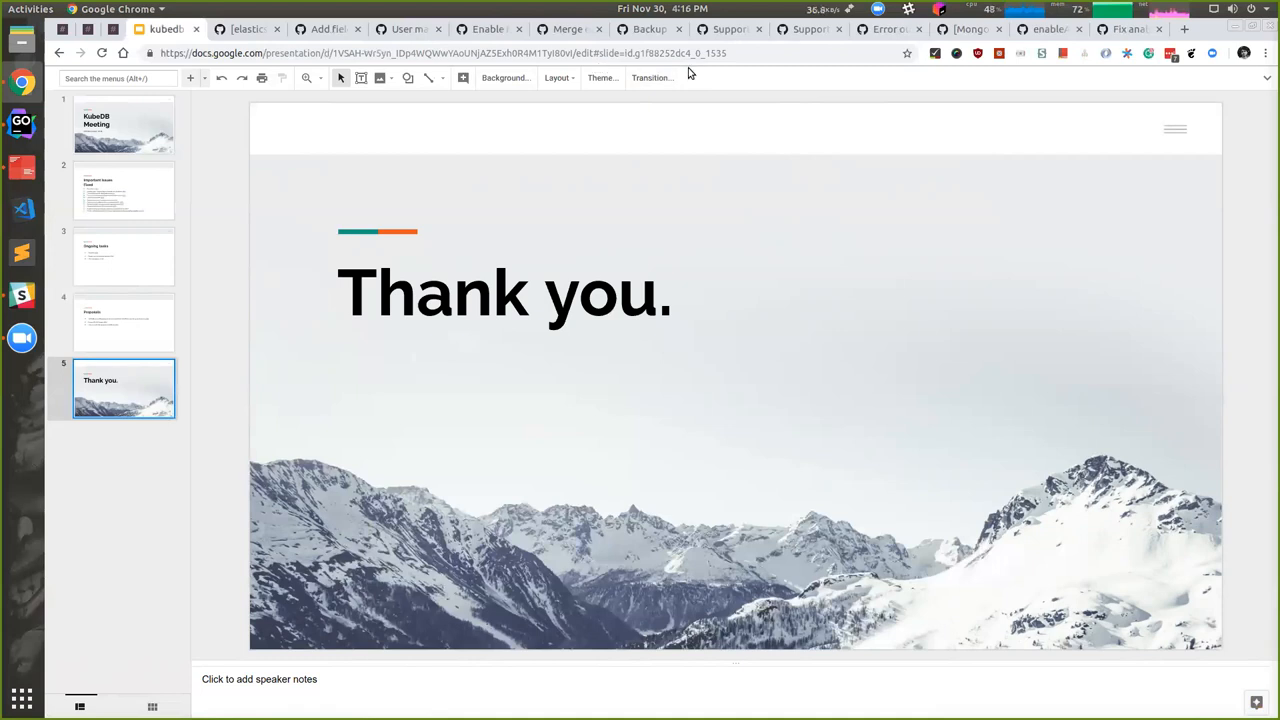
mouse_move(702, 68)
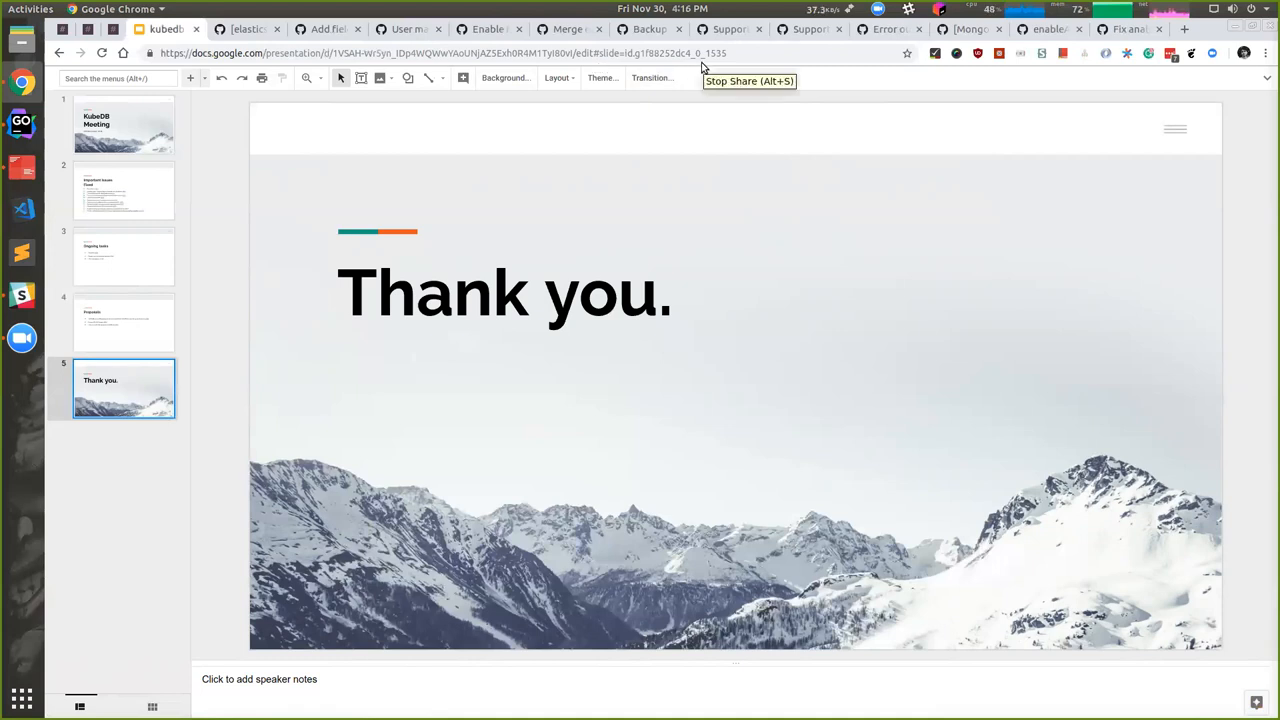